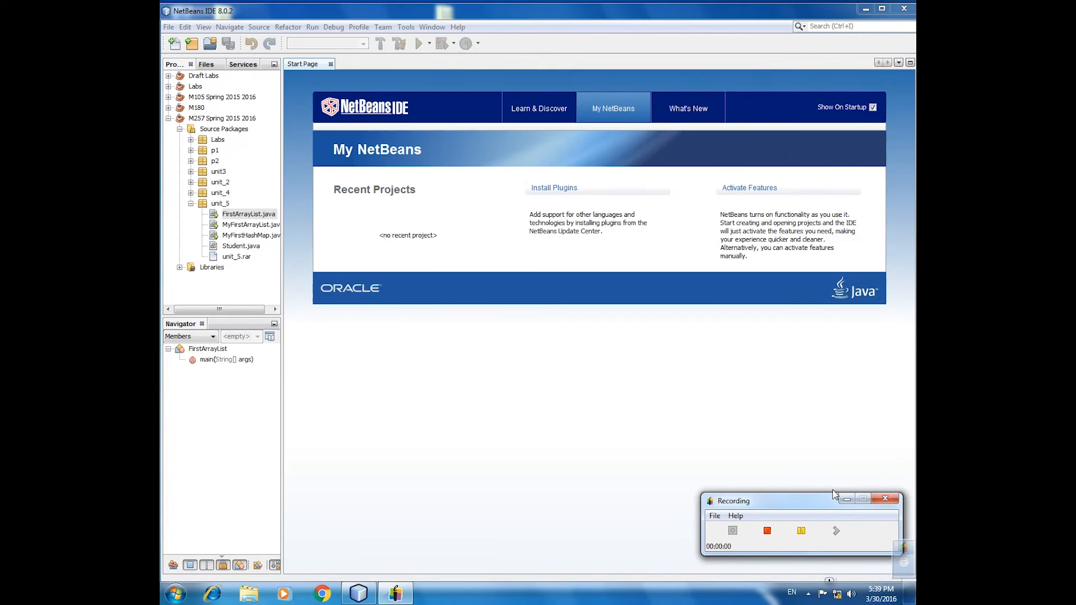
mouse_move(841, 489)
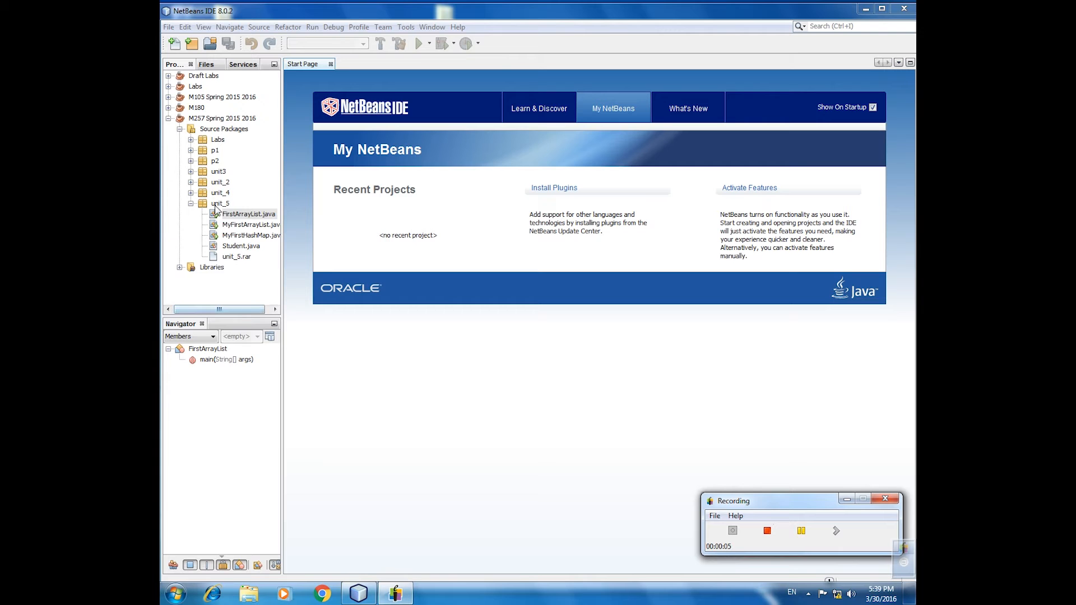
- Add a new Java class named FirstHashMap to the unit_5 package
right_click(220, 203)
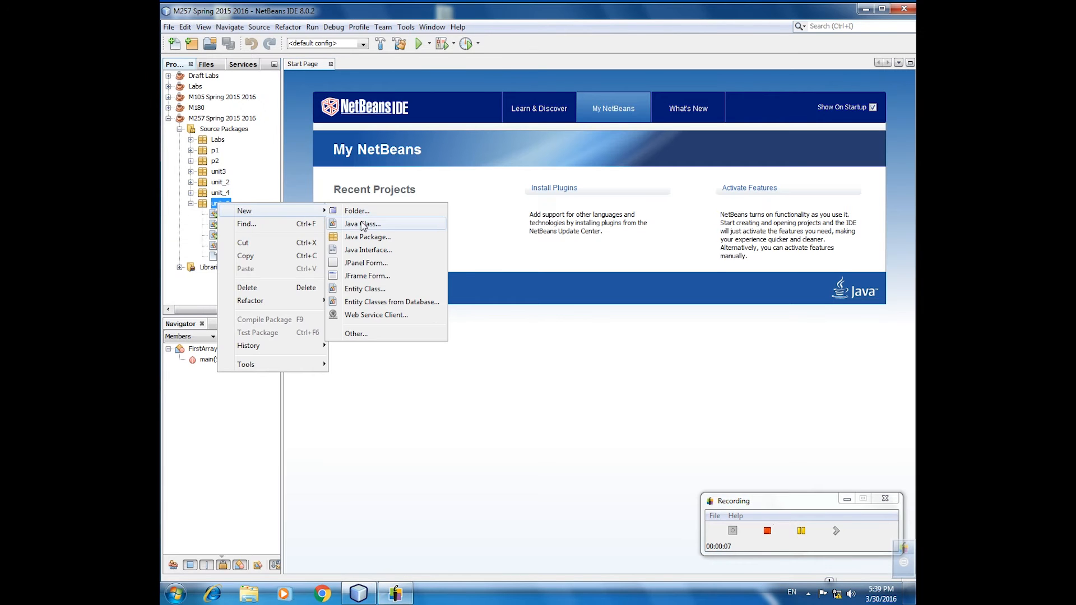
left_click(362, 224)
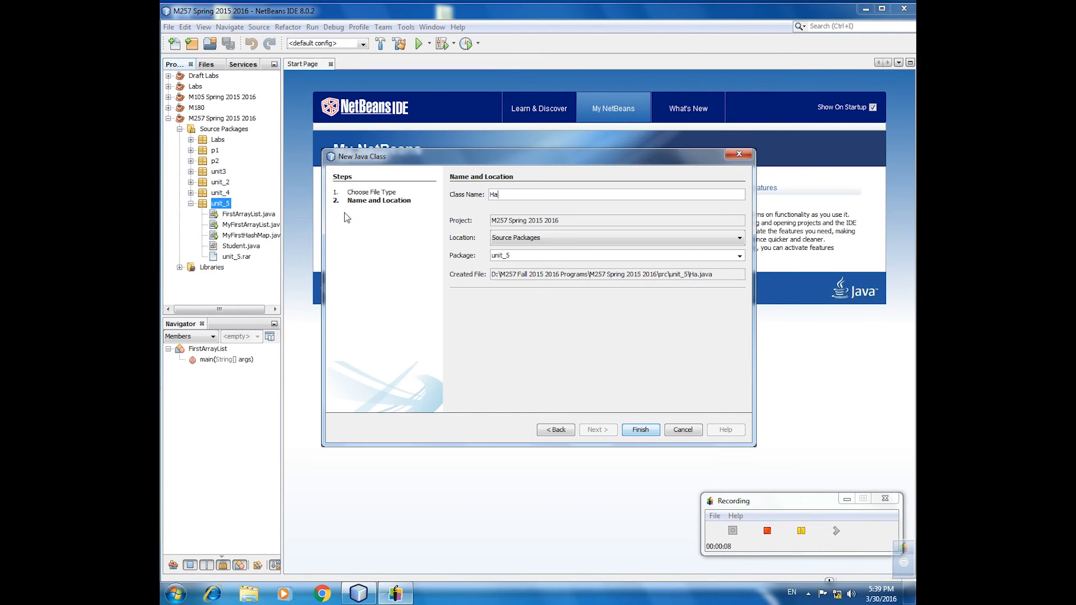
type("s")
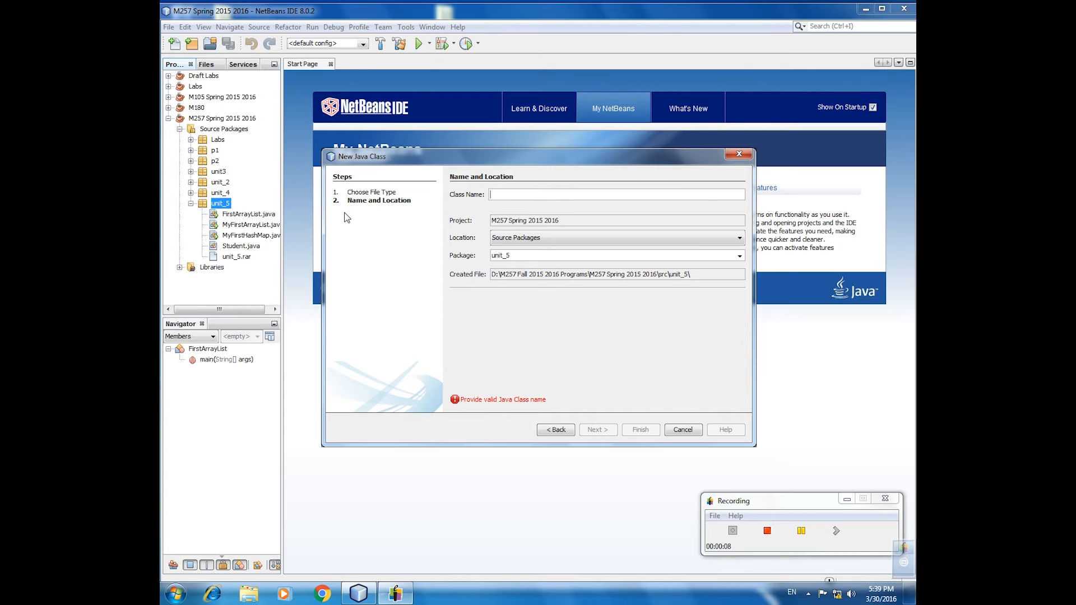
type("Firs")
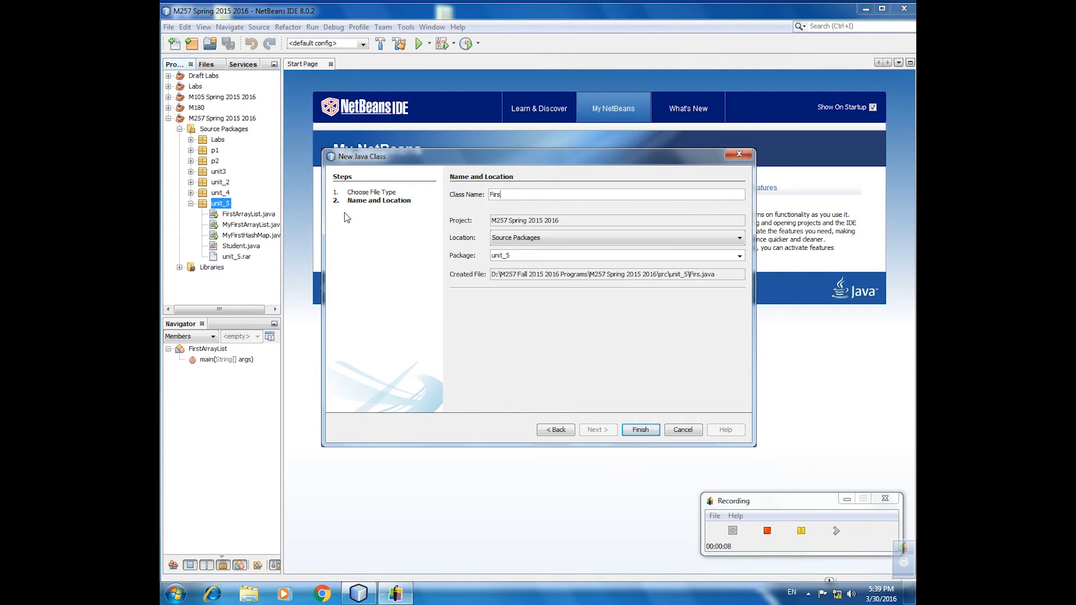
type("tHashMap")
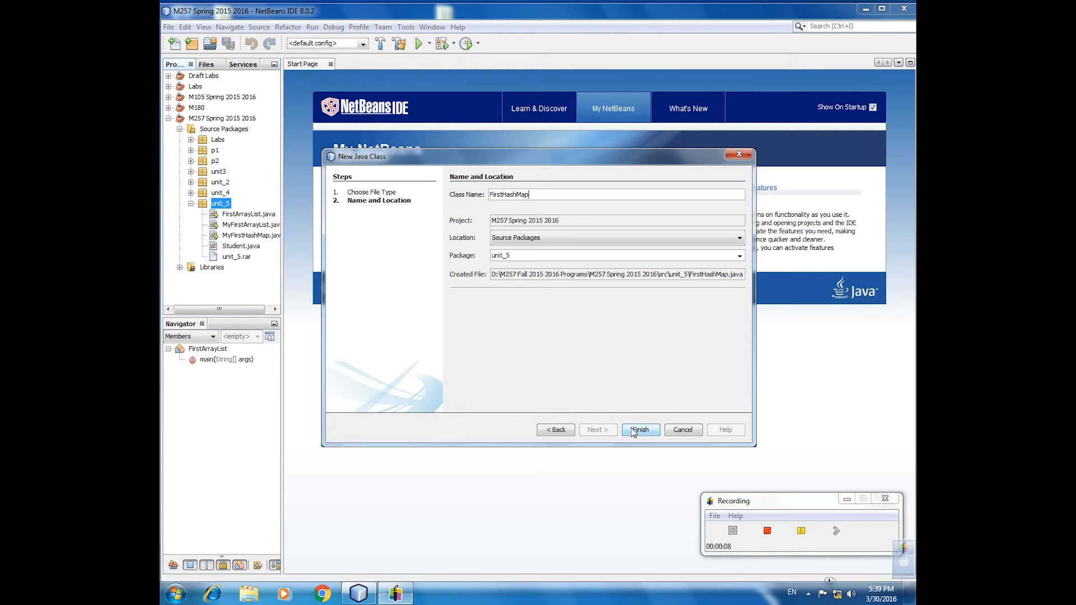
left_click(639, 430)
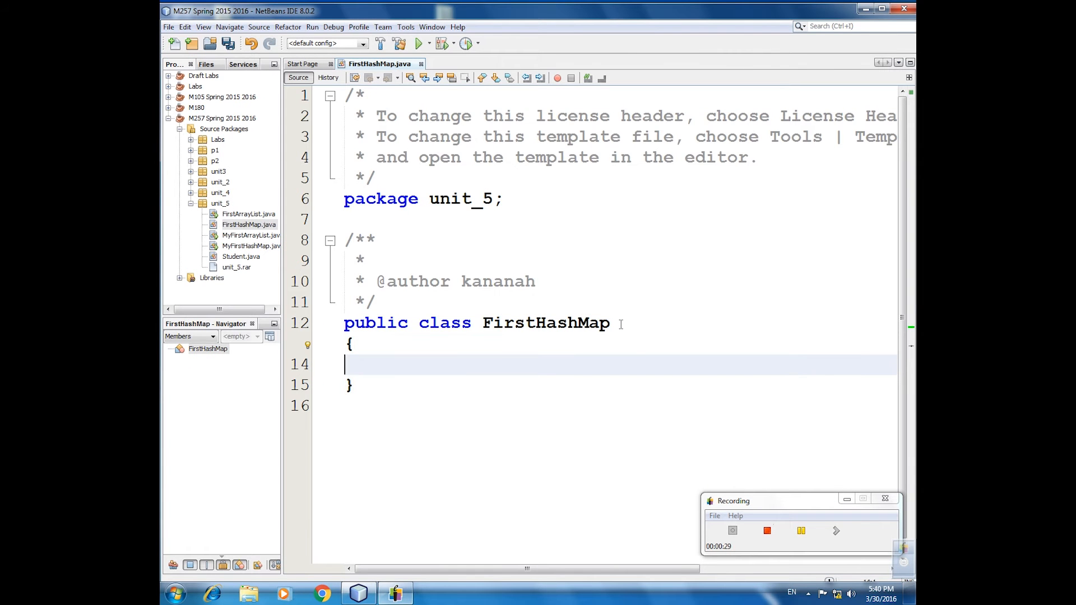
- Expand the psvm template into an empty public static void main(String[] args) method
type("psvm")
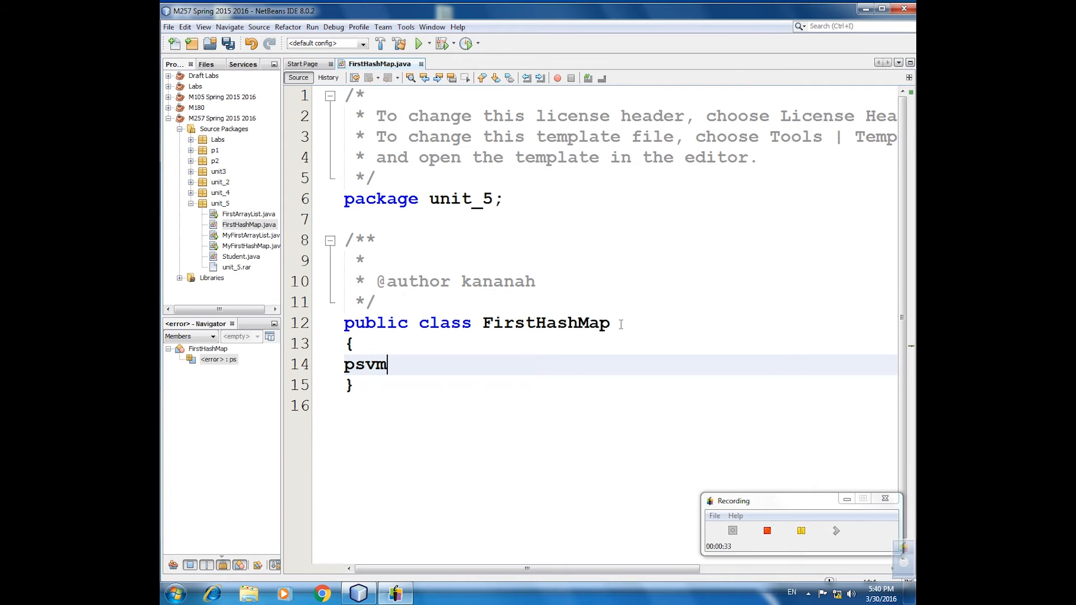
key("Tab")
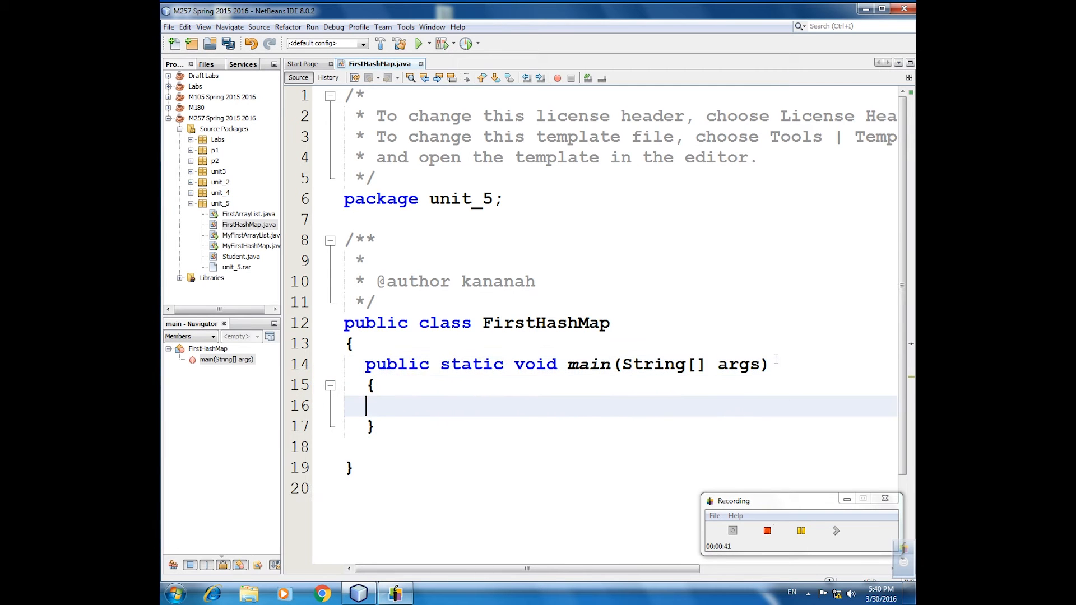
- Declare a HashMap<Integer, String> variable named employees in main
type("H")
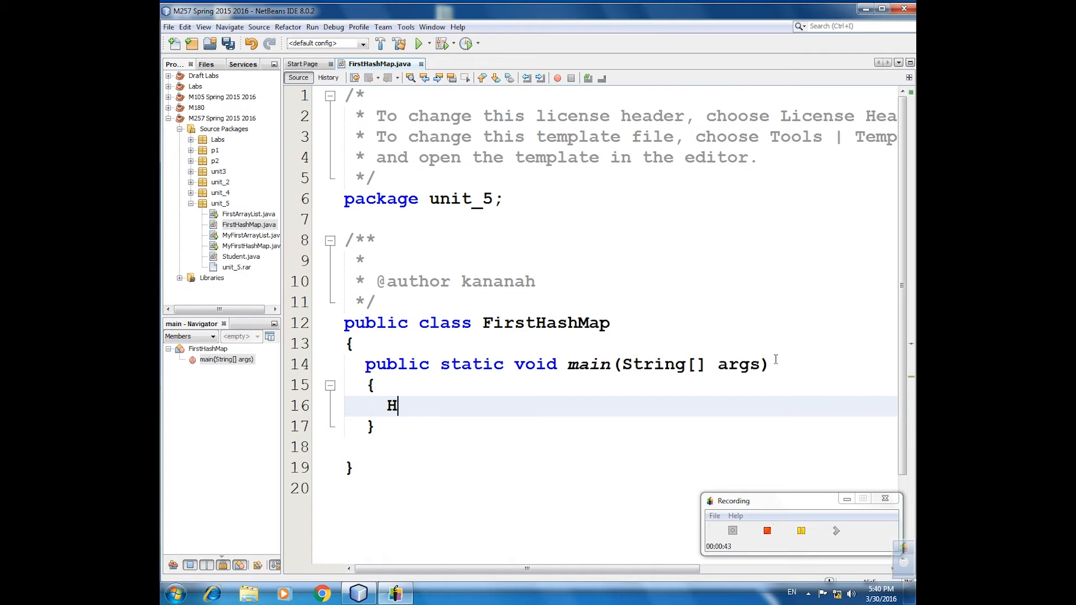
type("ashMap")
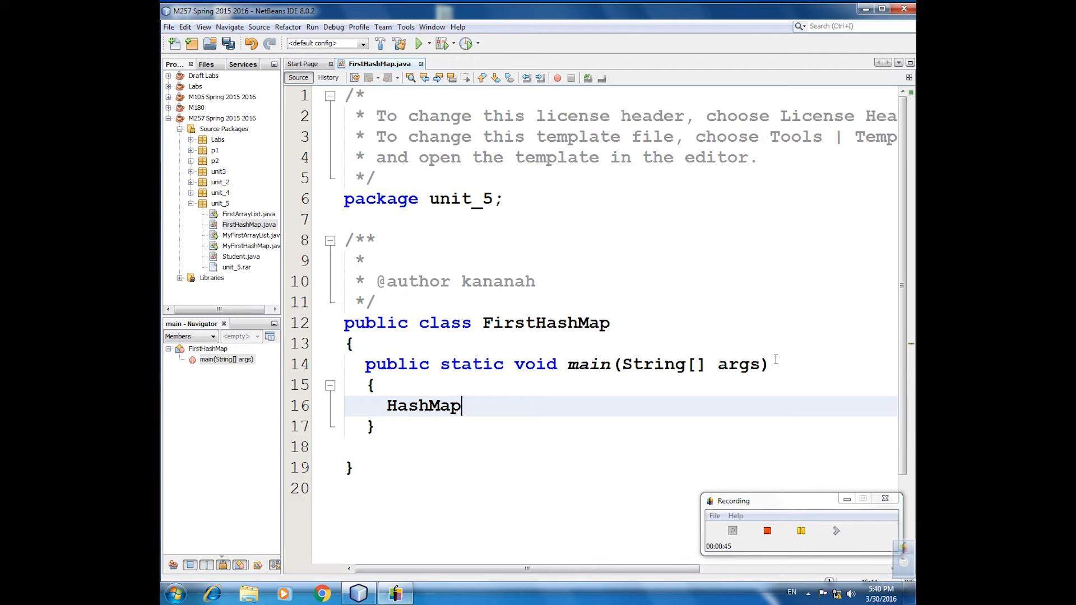
type("<")
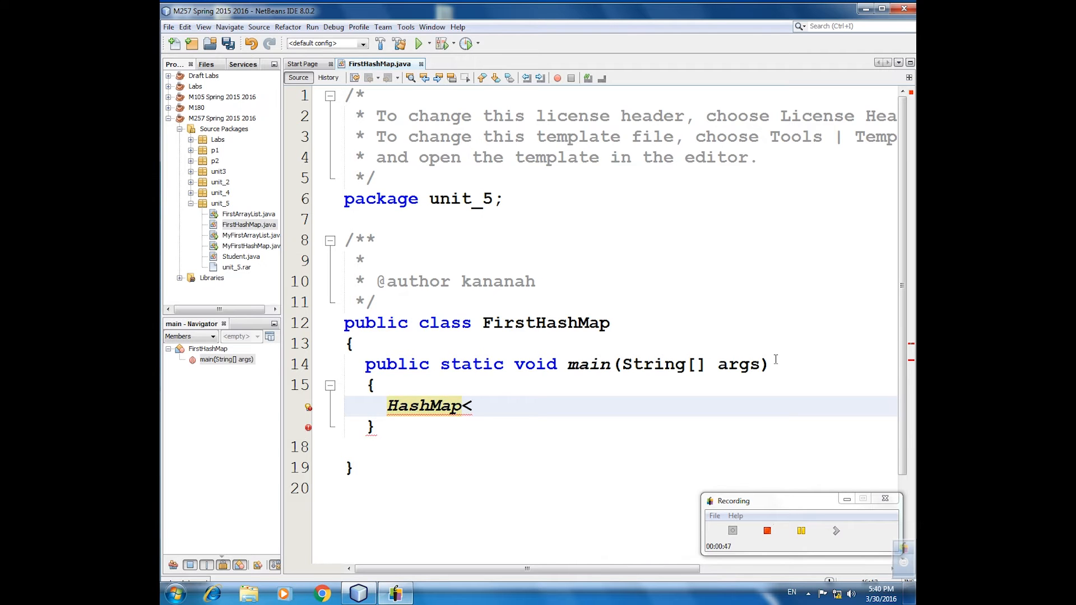
type("Integer")
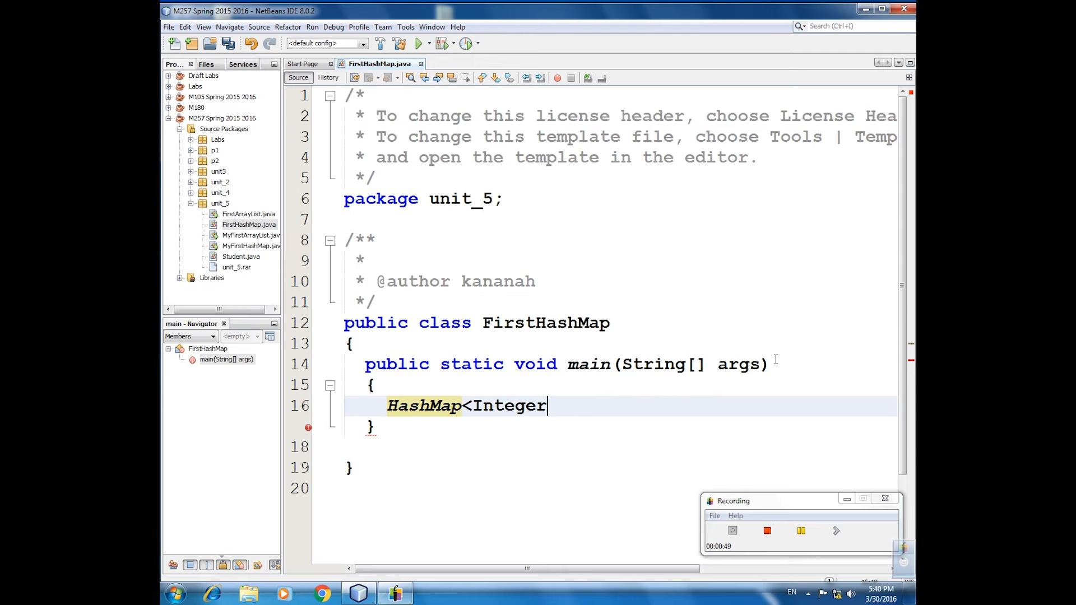
type(", St")
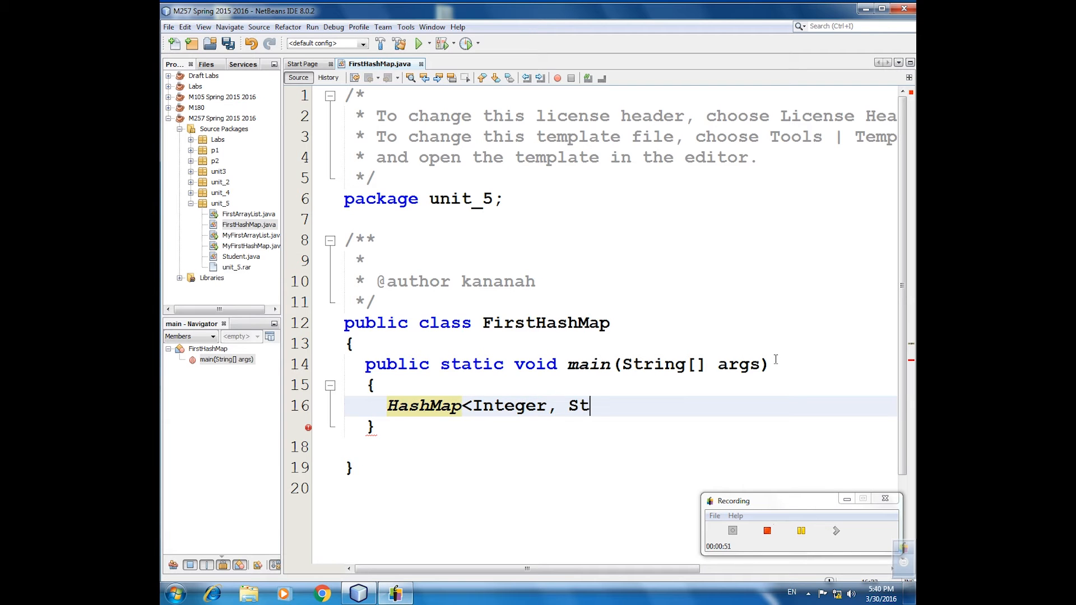
type("ring>")
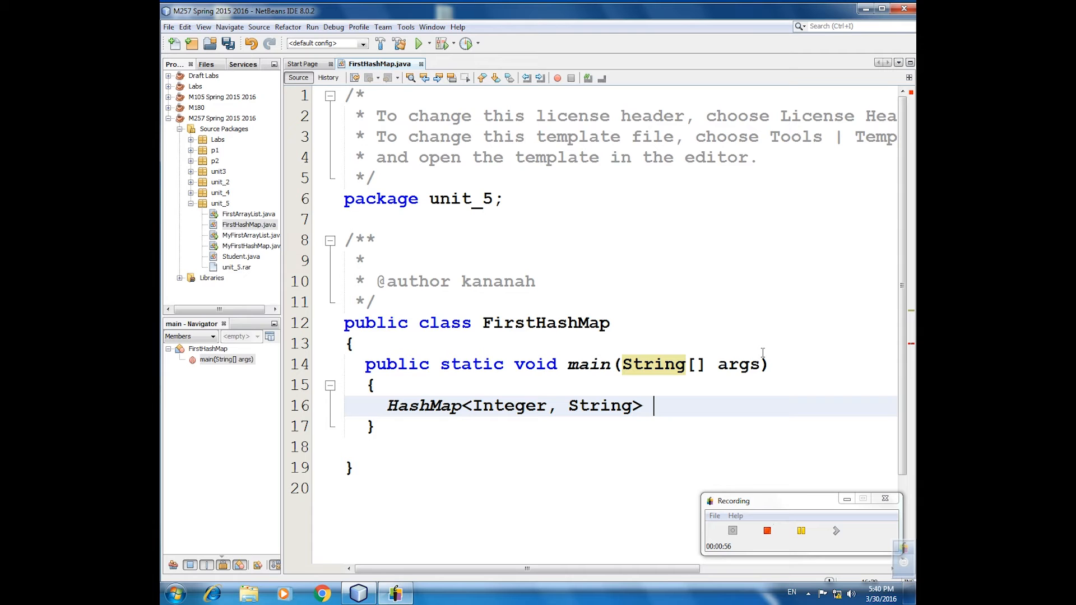
type("em")
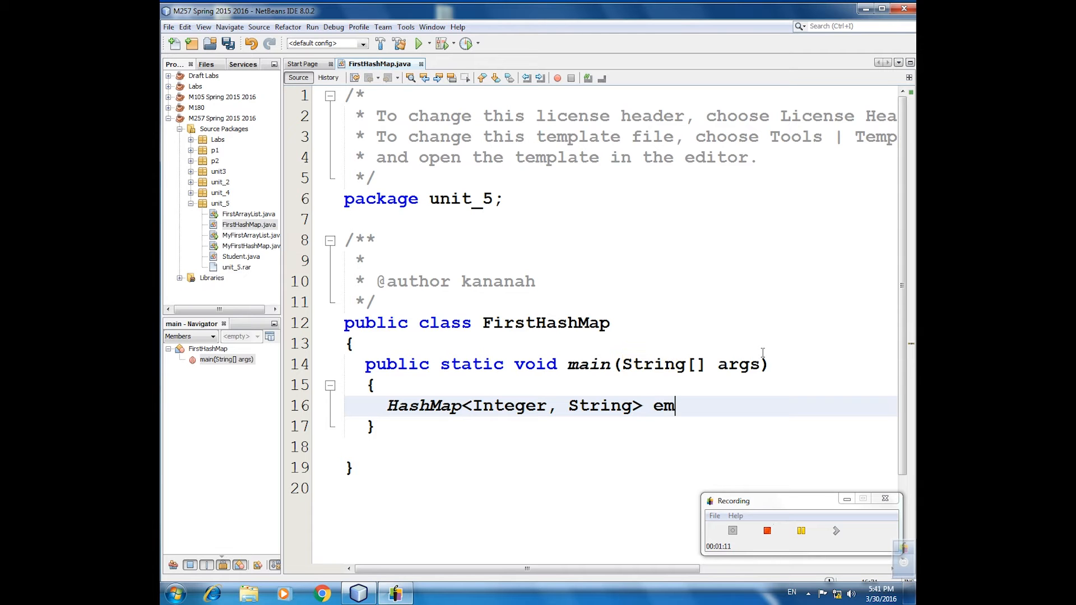
type("plo")
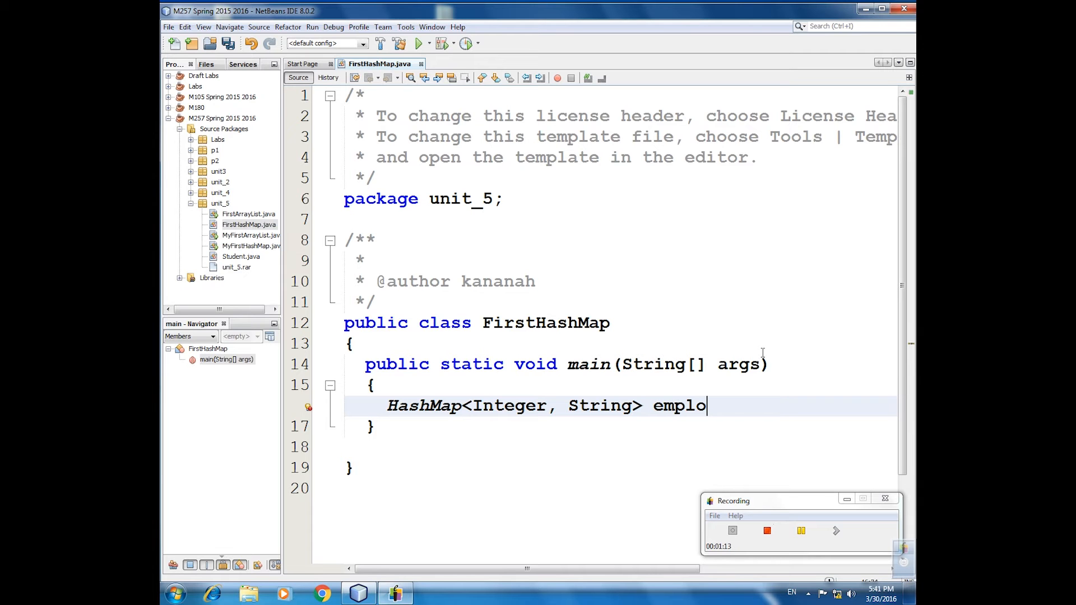
type("yee")
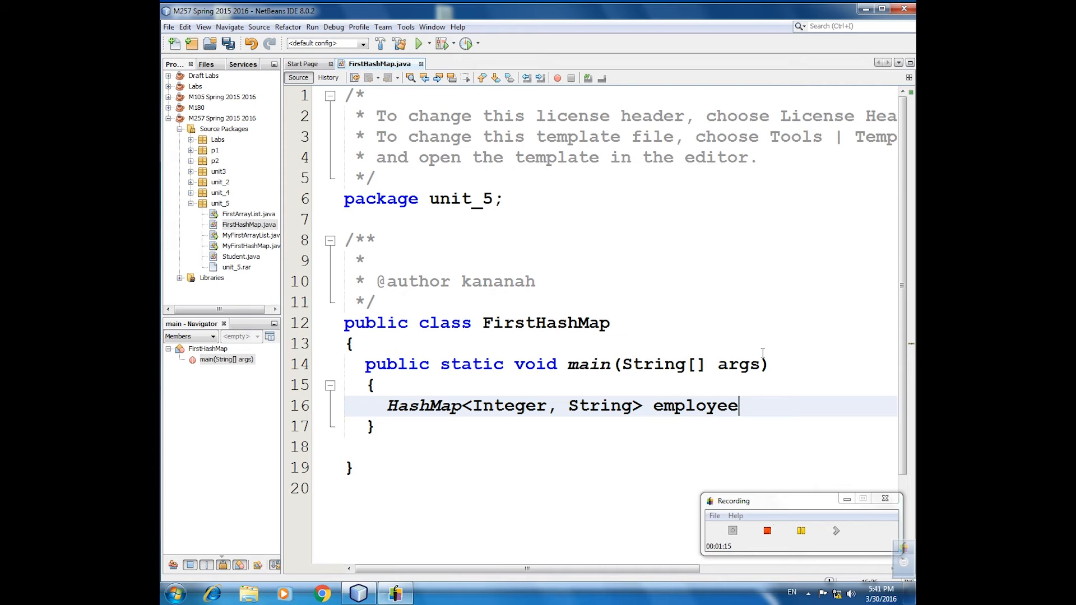
type("s")
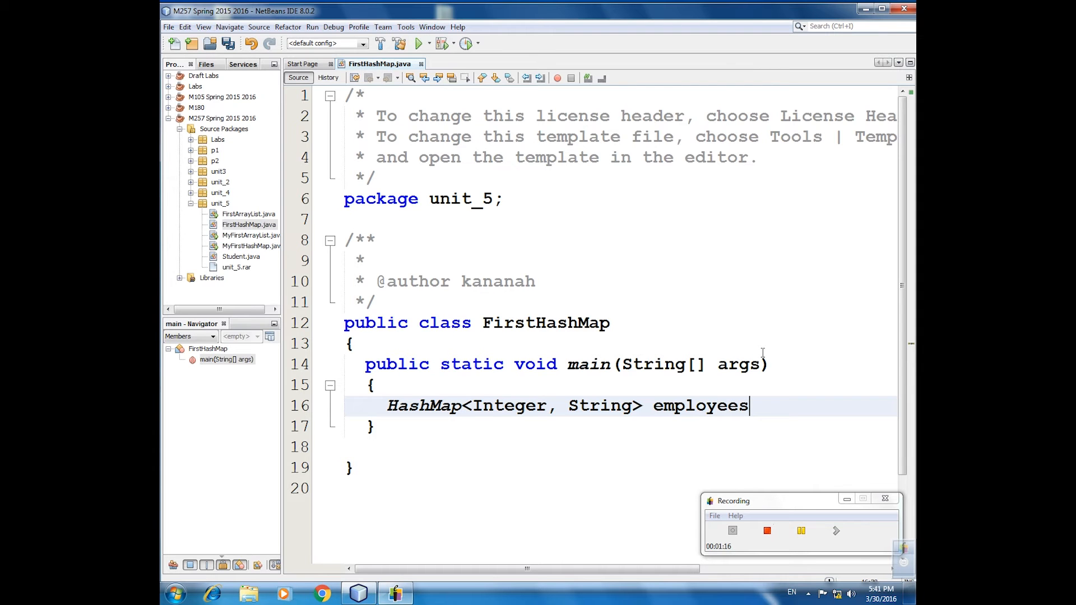
type(";")
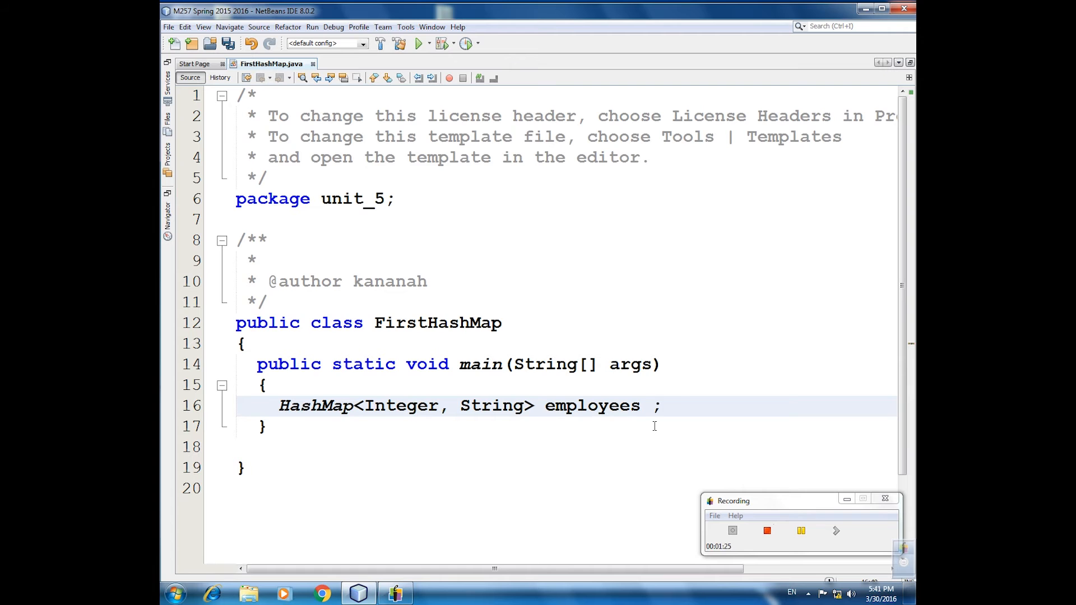
- Initialize employees with new HashMap<Integer, String>()
type("= new")
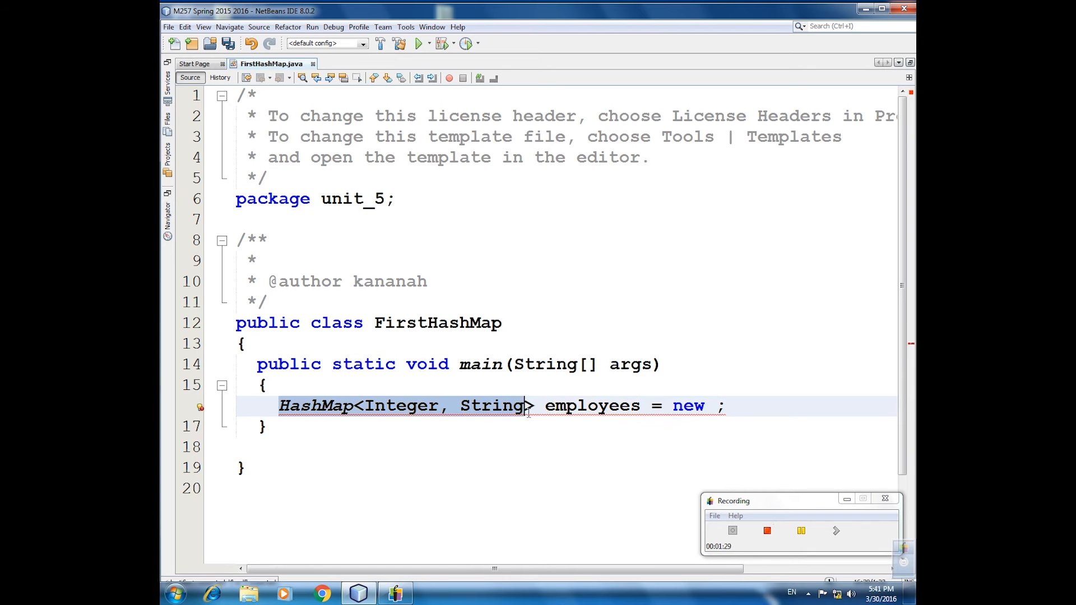
double_click(592, 405)
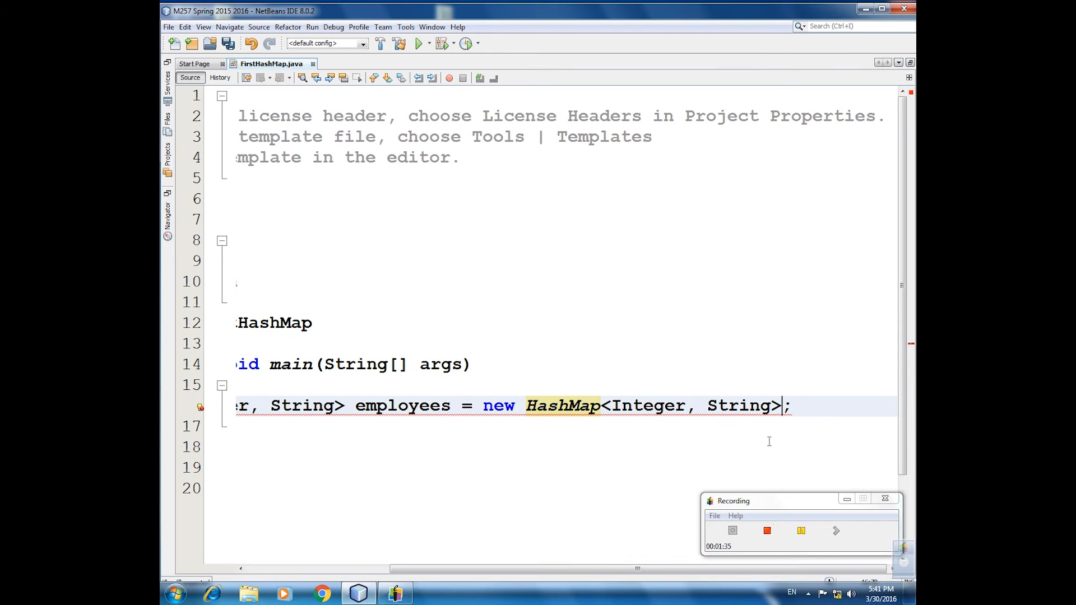
type("()")
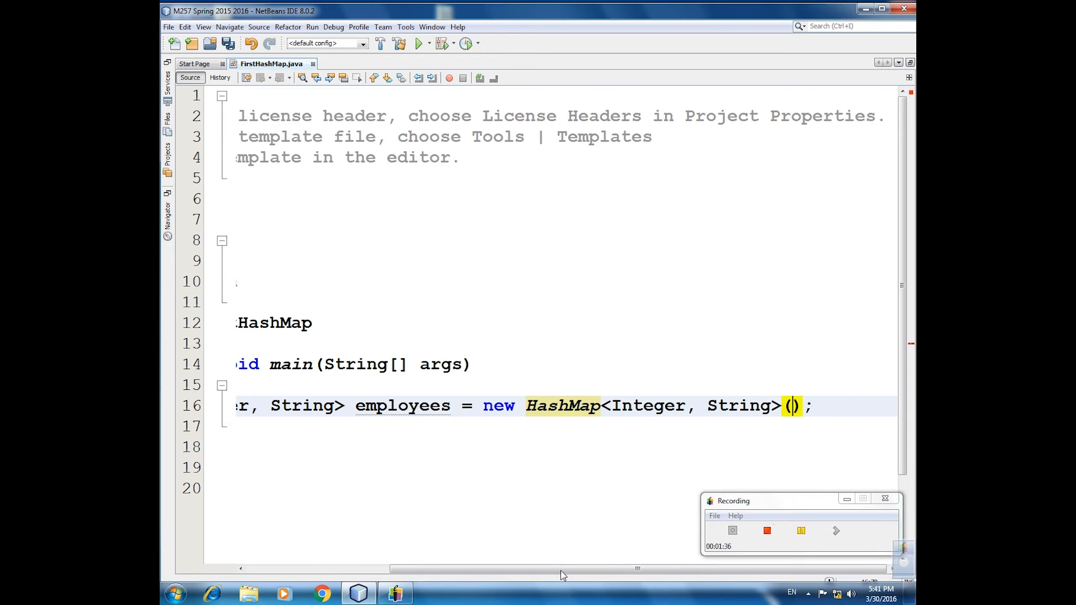
scroll("left", 3)
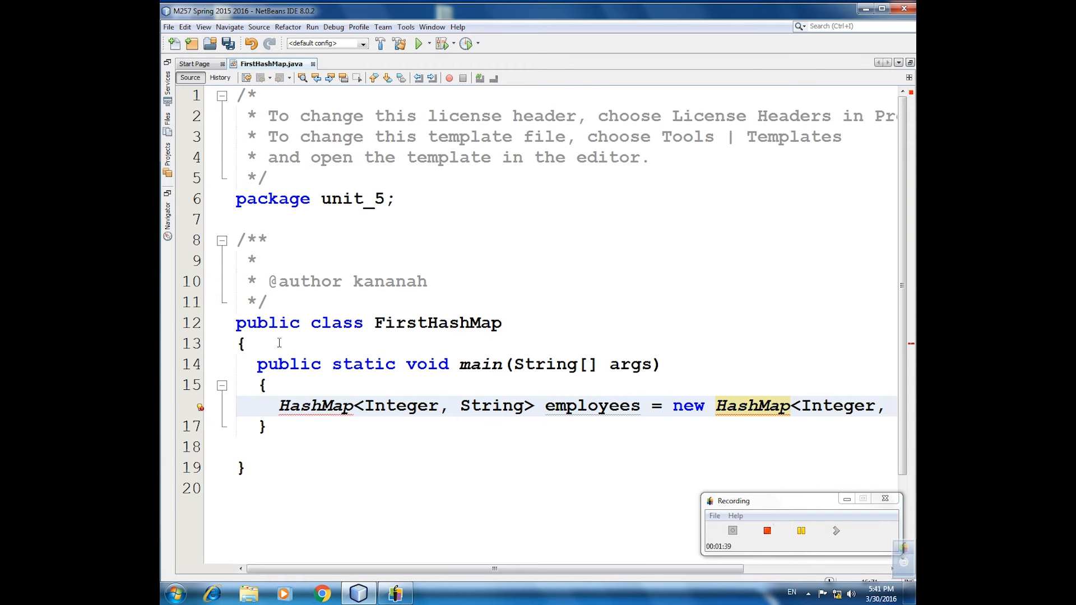
- Add an import java.util.HashMap; statement above the FirstHashMap class declaration
key("enter")
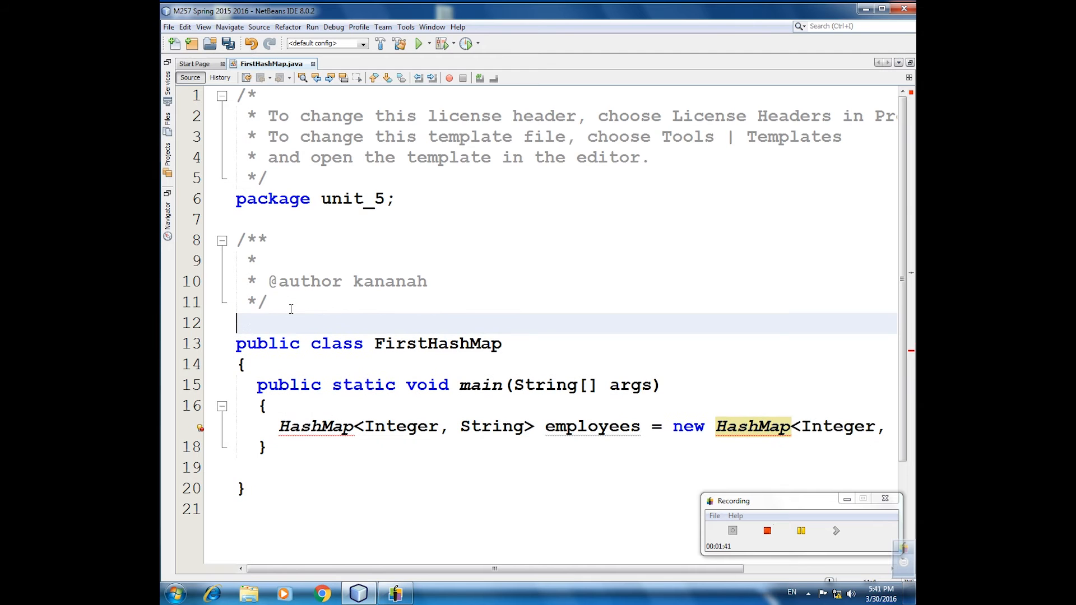
type("import")
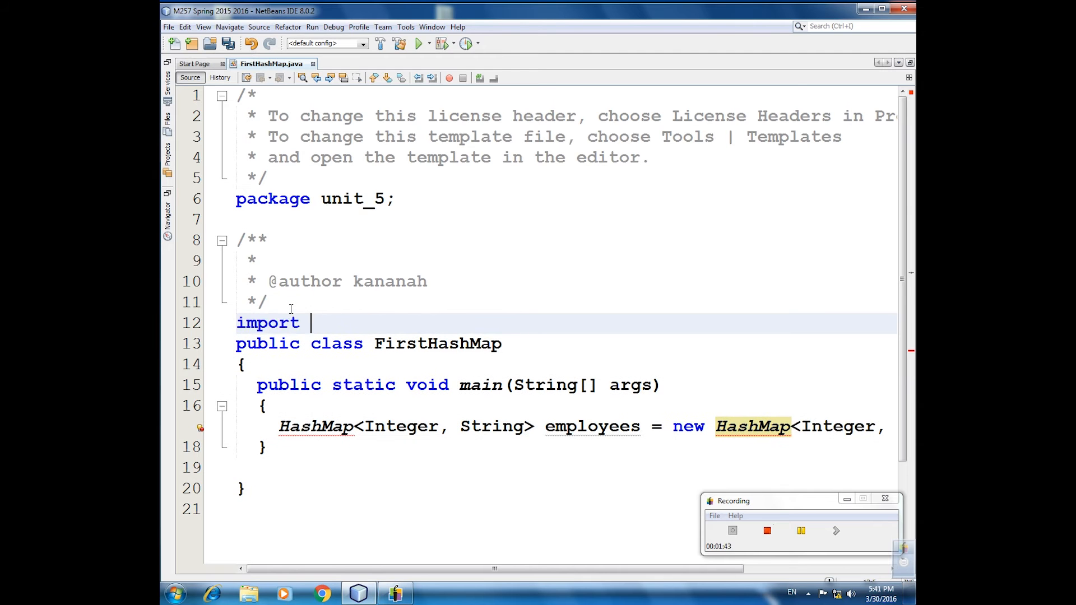
type("java.")
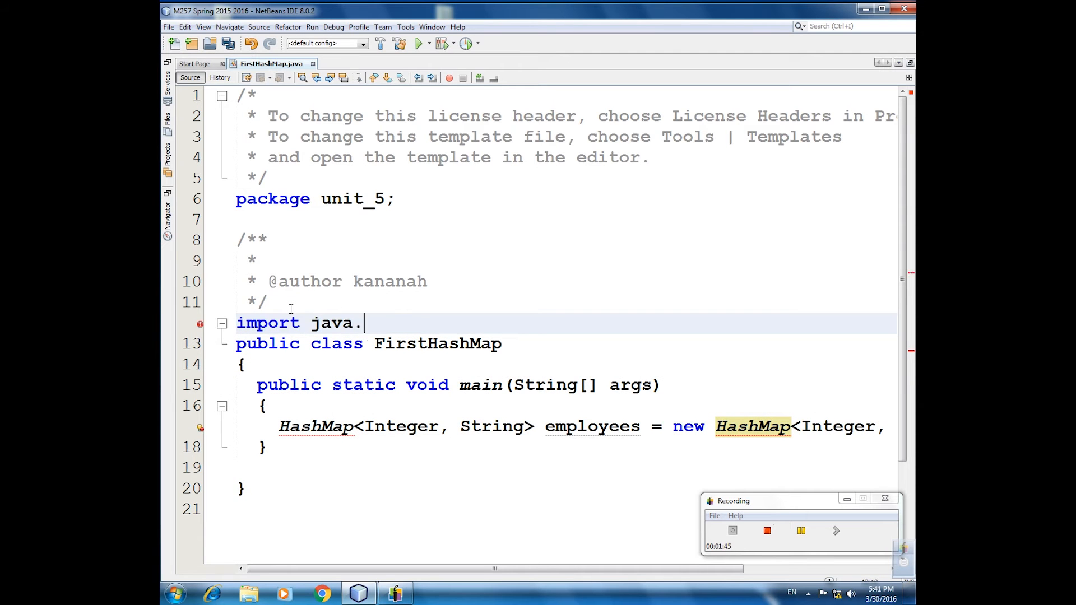
type("util")
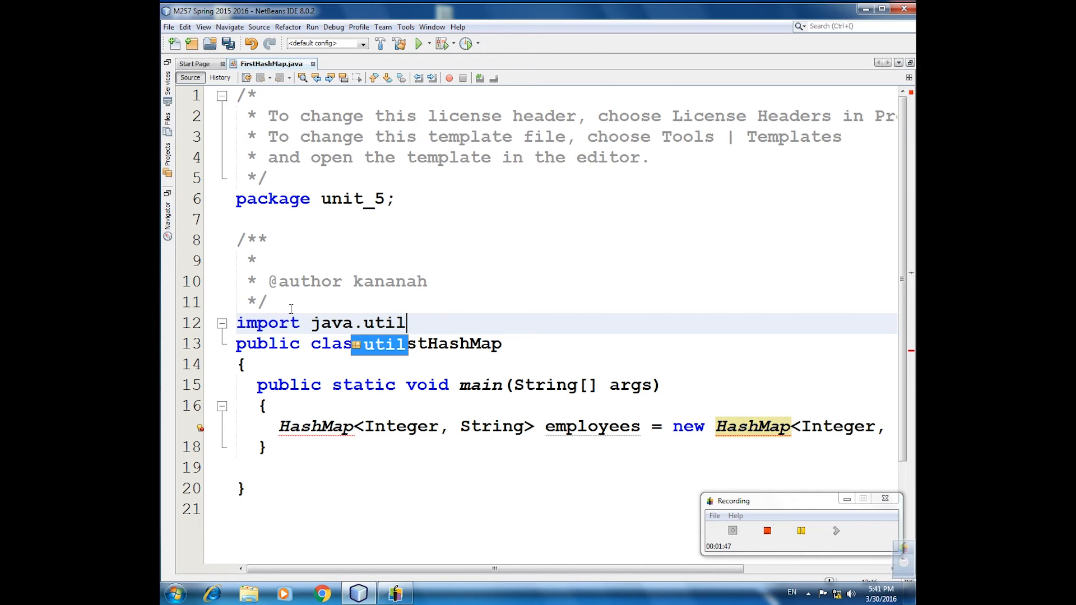
type(".")
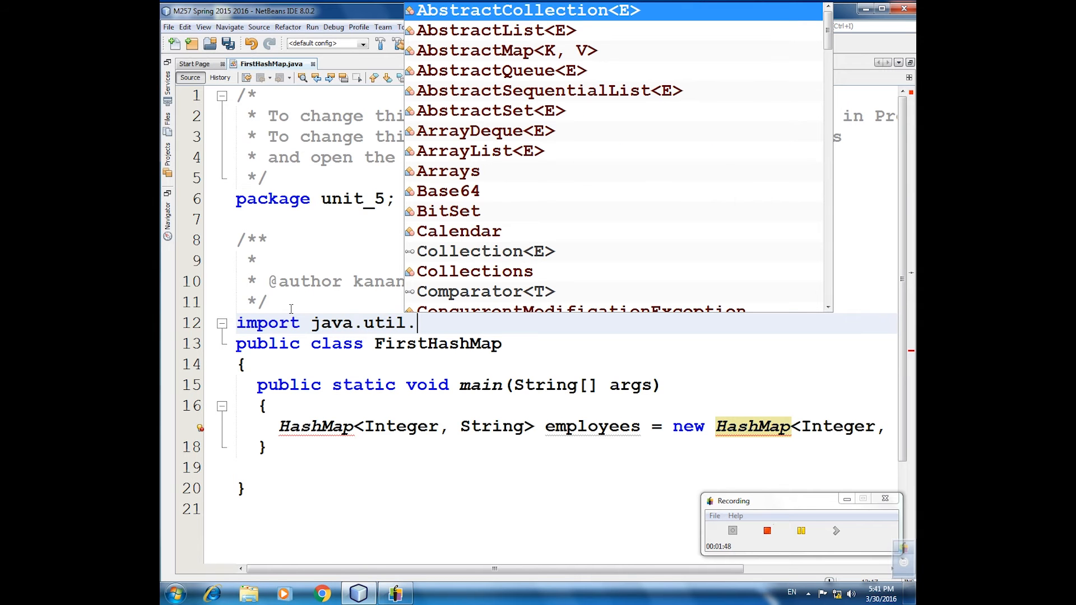
type("h")
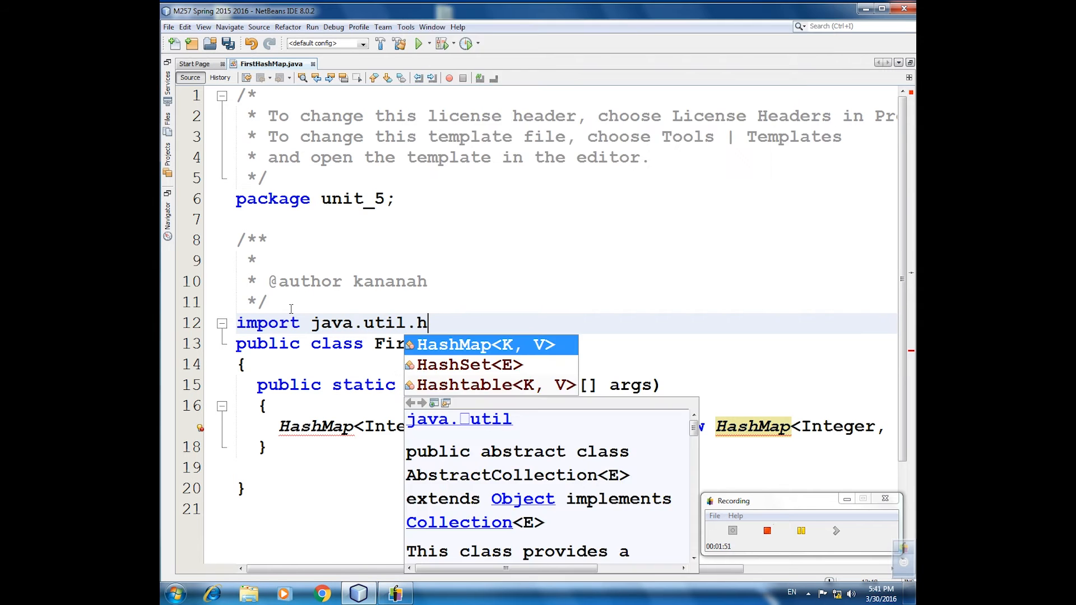
type("ashMap")
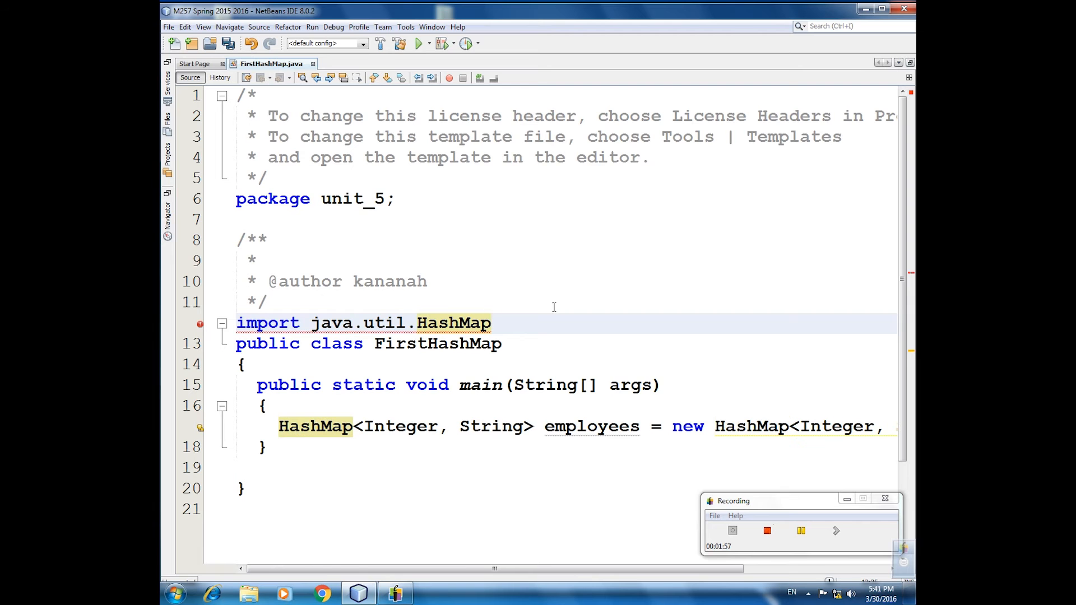
type(";")
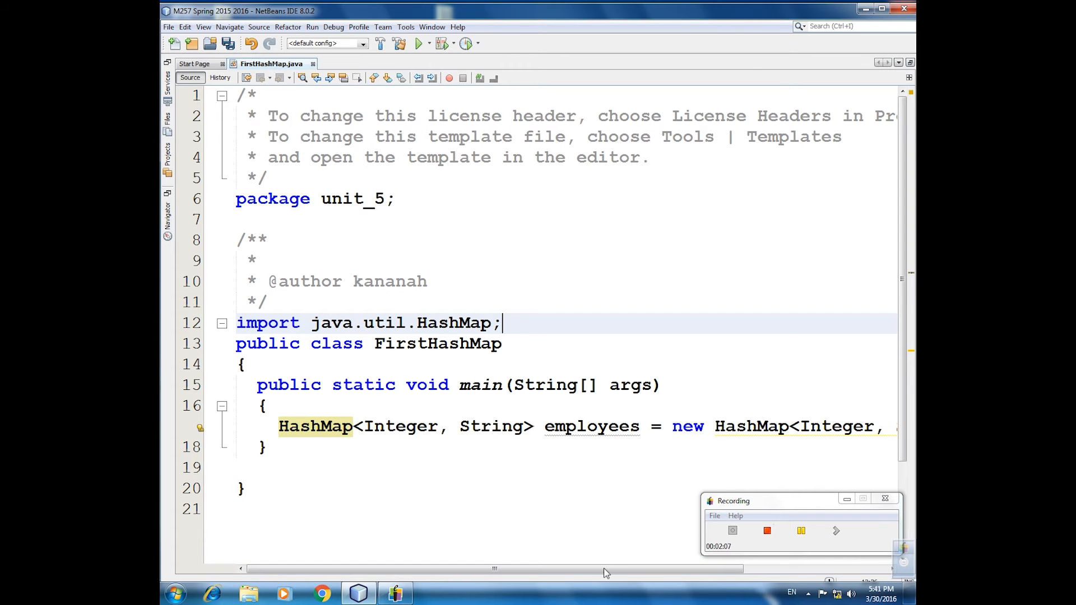
scroll("right", 3)
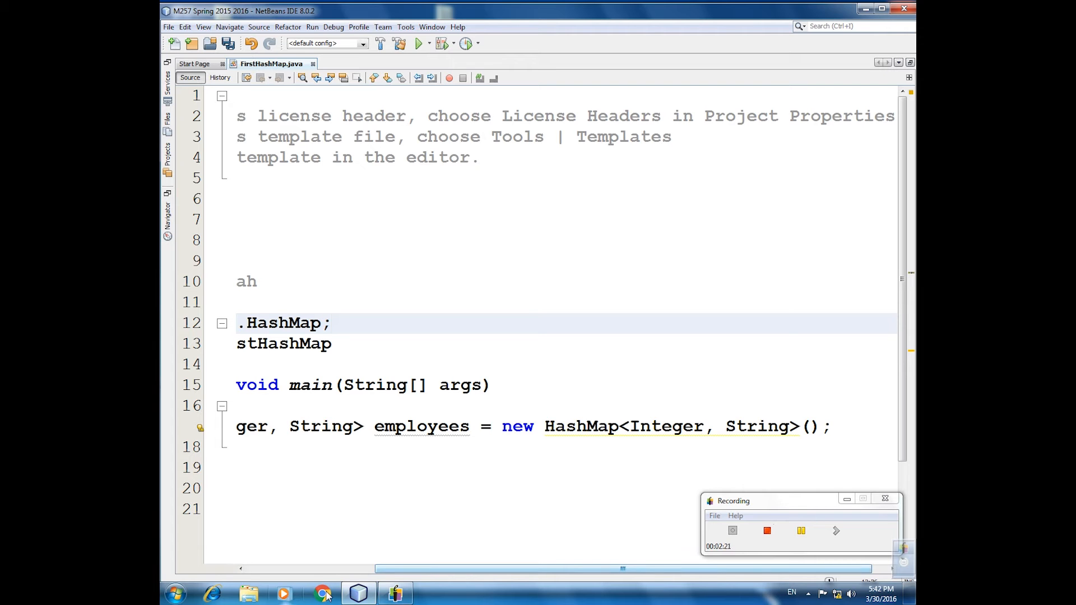
mouse_move(220, 469)
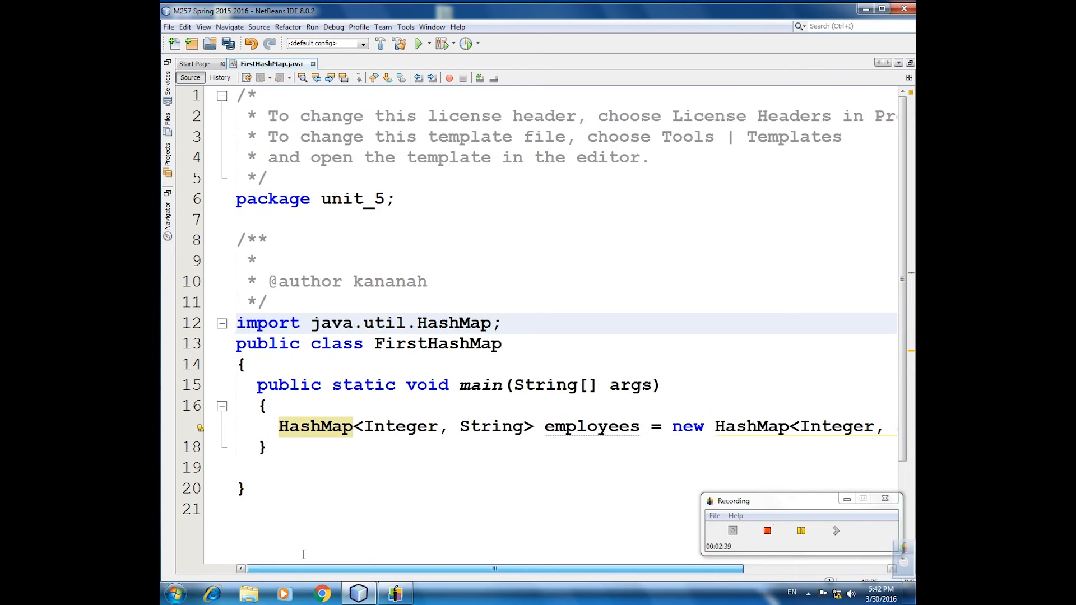
scroll("right", 3)
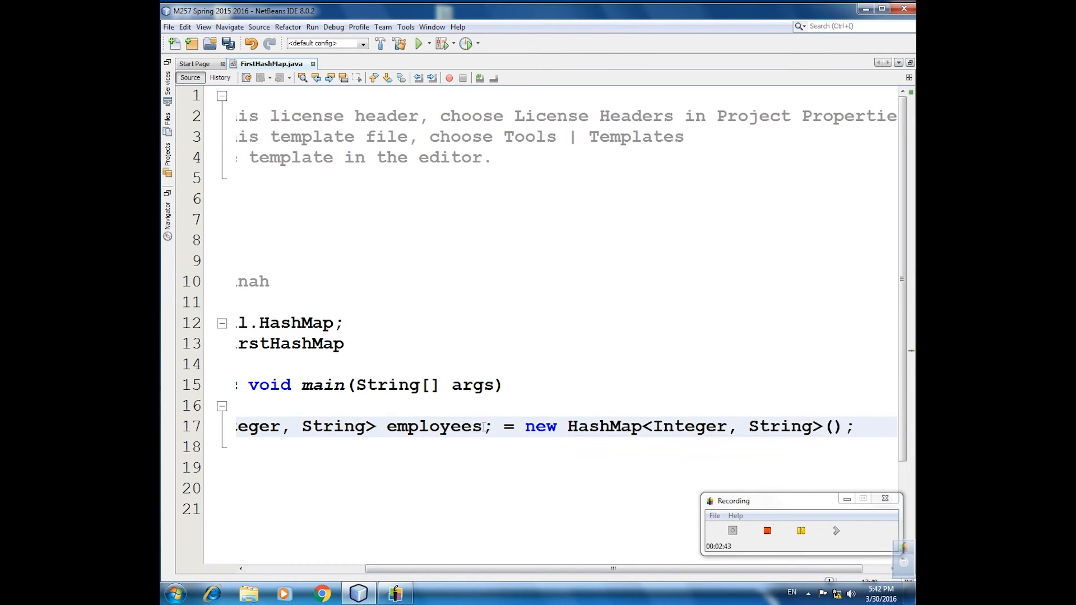
- Split the line into an employees declaration and a separate 'employees = new HashMap<Integer, String>();' statement
key("Enter")
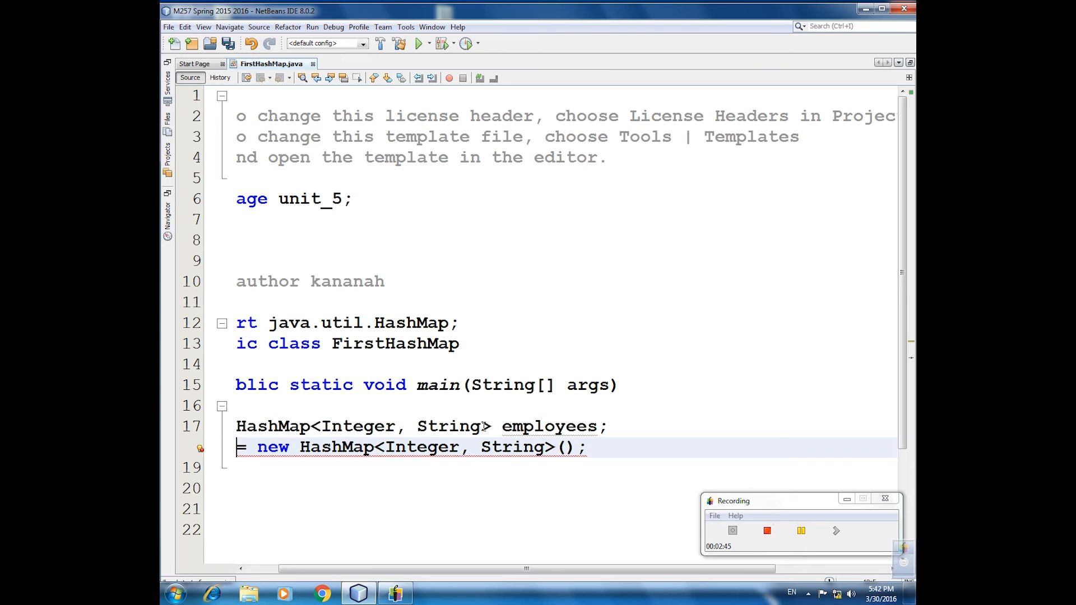
type("emplo")
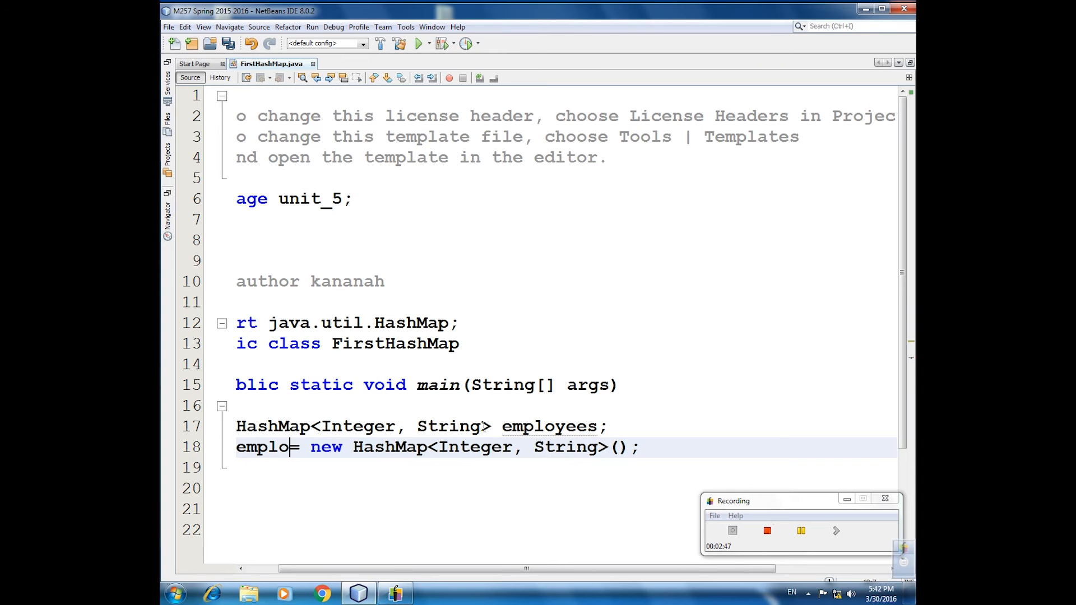
type("yees")
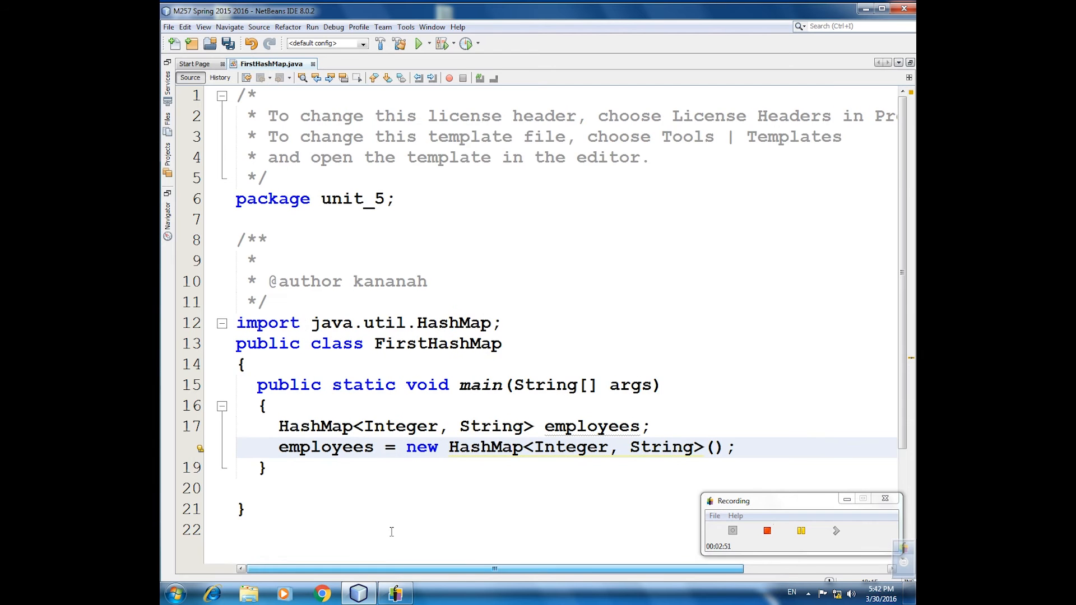
scroll("down", 3)
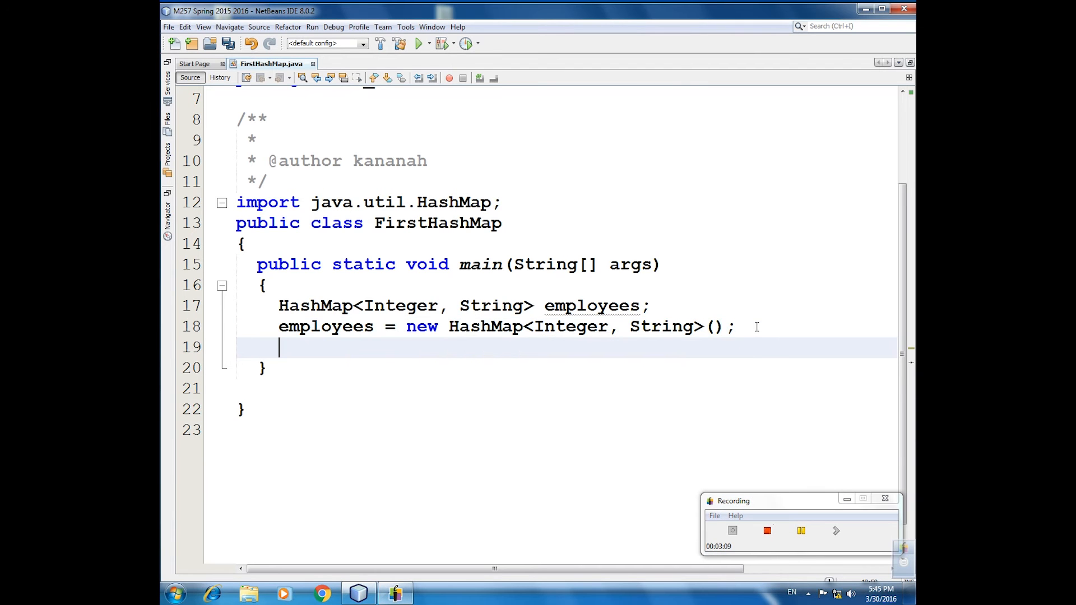
- Write employees.put(100, "Hasan"); using code completion for put
type("e")
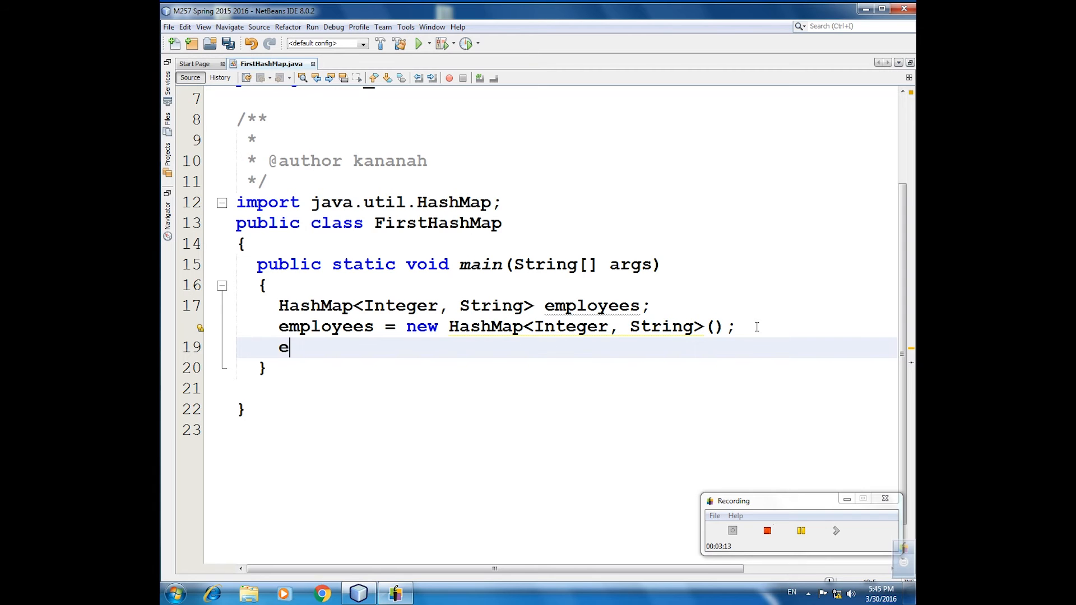
type("mp")
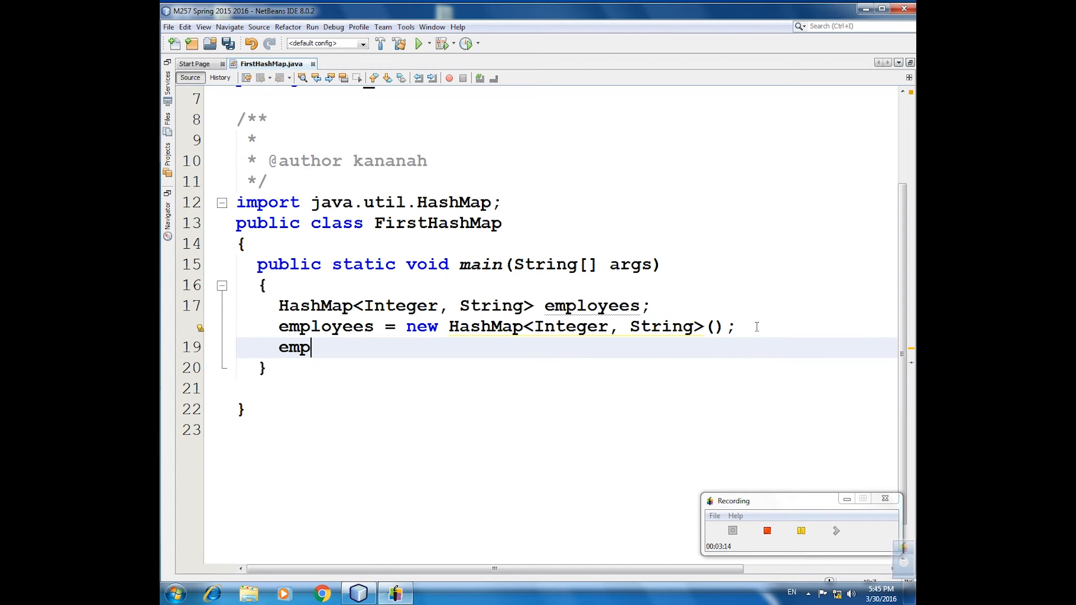
type("loyees")
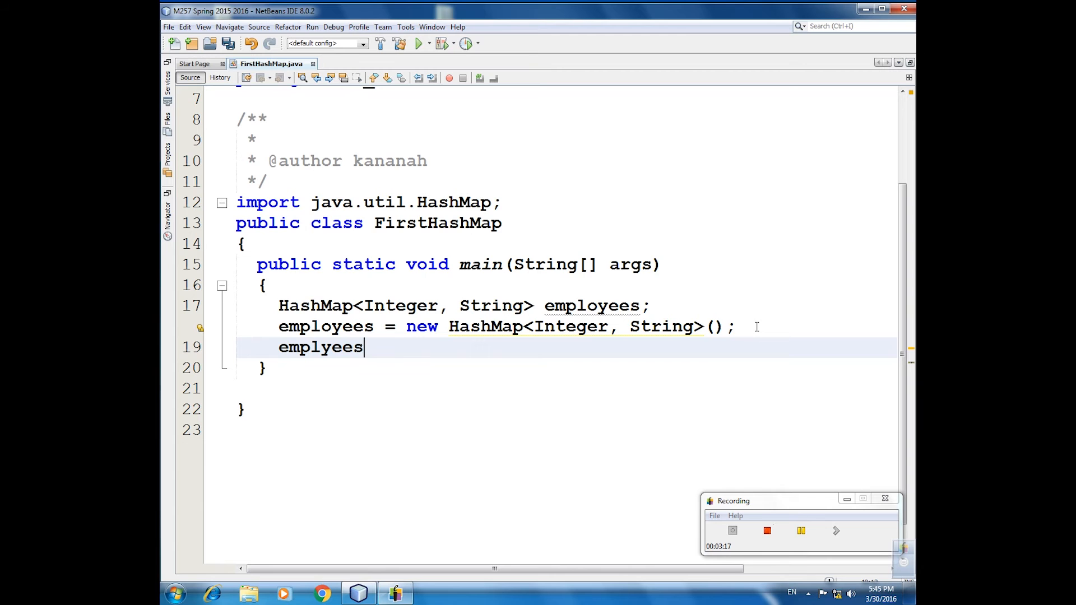
type(".")
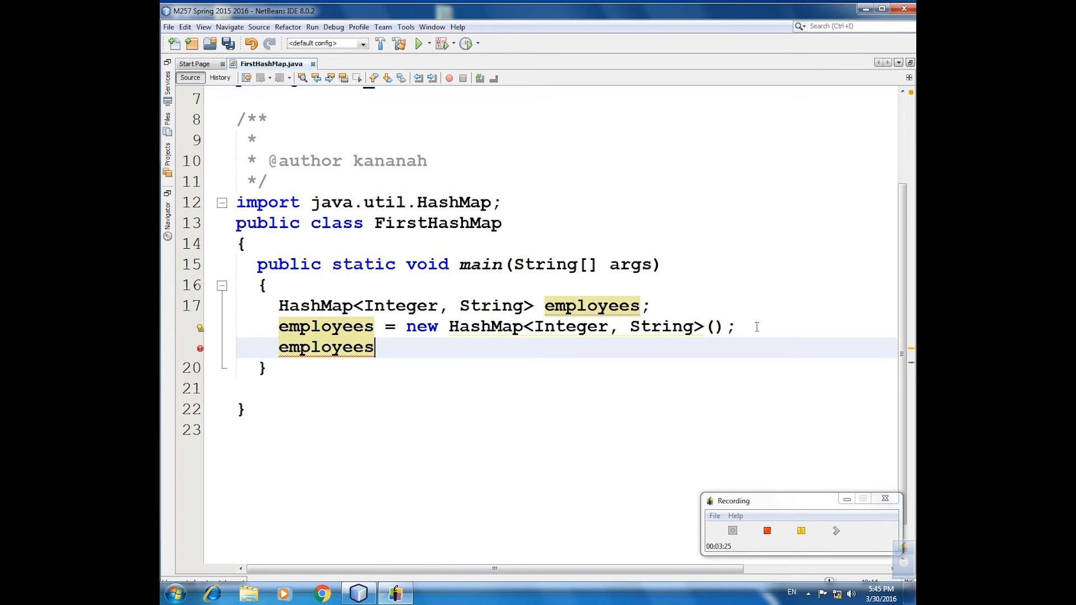
type(".")
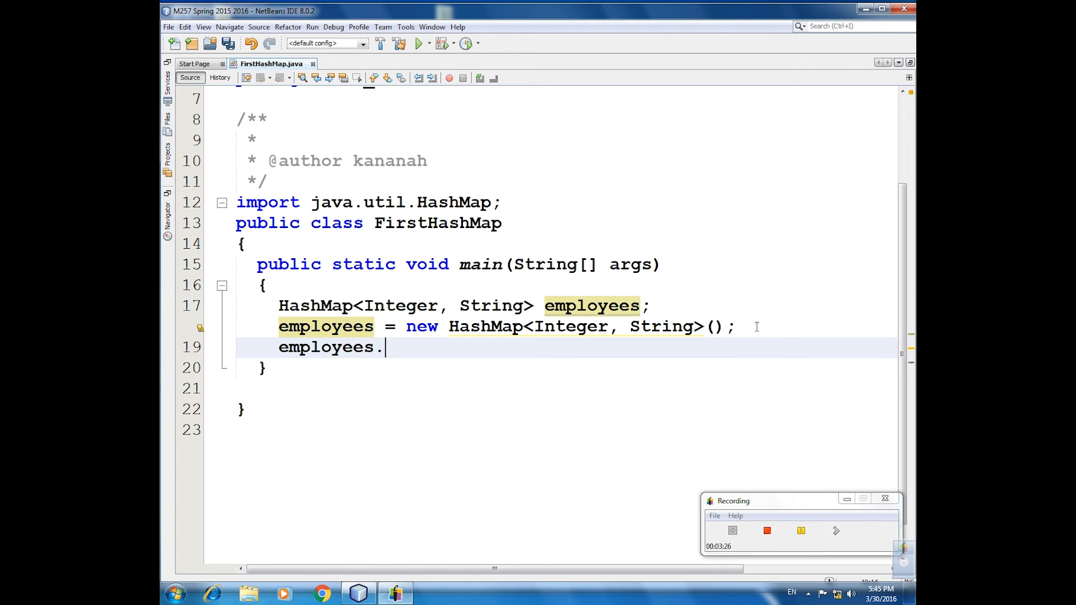
type("pu")
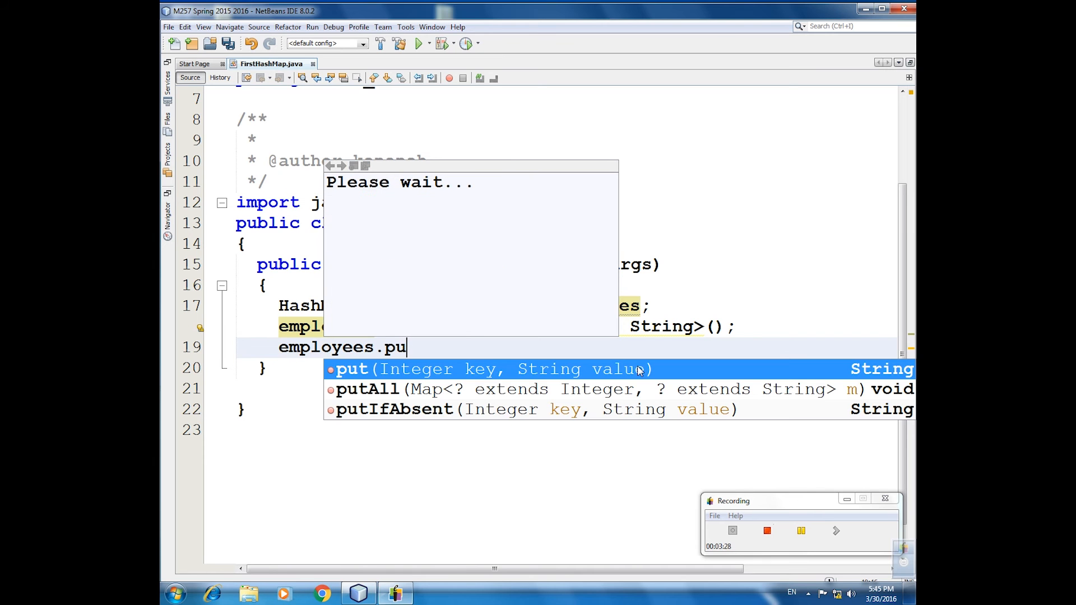
mouse_move(428, 387)
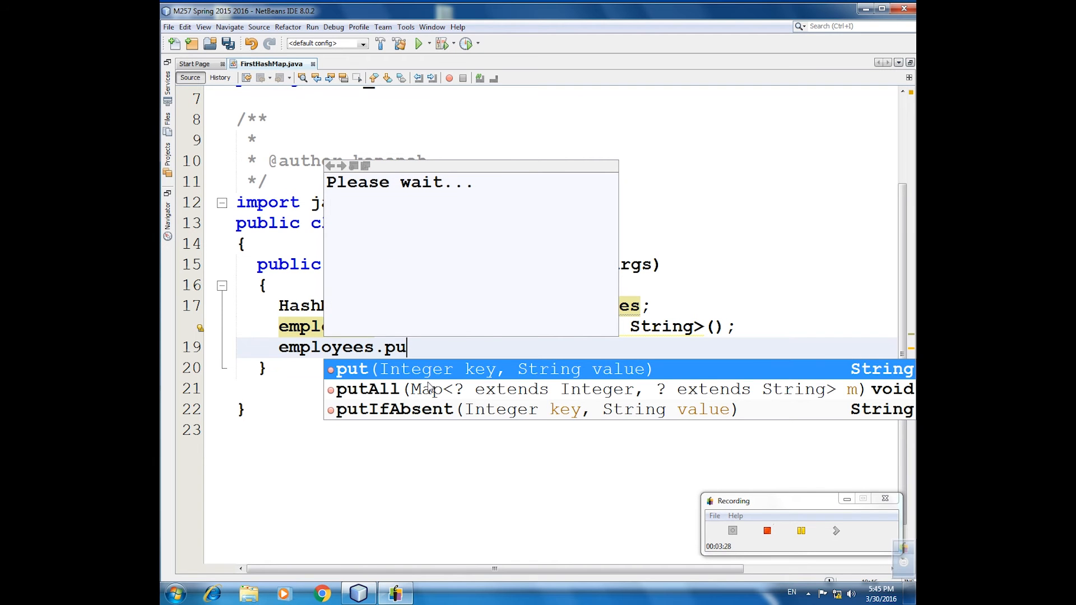
mouse_move(425, 382)
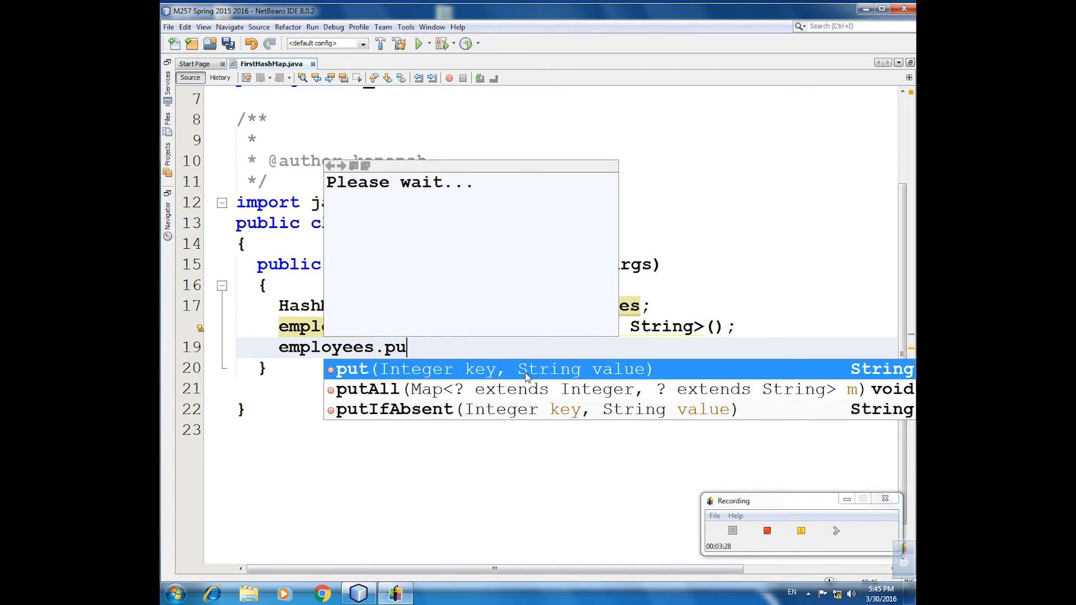
mouse_move(536, 379)
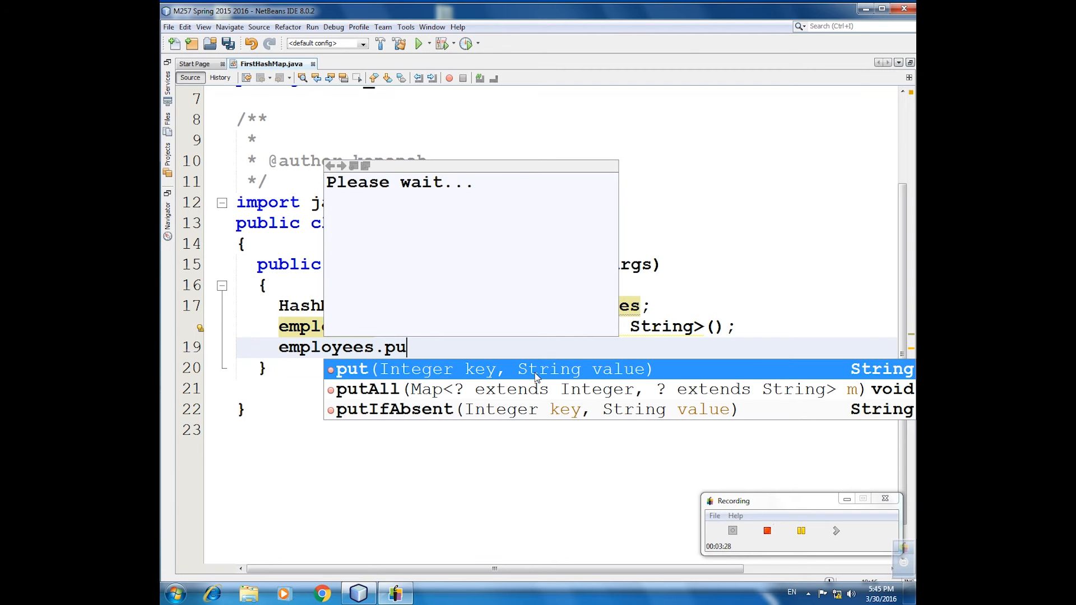
left_click(352, 369)
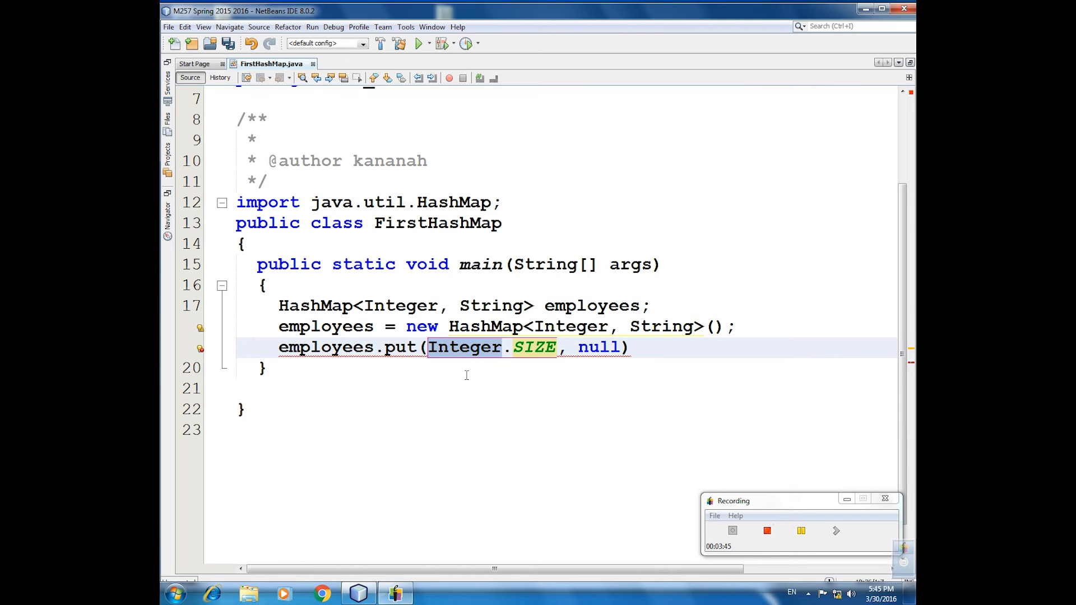
type("100")
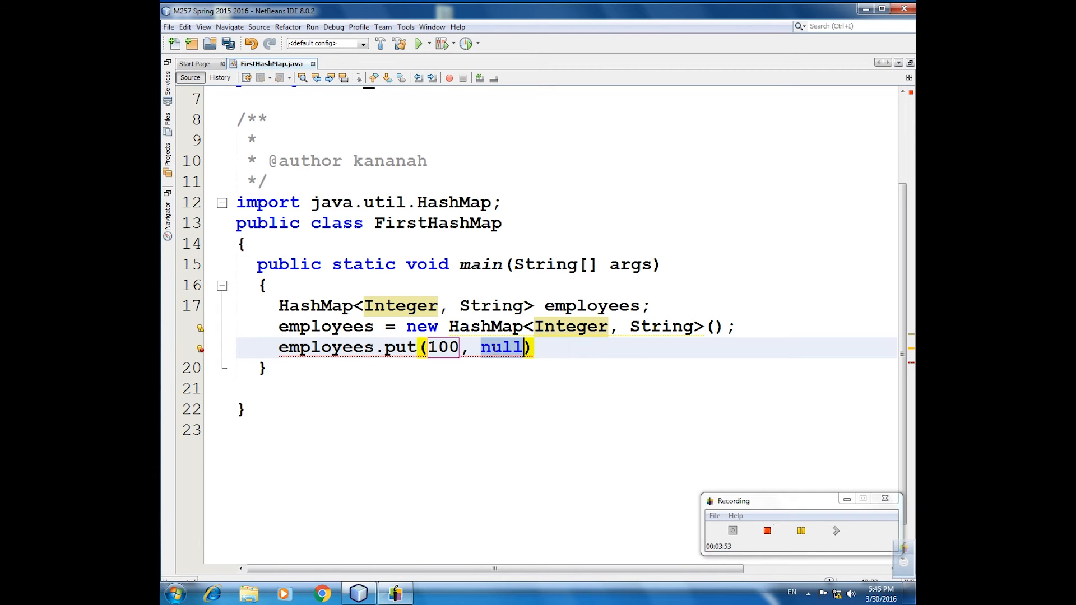
type("\"\"")
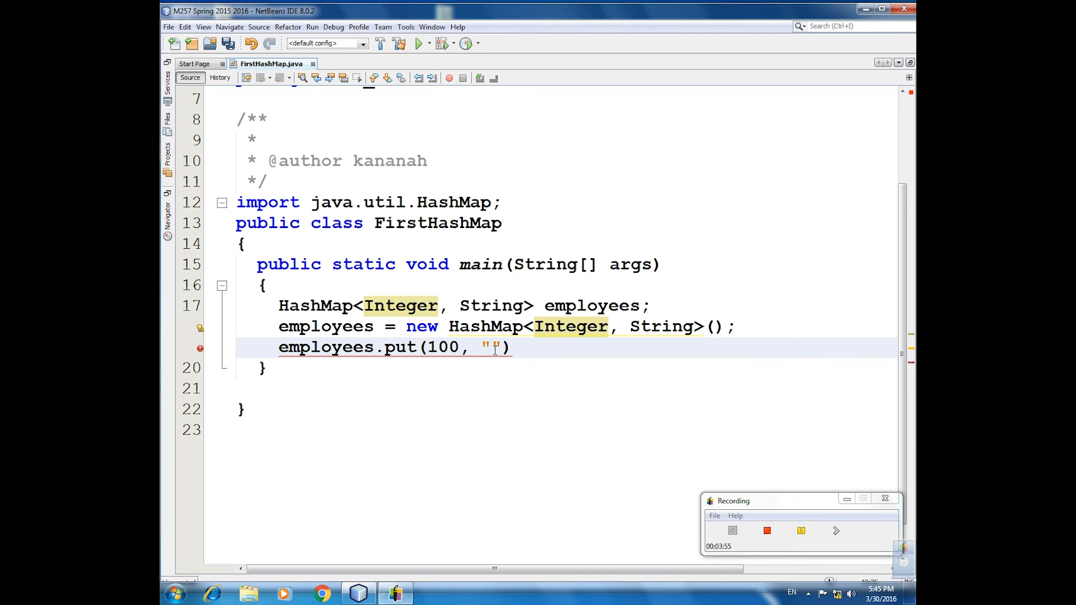
type("Hasan")
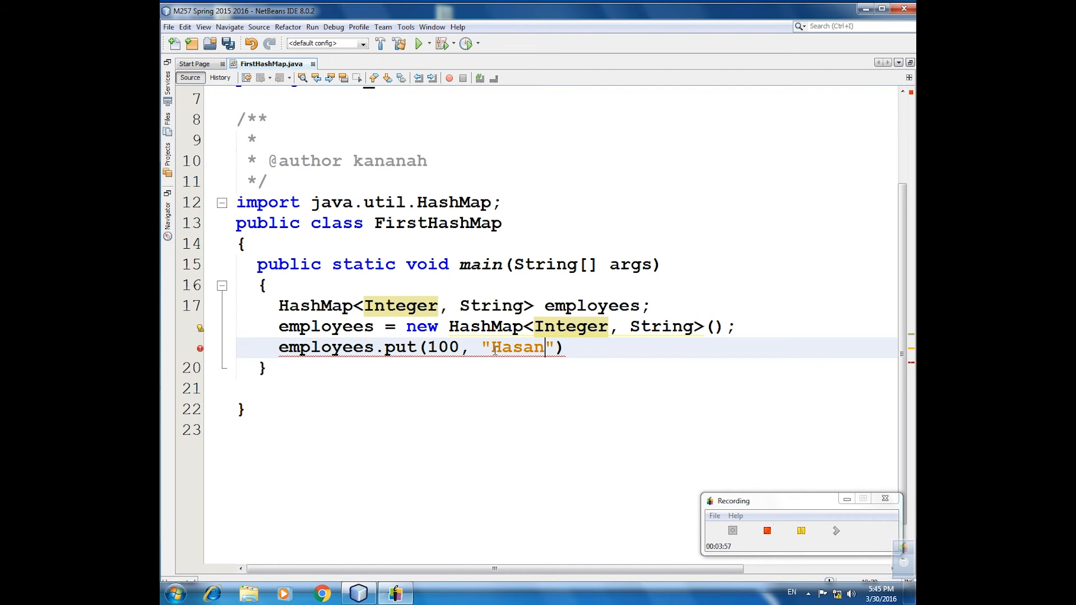
type(";")
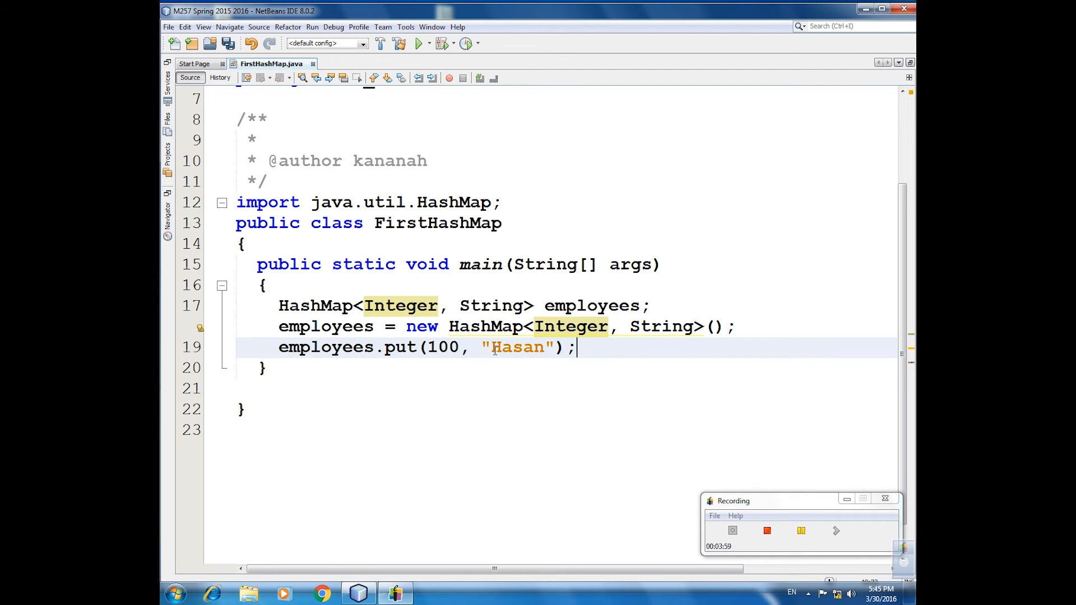
- Copy the put line for keys 200–500 named Antar, Abla, Layla and Raji, highlighting keys 100 and 400
key("enter")
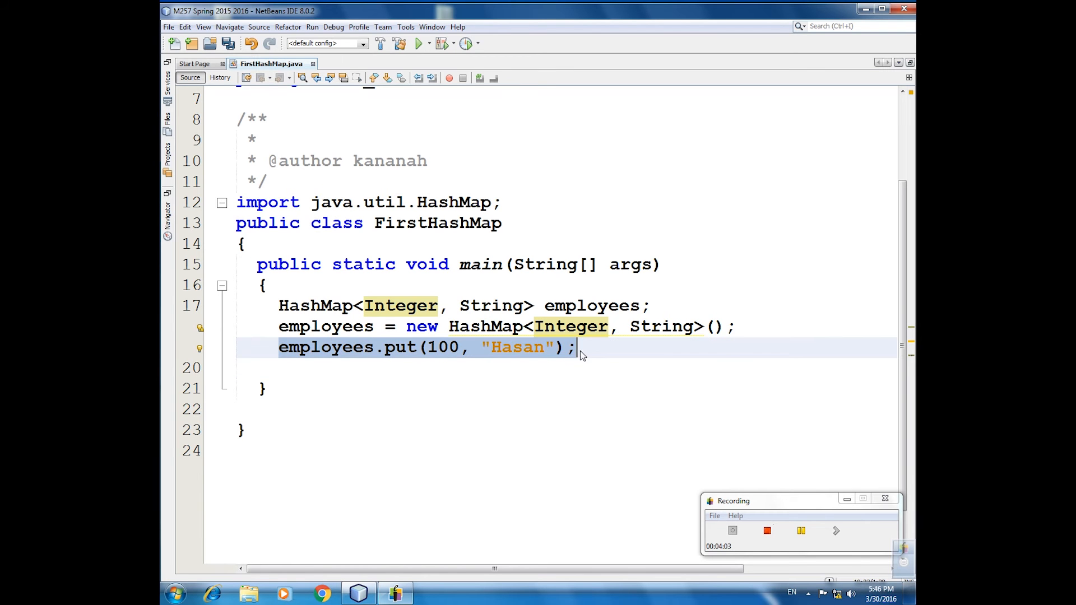
key("enter")
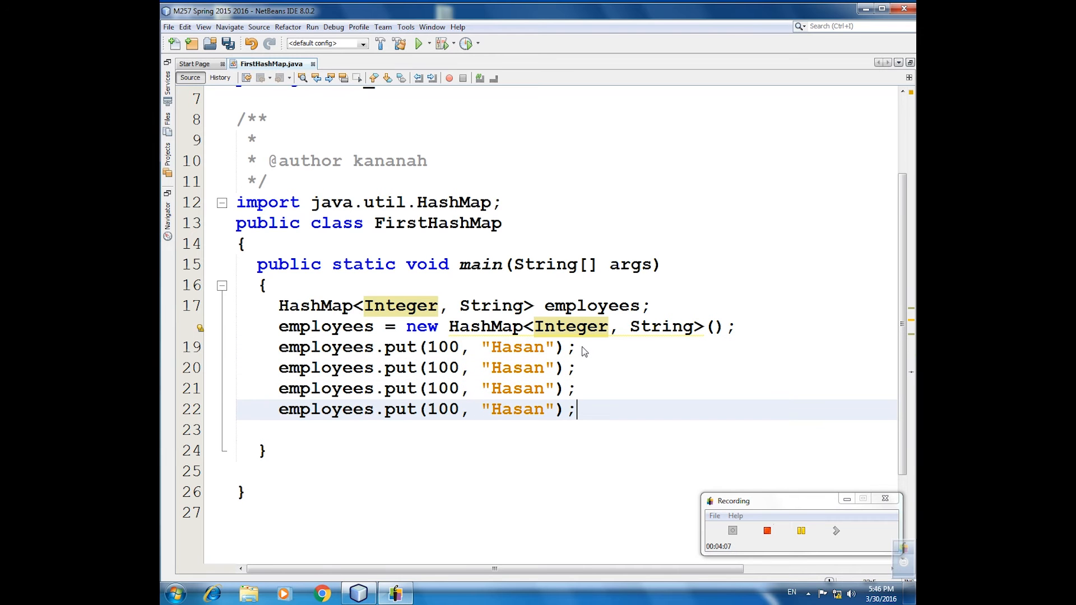
key("Enter")
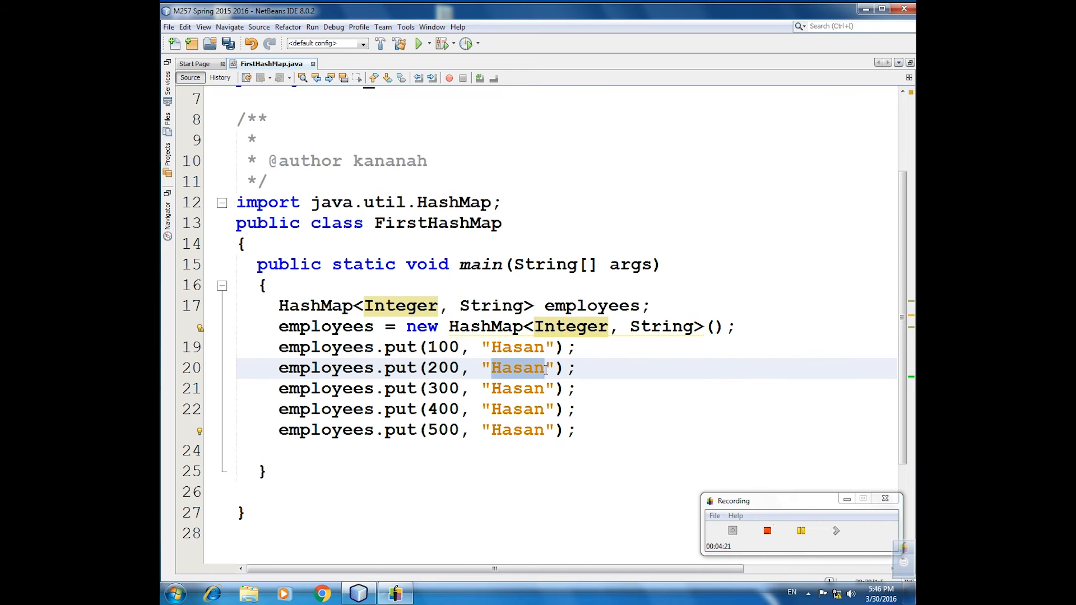
type("Antar")
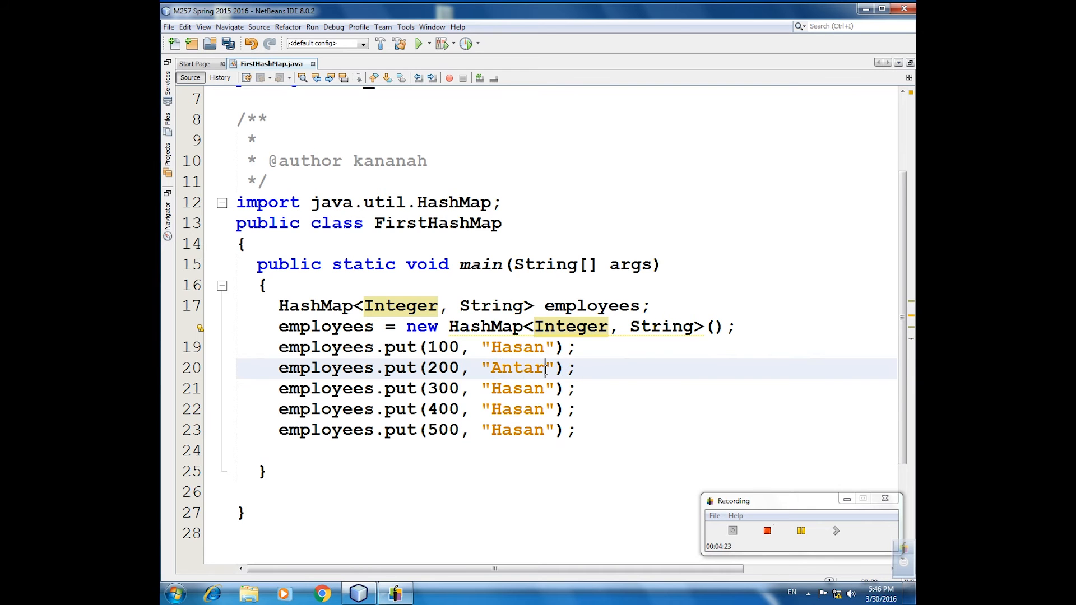
double_click(517, 389)
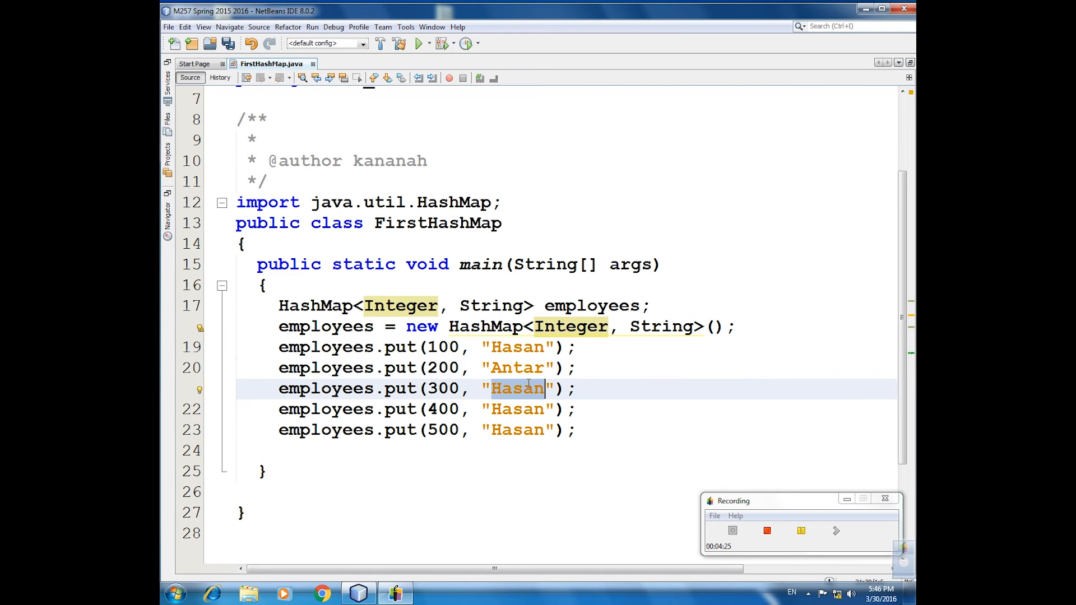
type("Abla")
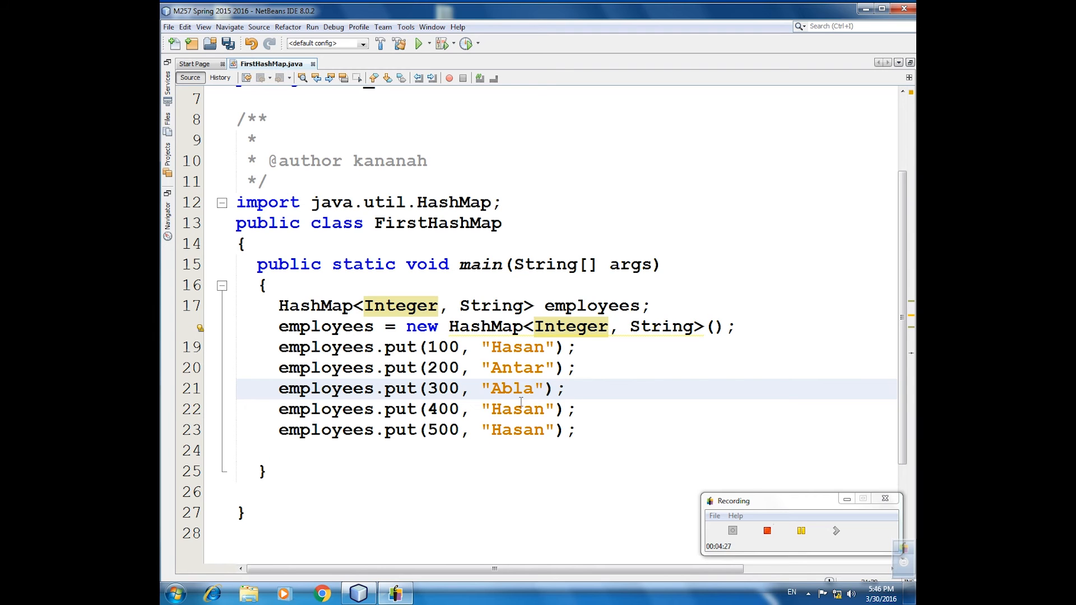
type("L")
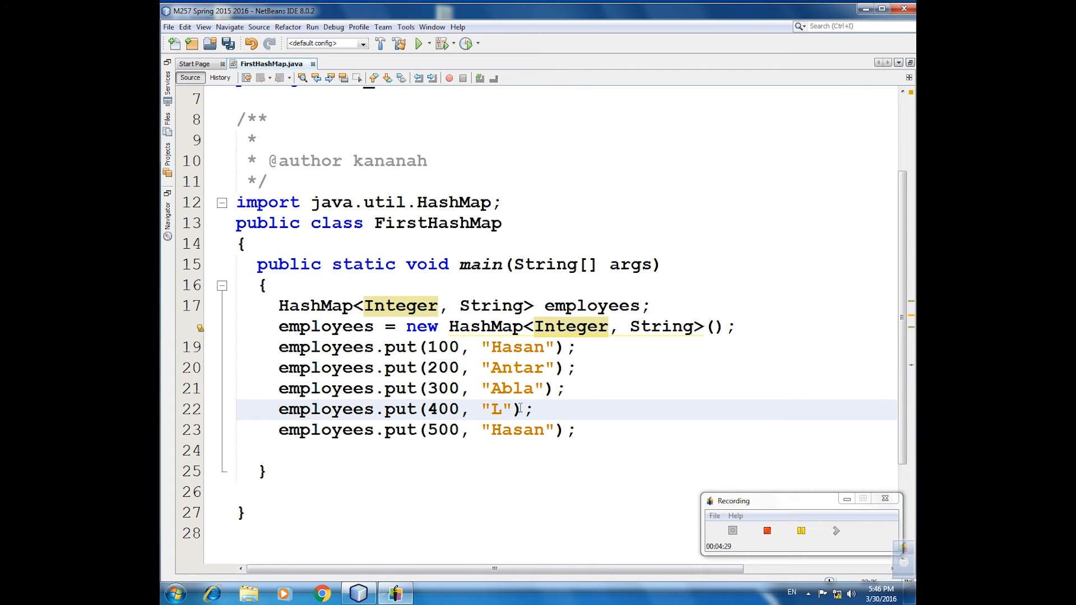
type("ayla")
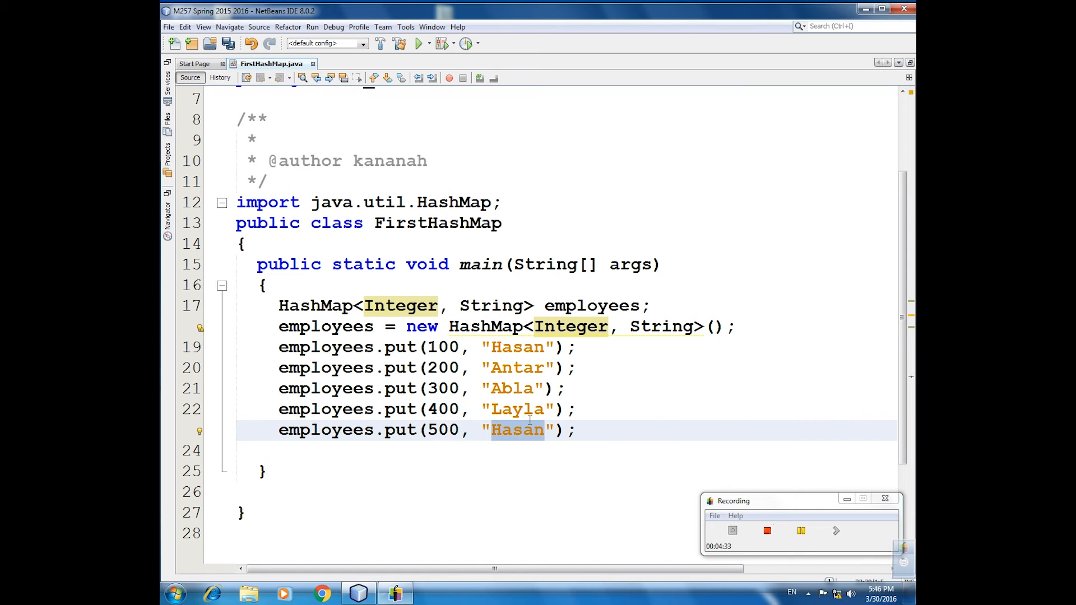
type("R")
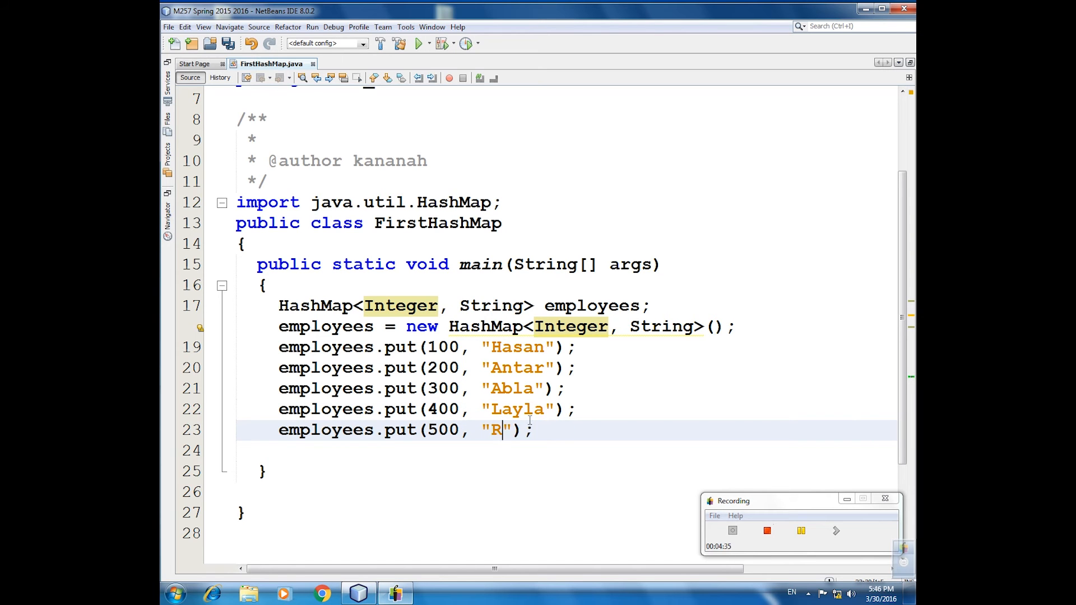
type("aji")
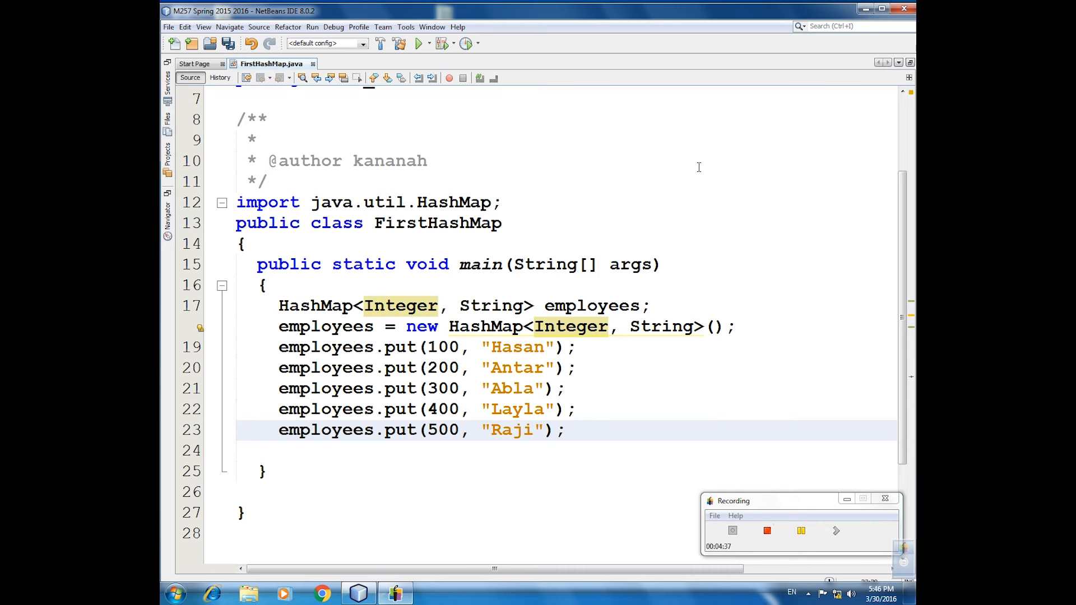
mouse_move(590, 241)
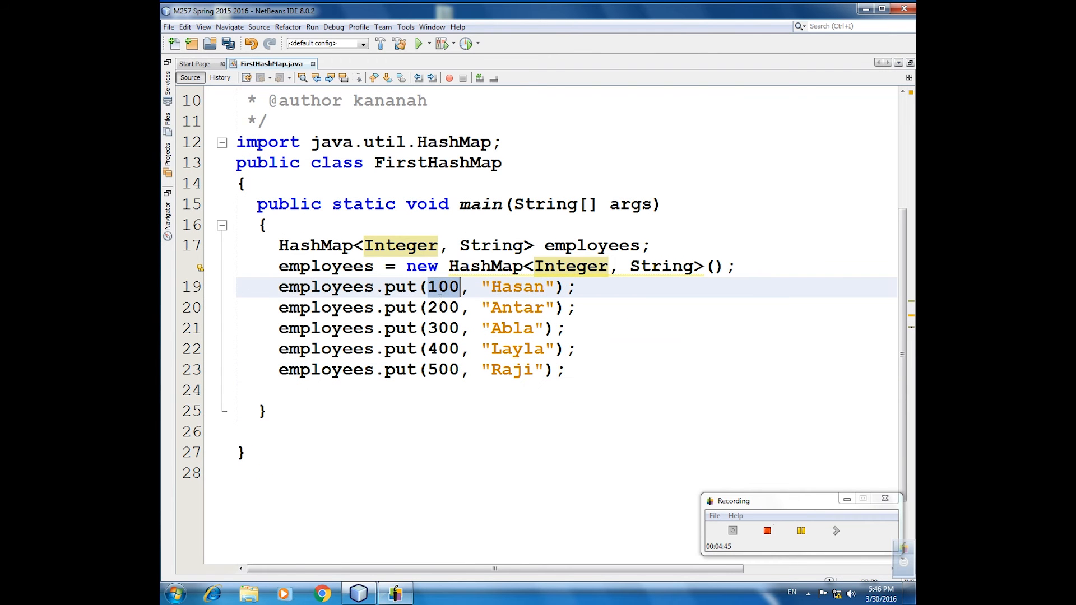
left_click(444, 349)
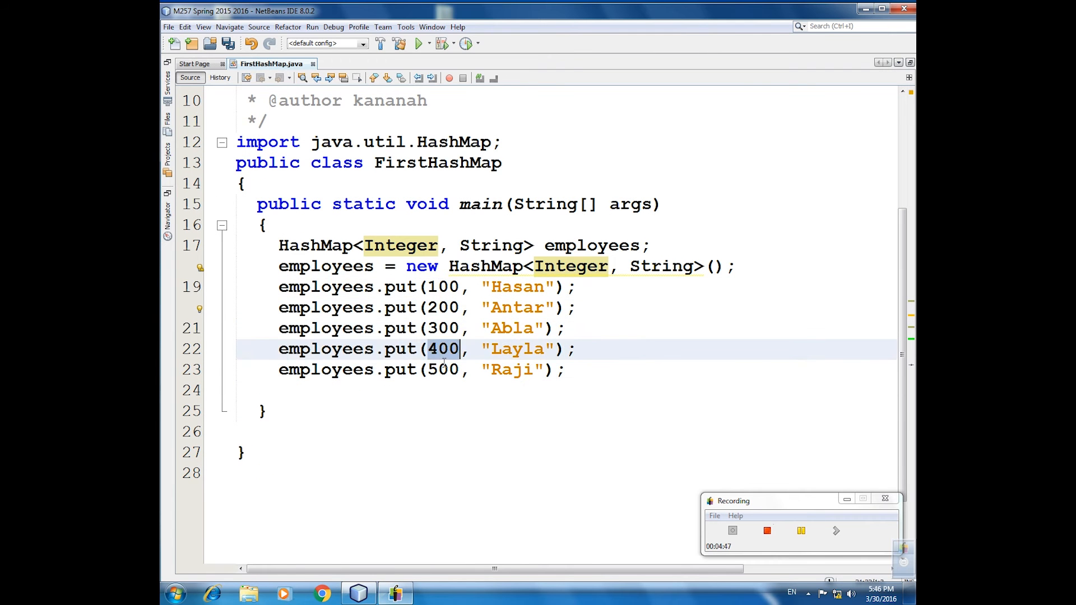
left_click(568, 370)
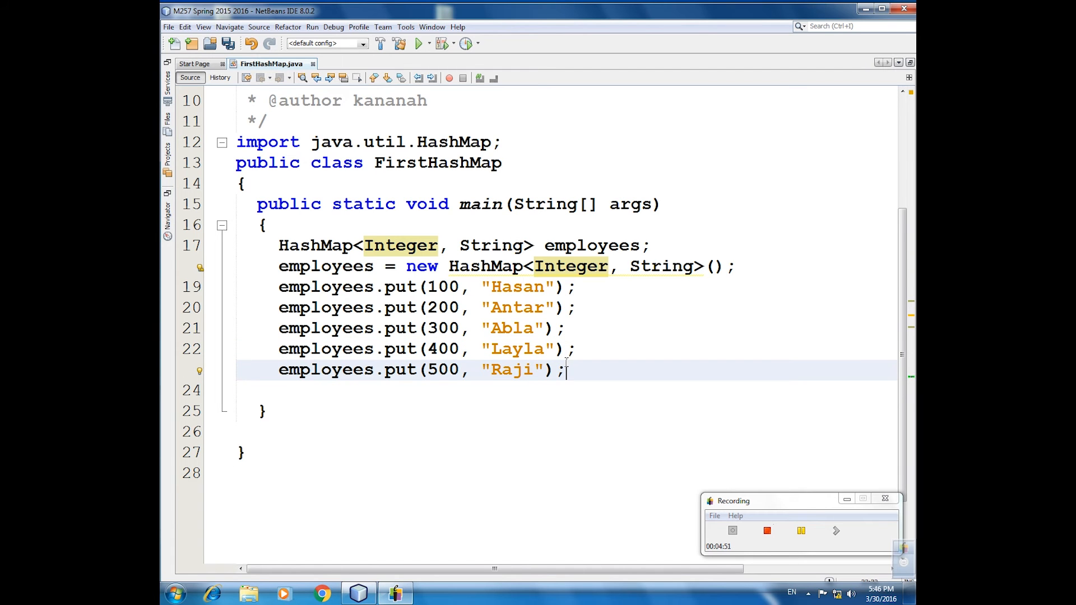
- Start a println of "Employees size = " + employees.size(), typed up to employees.si
type("so")
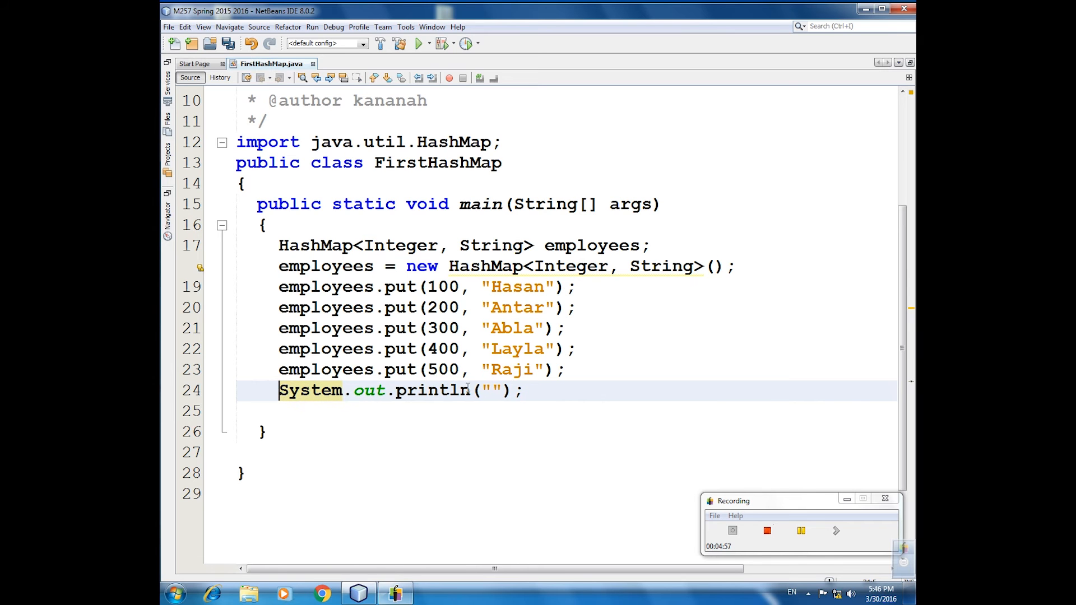
left_click(489, 391)
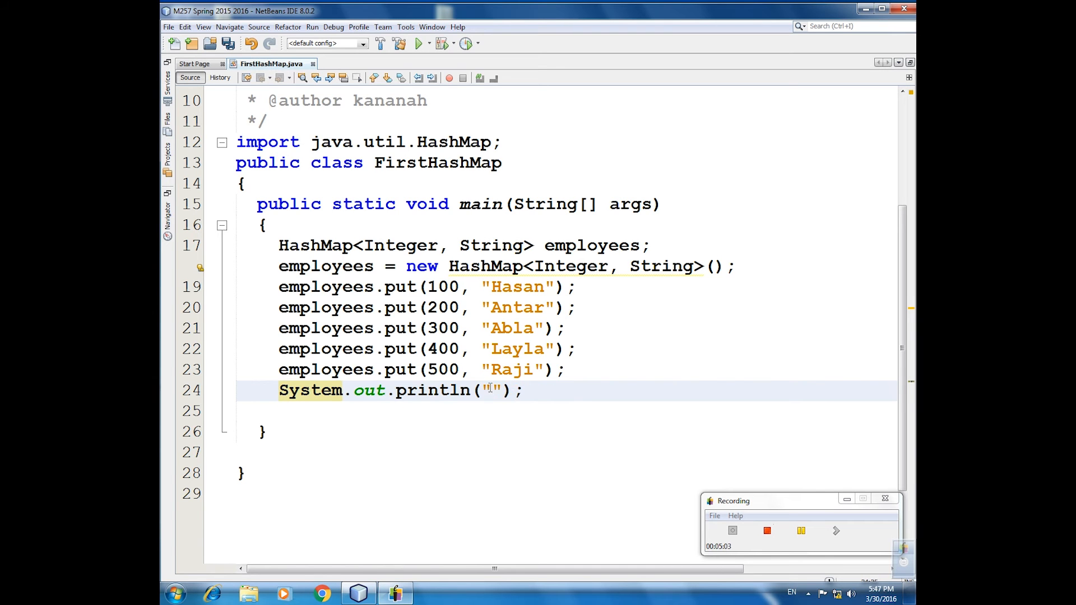
type("Employee")
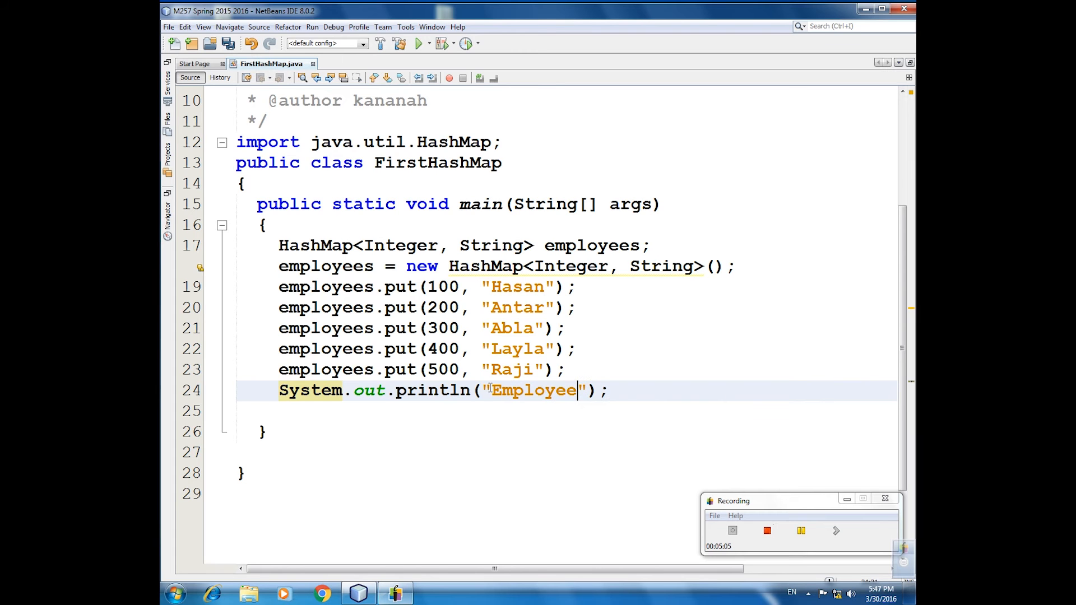
type("s")
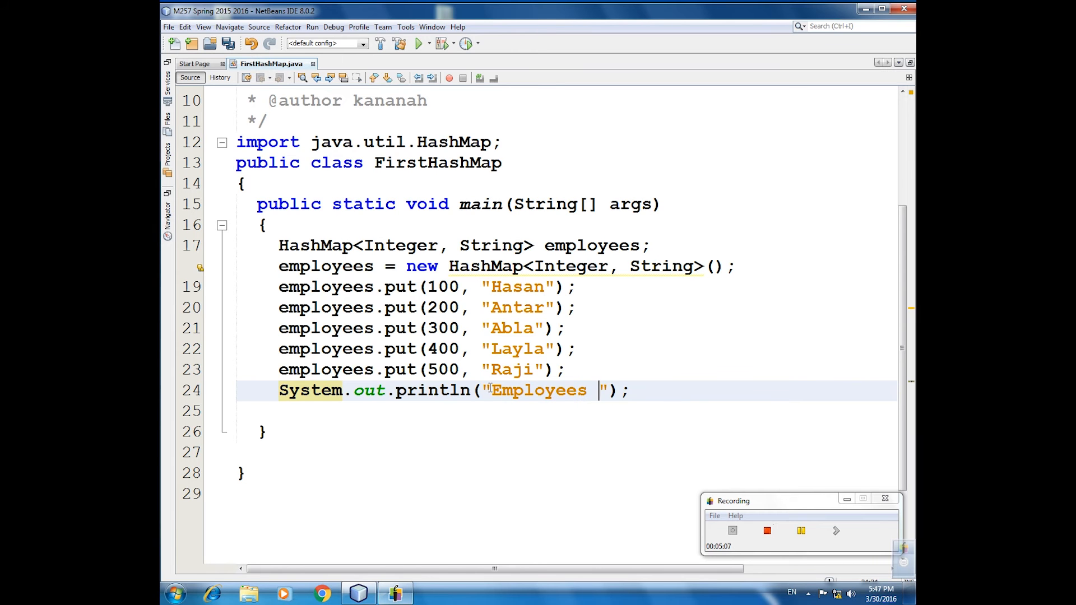
type("size")
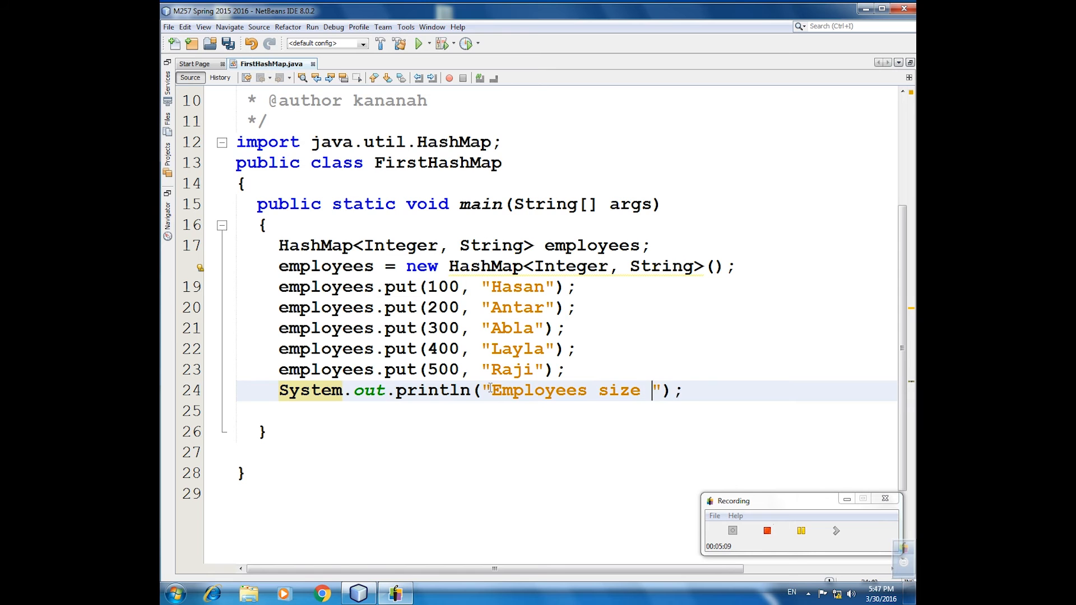
type("= \" +")
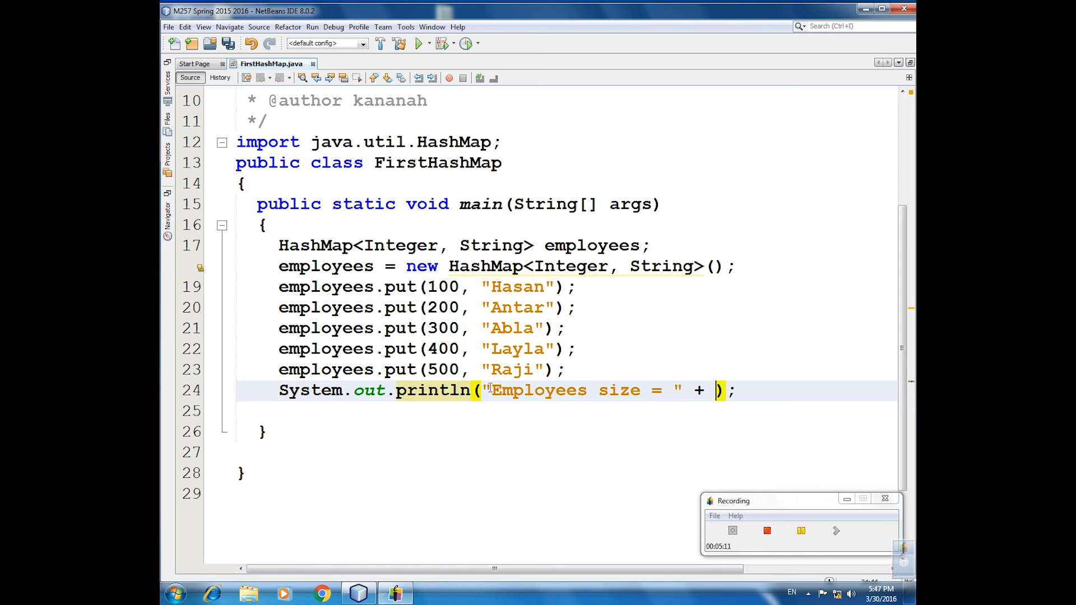
type("employees.")
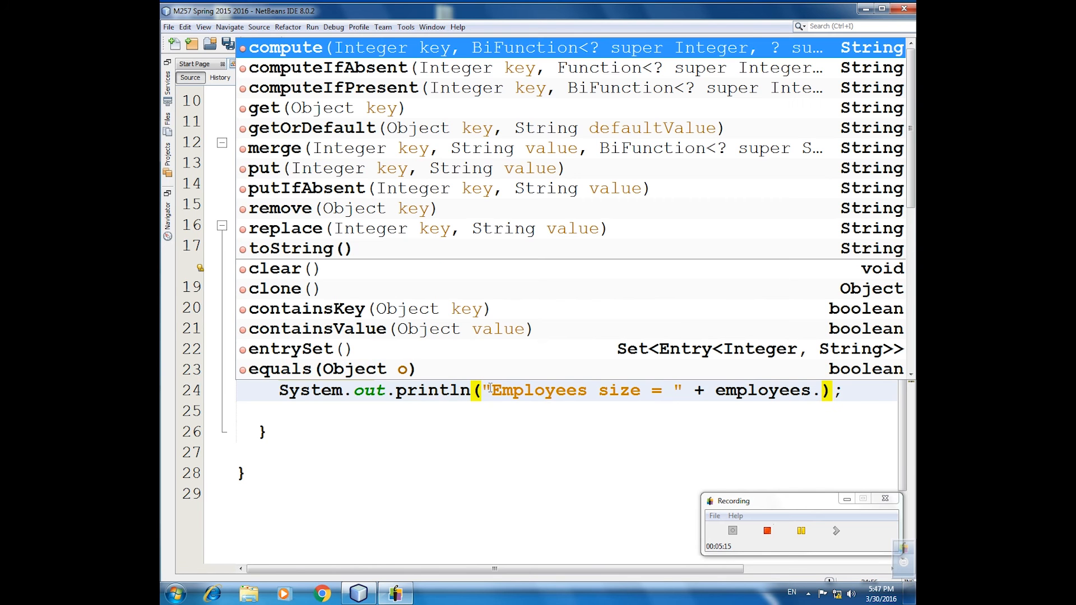
type("s")
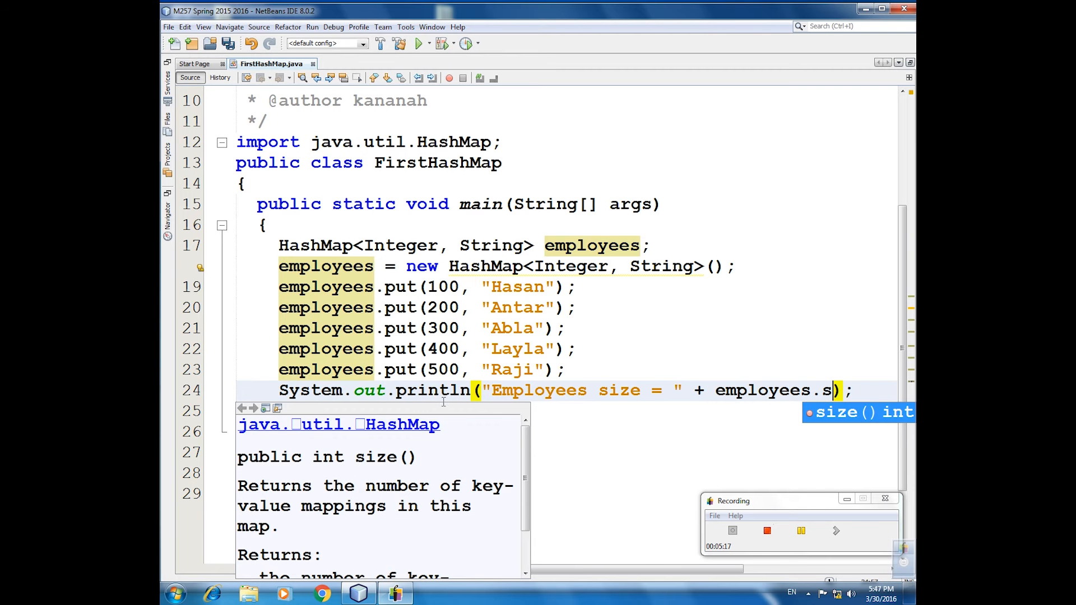
type("i")
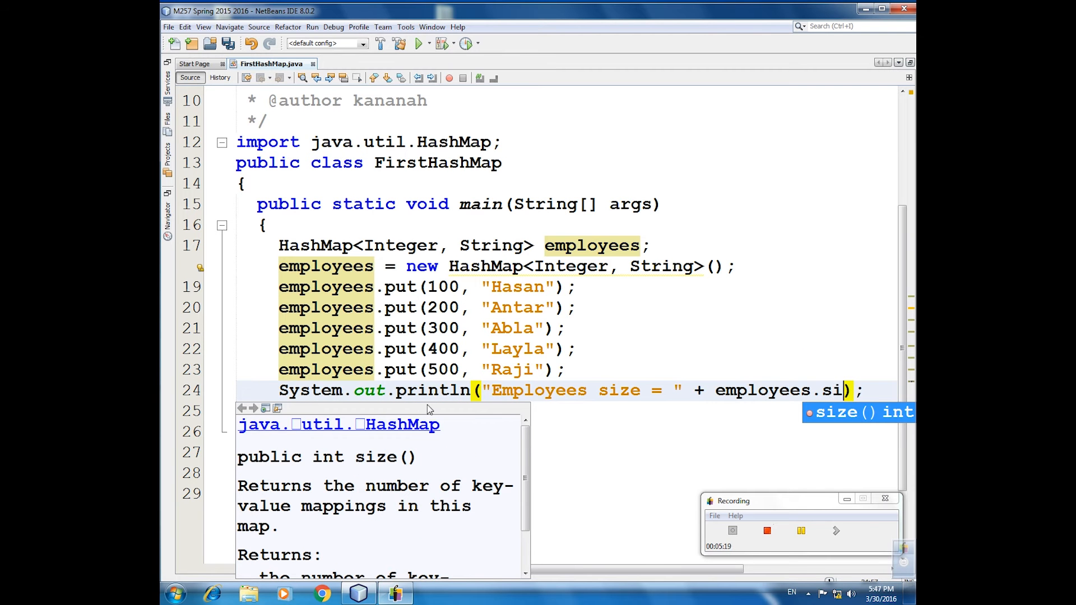
mouse_move(841, 417)
type("ze()")
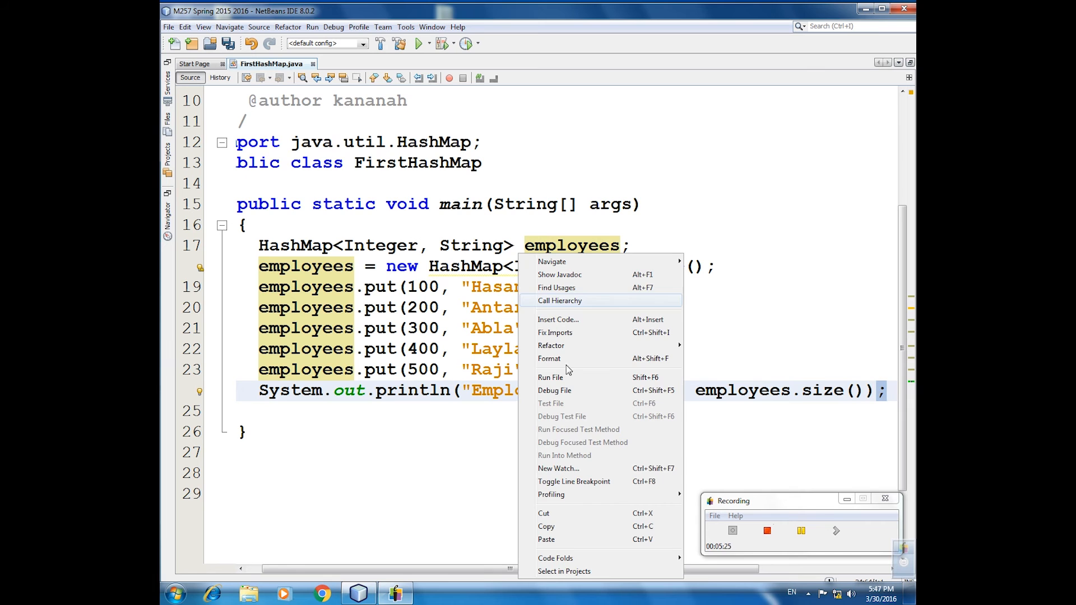
mouse_move(550, 376)
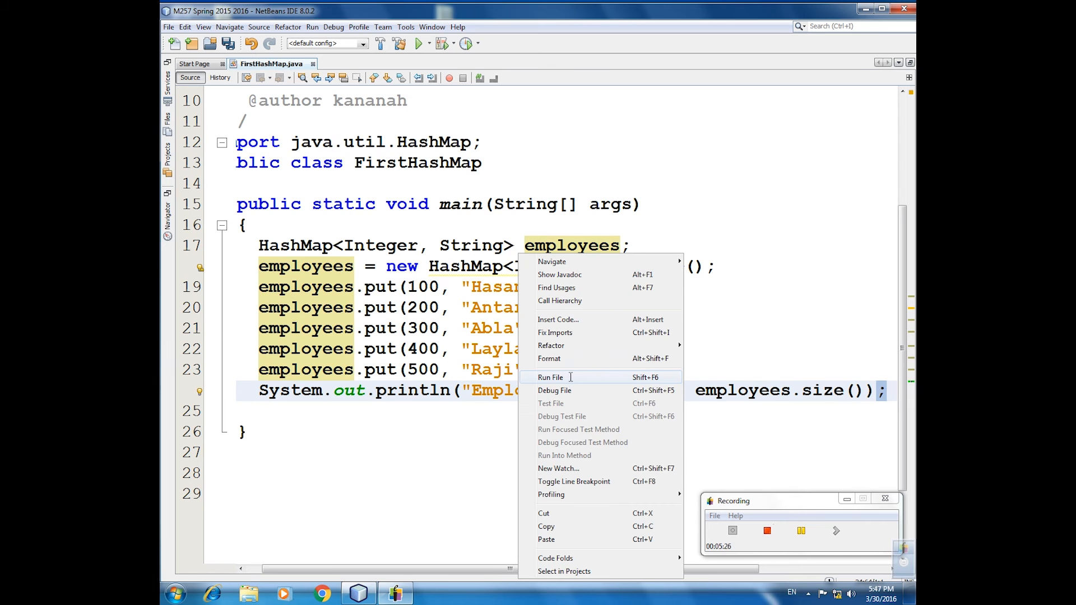
- Run FirstHashMap and see "Employees size = 5" in the Output window
left_click(551, 376)
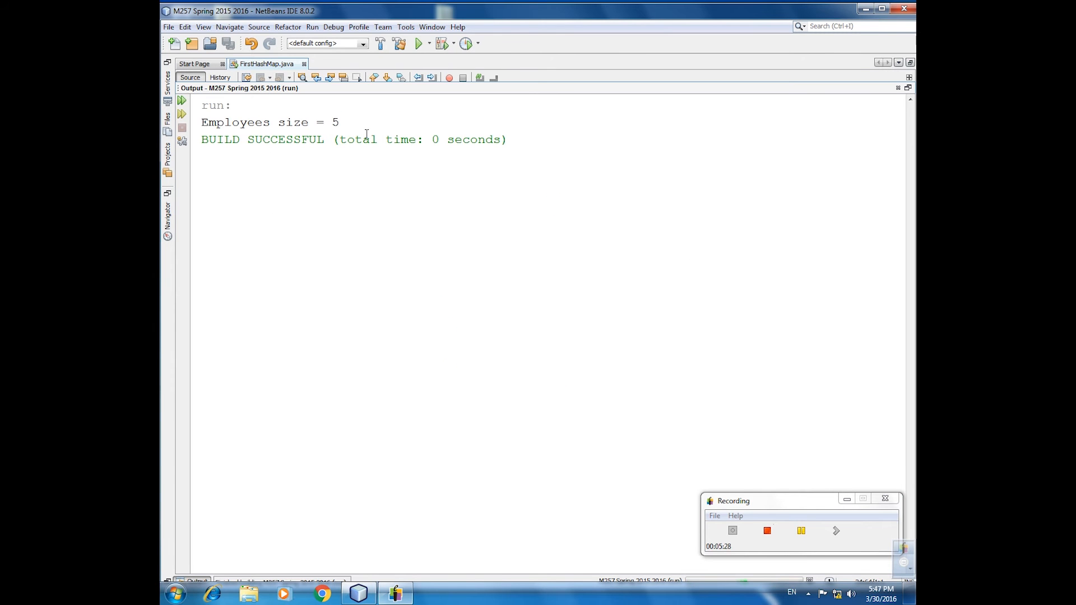
mouse_move(597, 362)
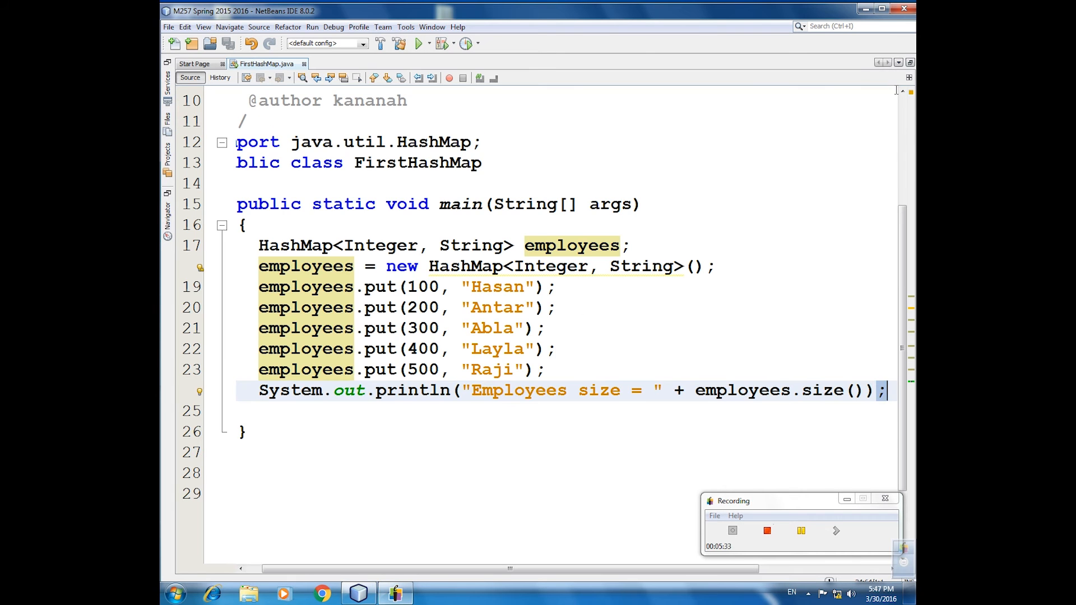
mouse_move(571, 381)
type("{")
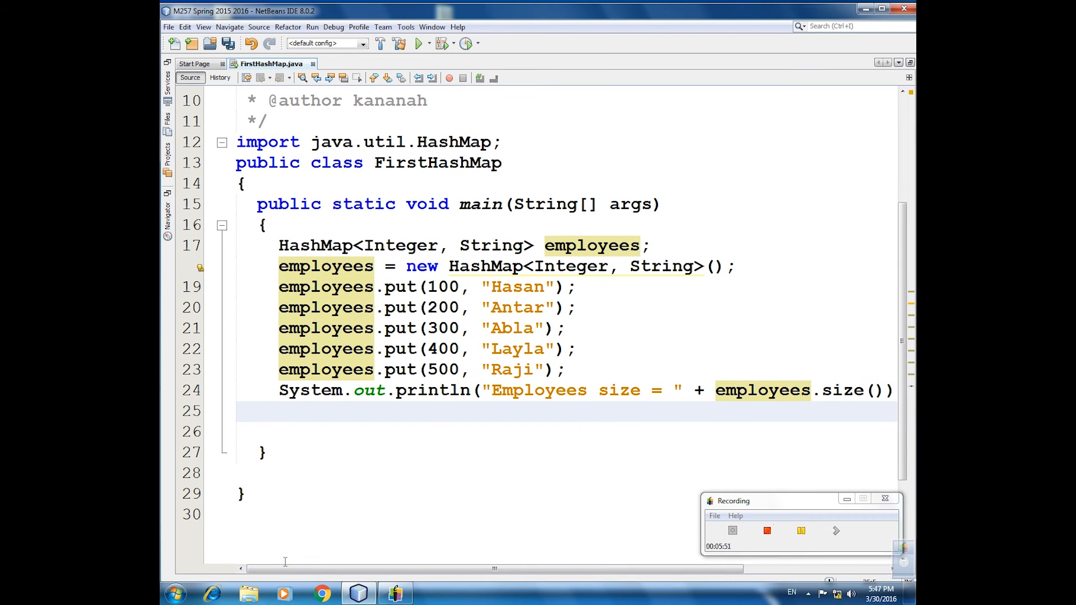
- Paste employees.put(400, "Layla"); and change the name to Adnan
type("employees.put(400, \"Layla\");")
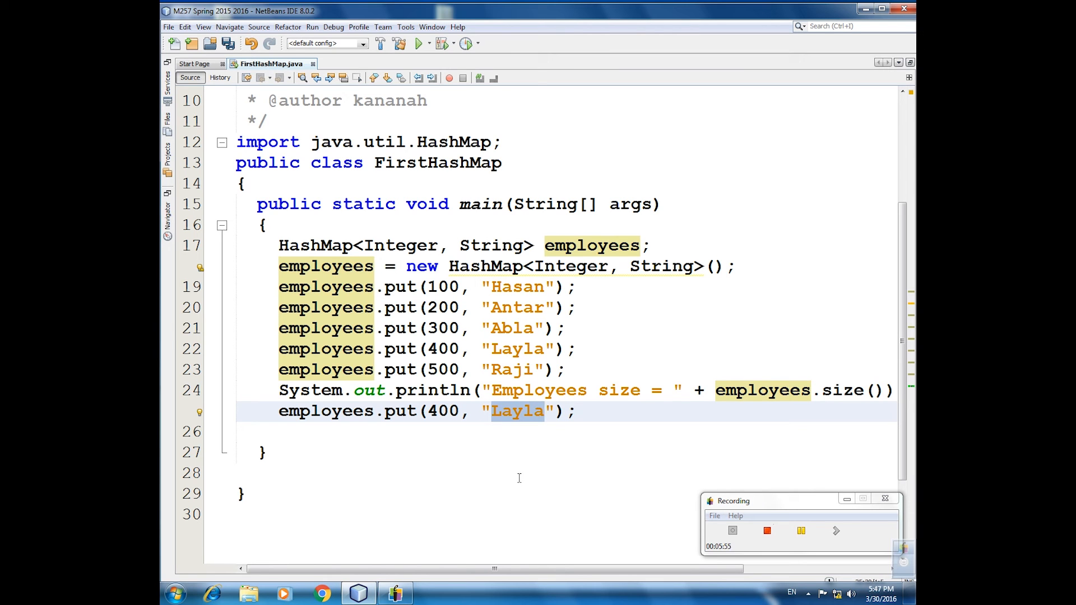
type("Adnan")
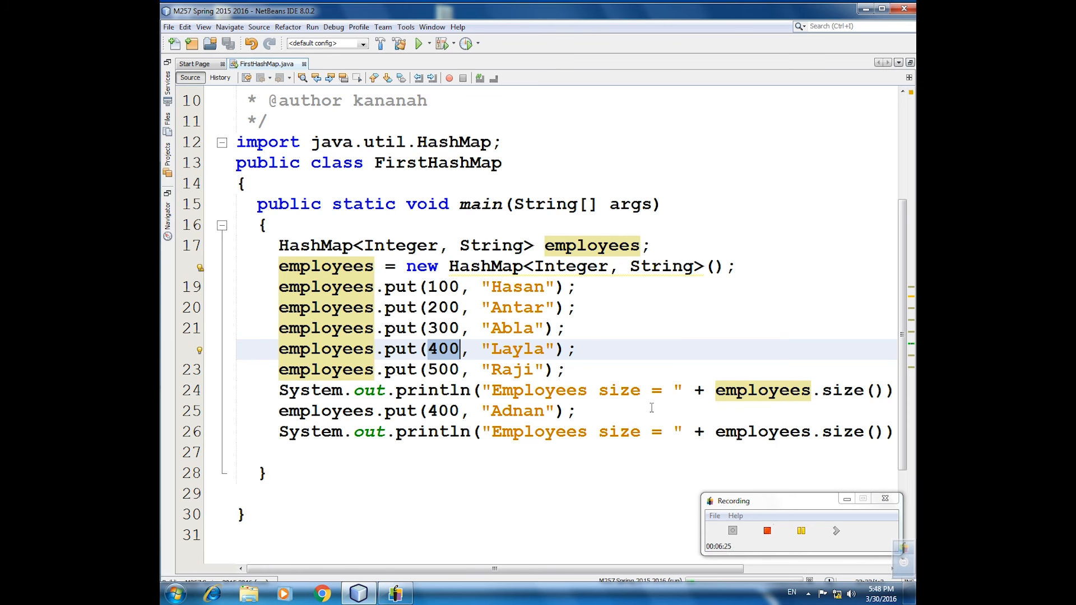
- Rerun FirstHashMap to confirm 'Employees size = 5' prints on two lines
left_click(418, 43)
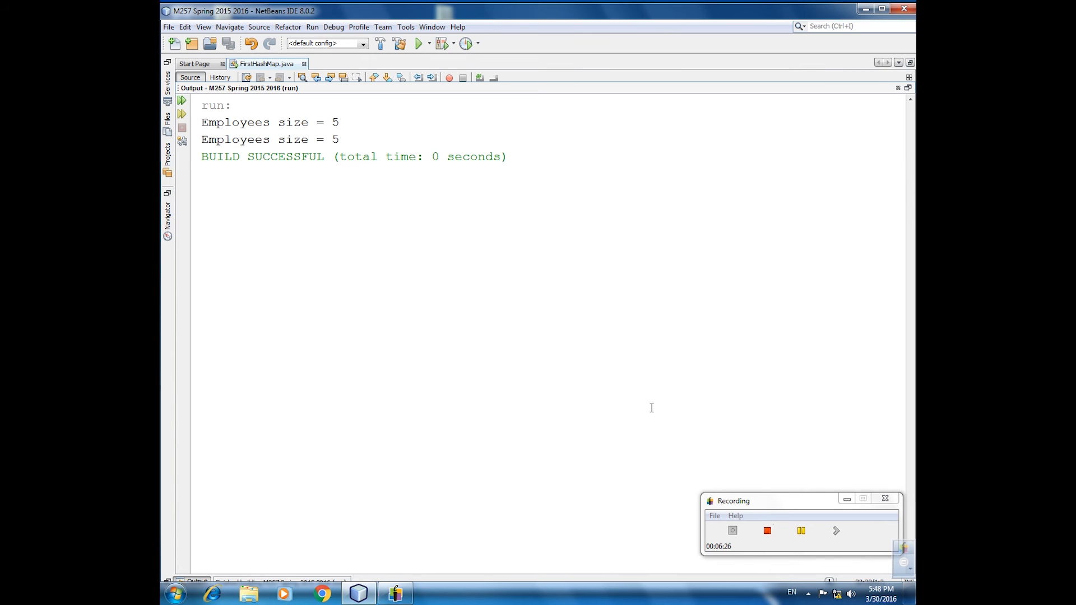
mouse_move(636, 343)
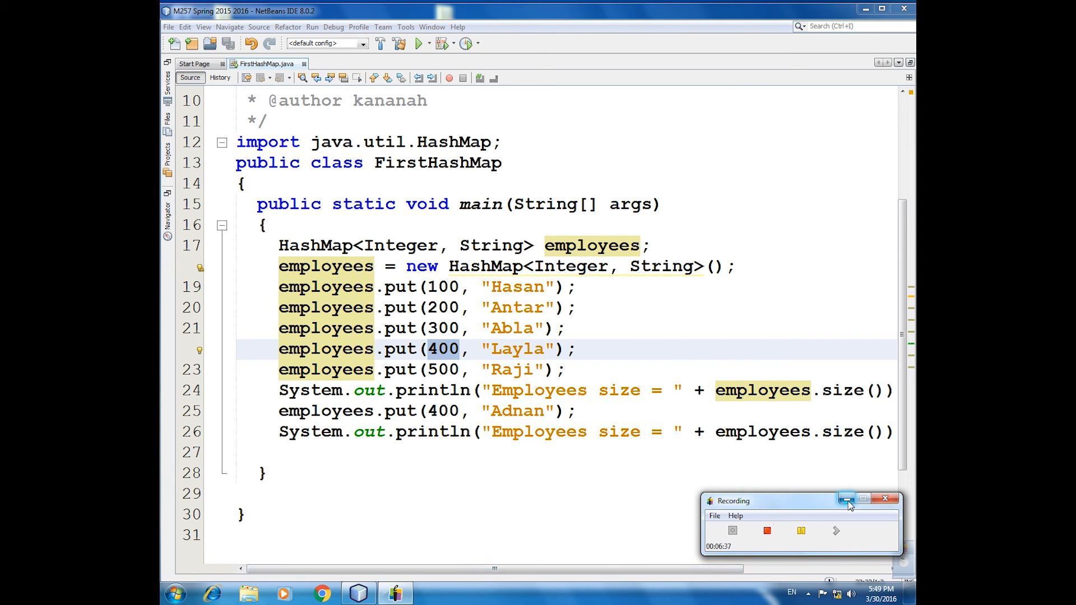
- Insert a blank line after the second employees size printout in main
left_click(847, 499)
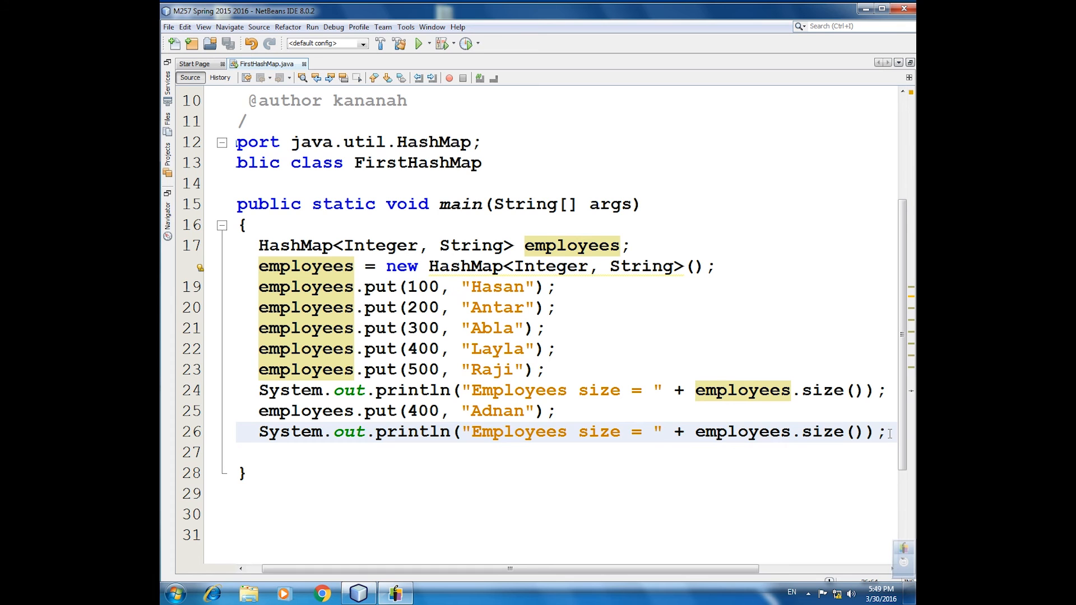
key("enter")
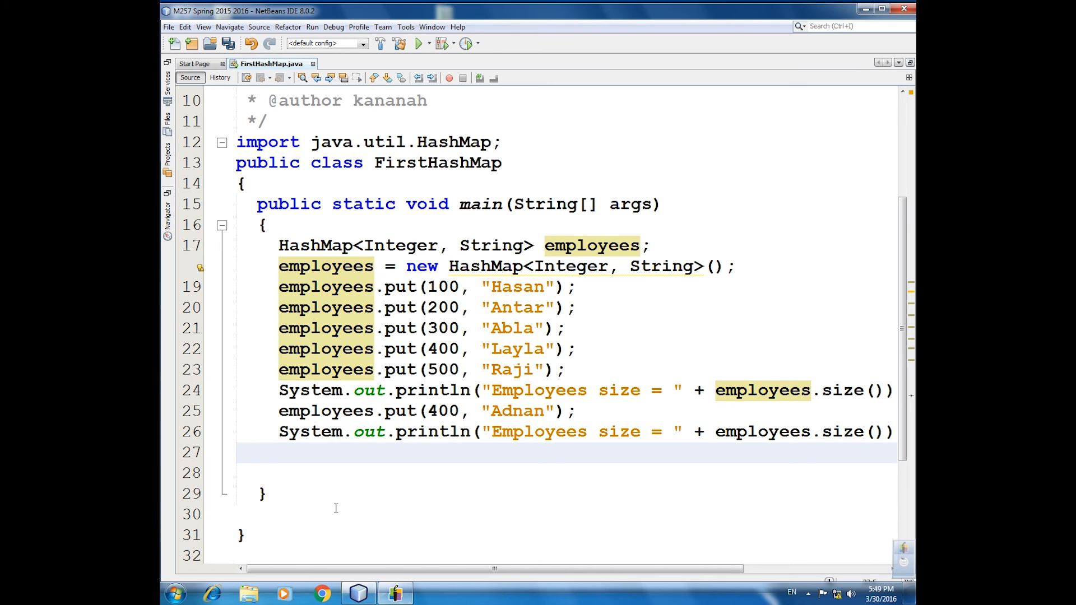
- Drop the started for keyword and expand sout into a println statement
type("for")
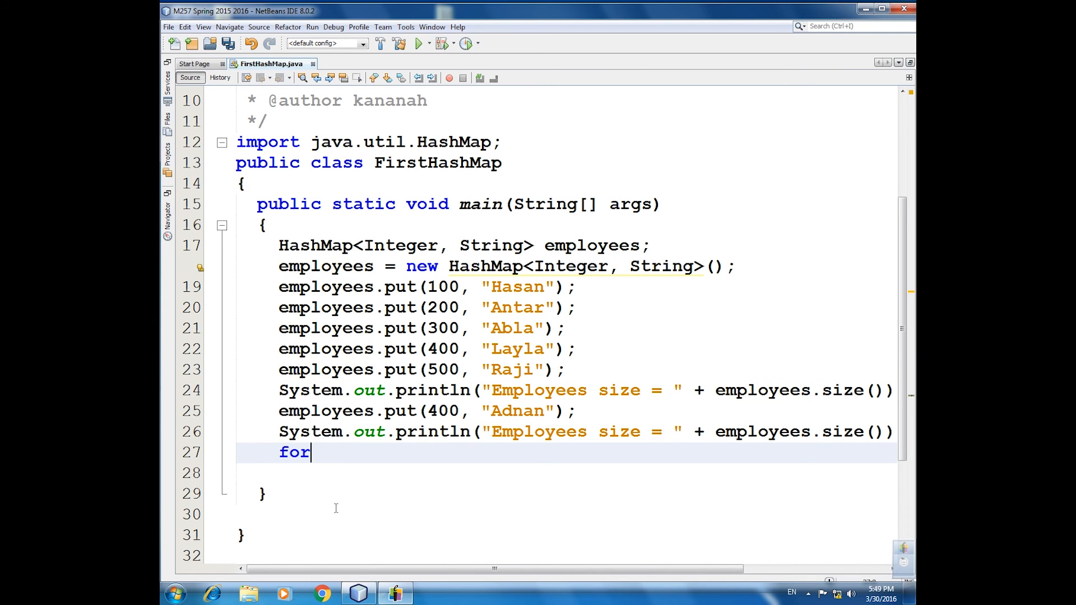
type("(")
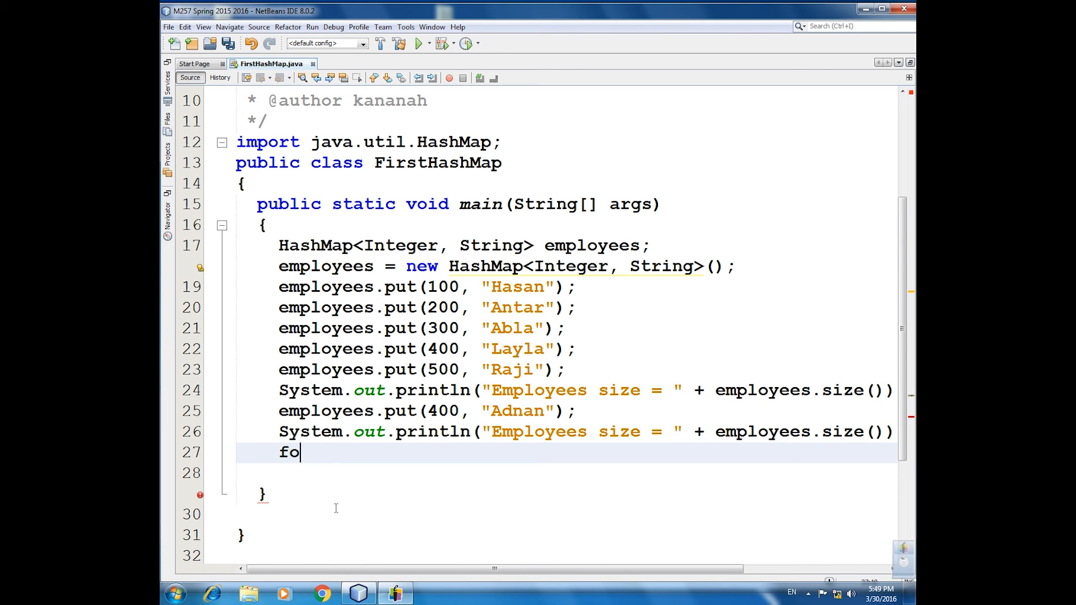
key("BackSpace")
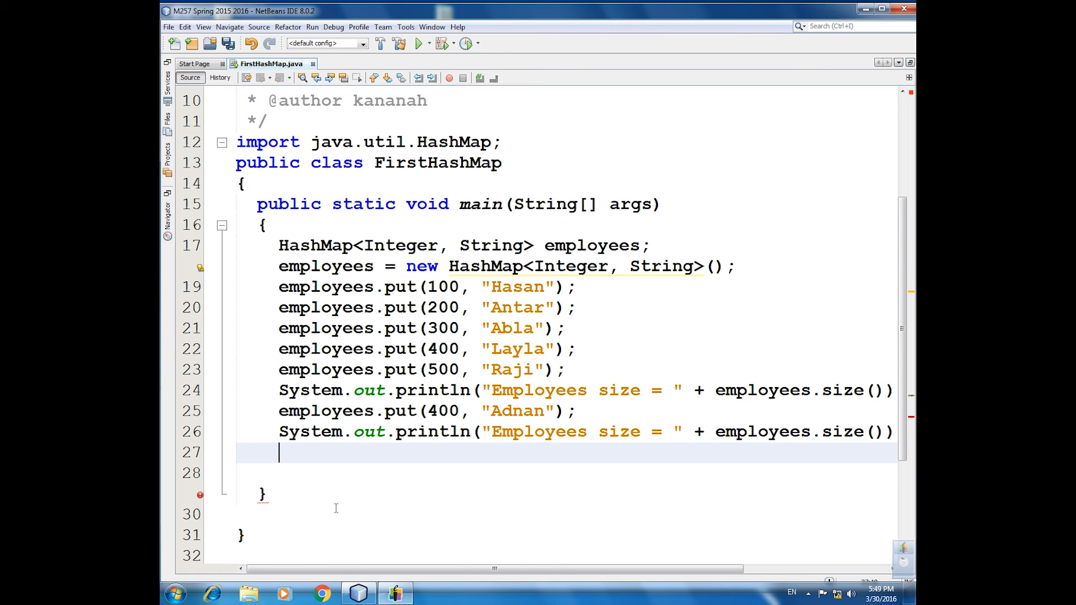
type("sout")
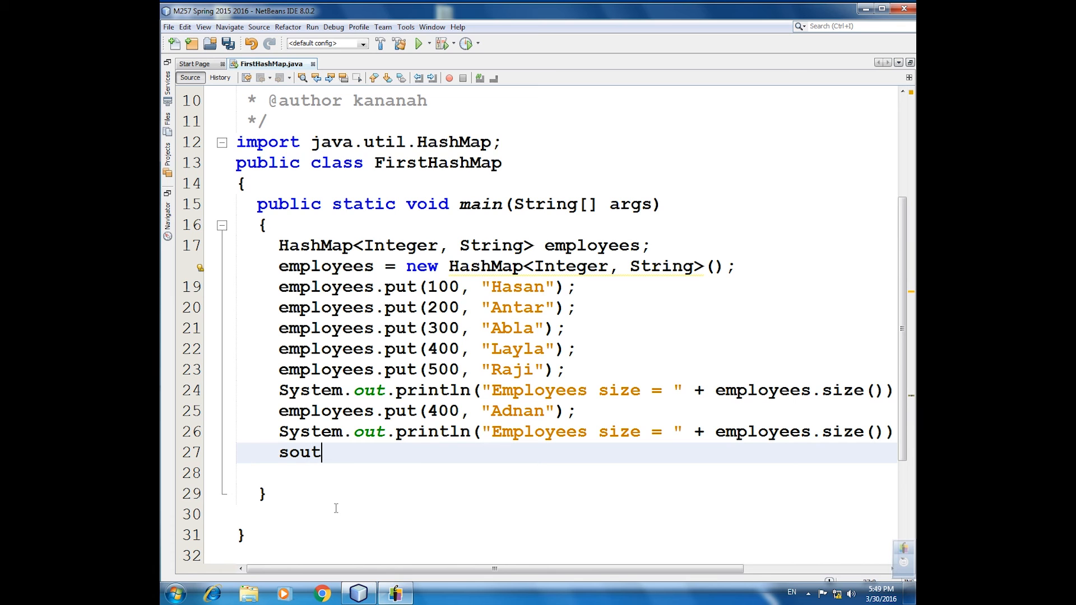
key("Tab")
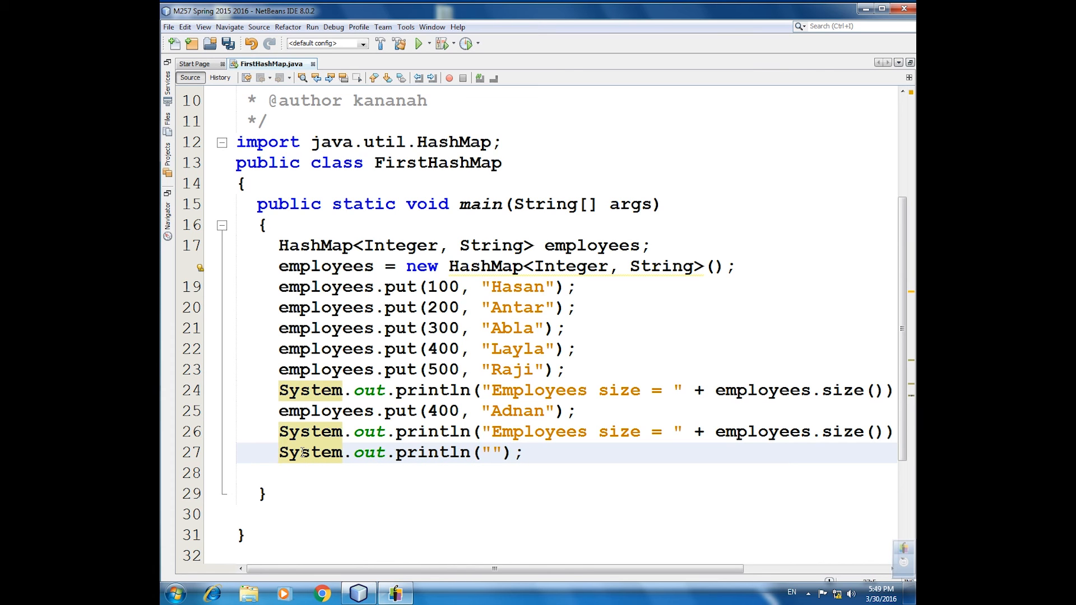
- Fill the println argument with employees.get(200)
left_click(493, 452)
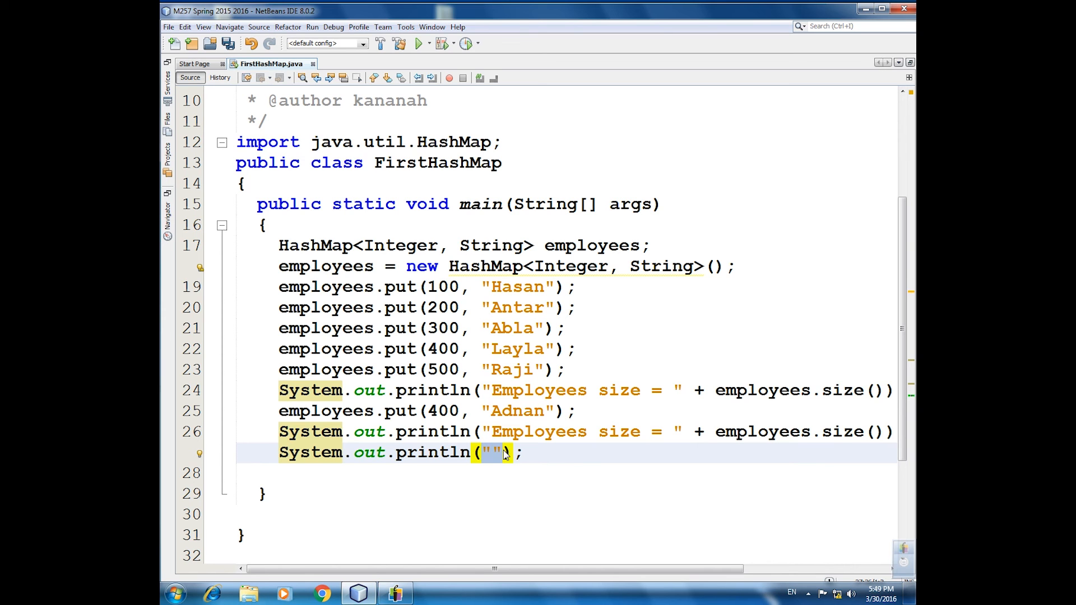
type("employees")
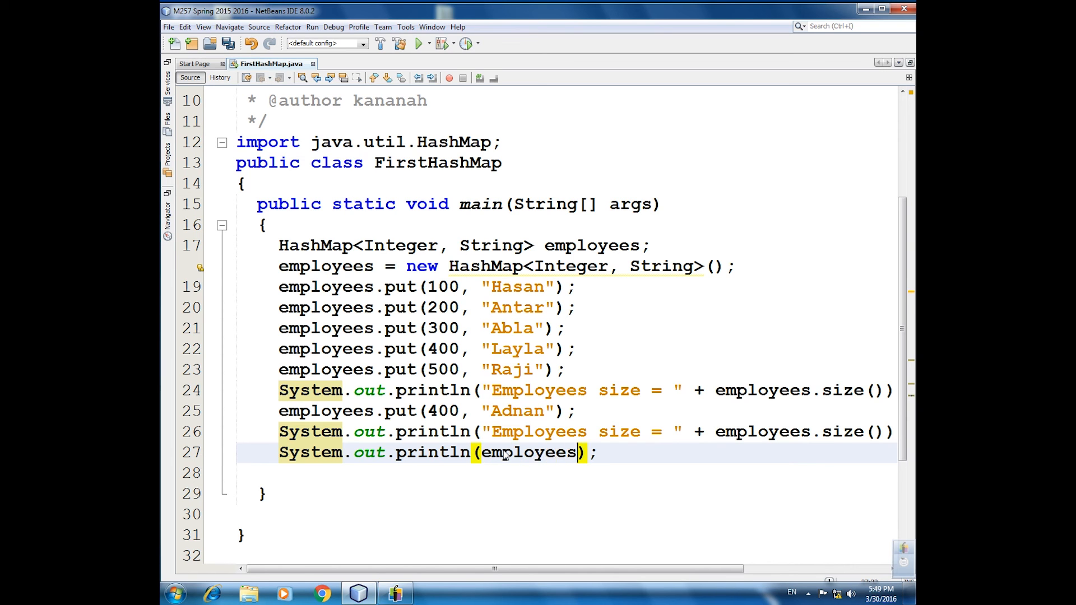
type(".")
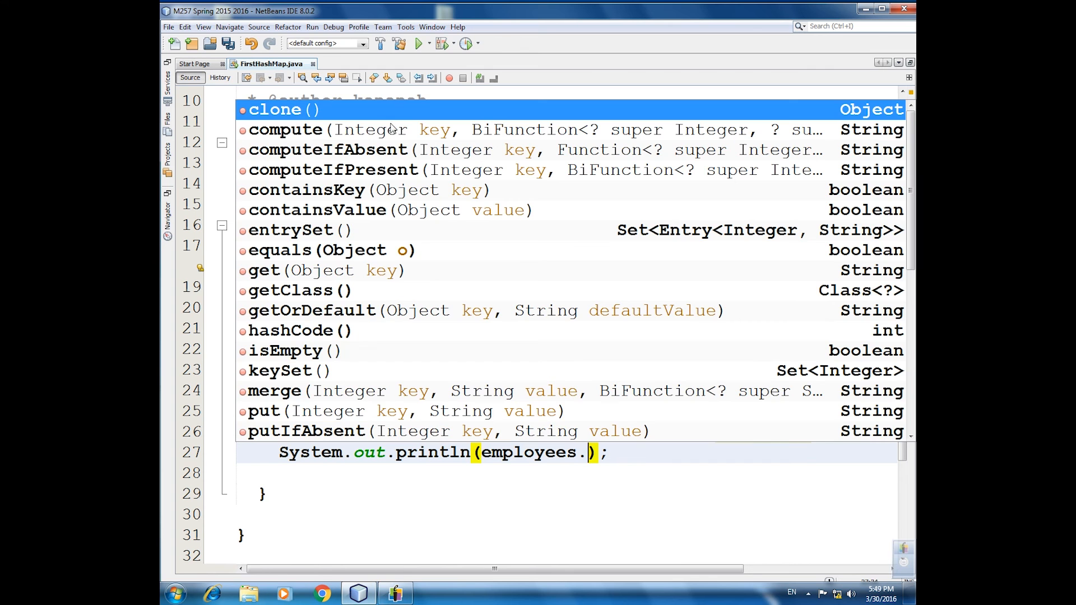
type("get(args")
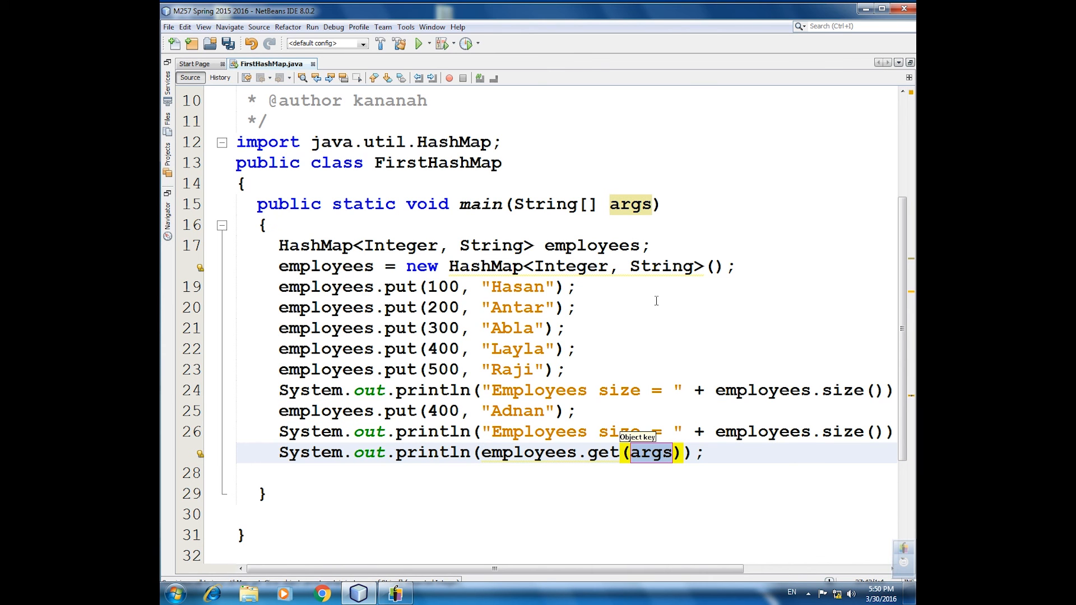
type("200")
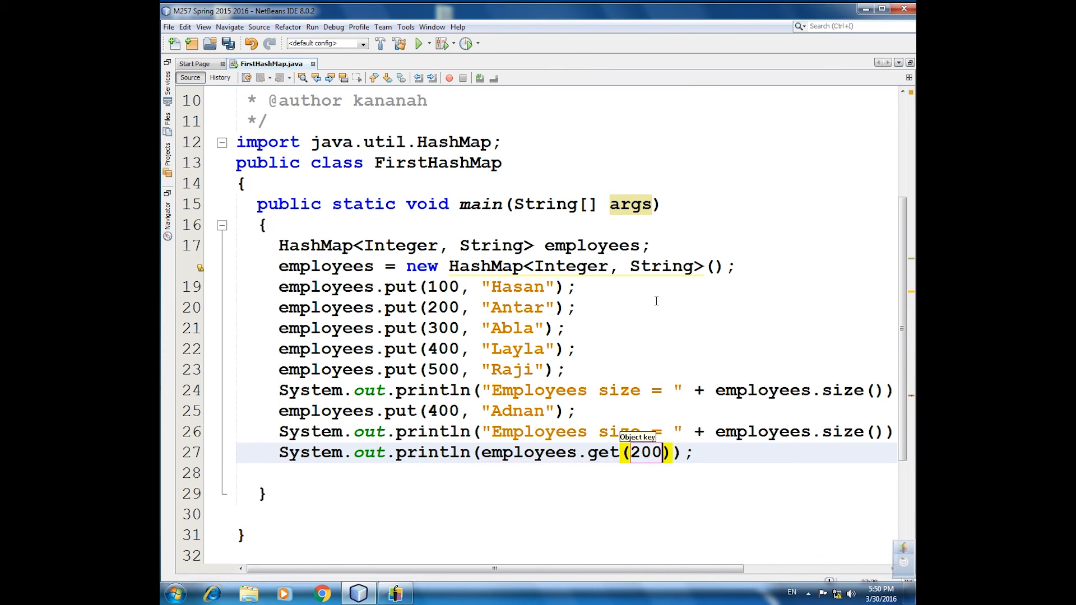
mouse_move(700, 454)
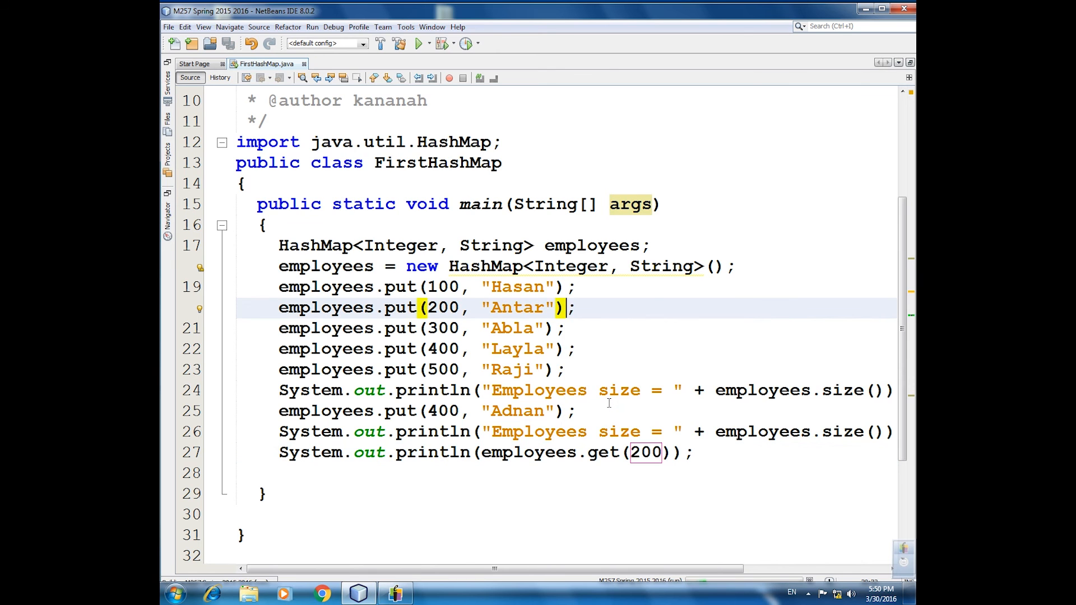
- Click the toolbar at the end of the get(200) line work
left_click(418, 43)
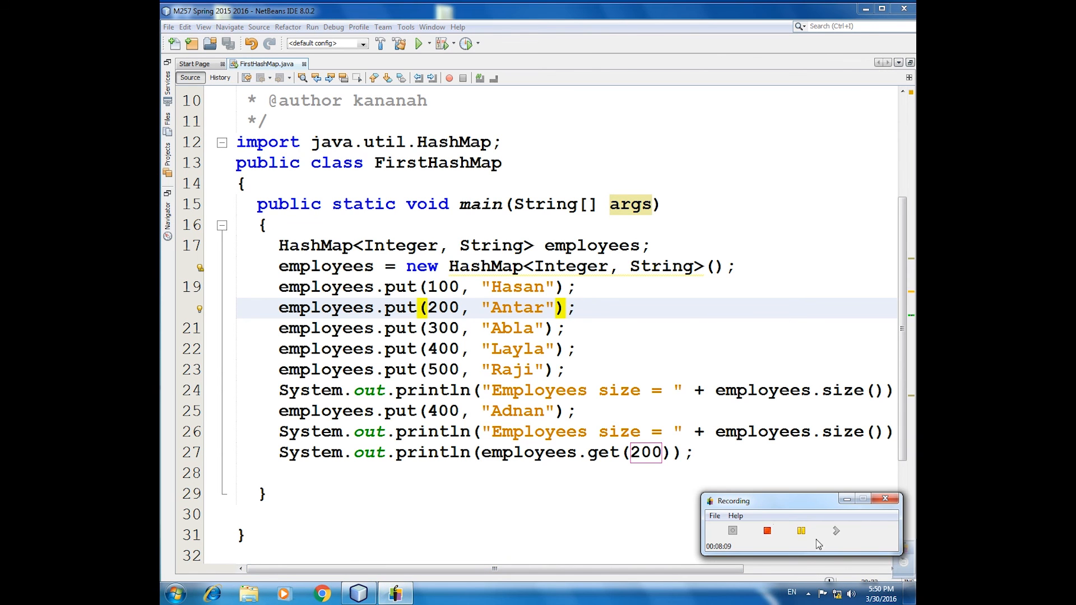
mouse_move(734, 437)
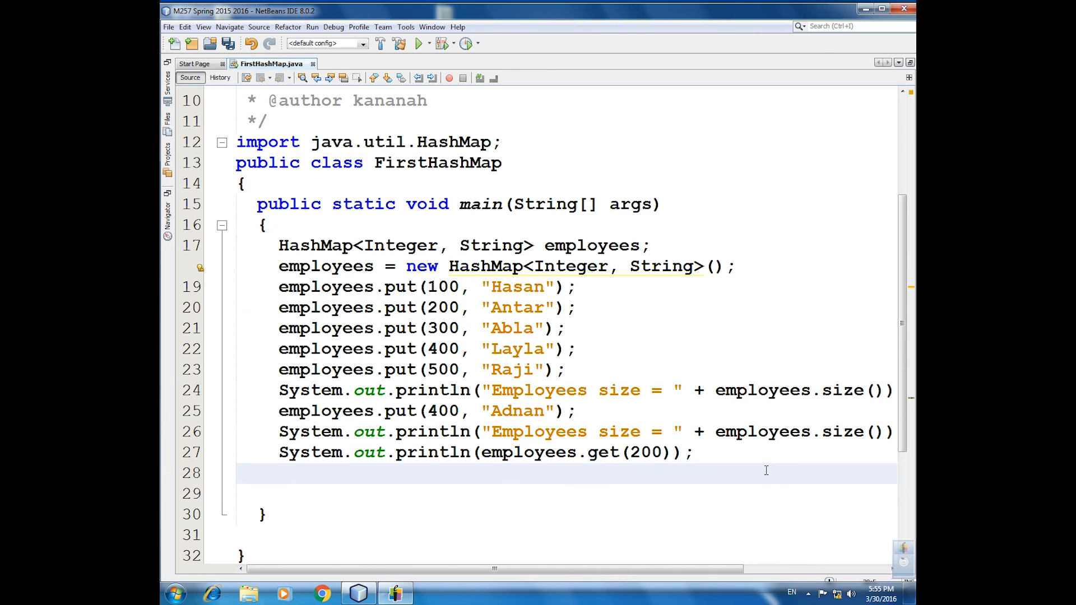
- Start the for-each header on line 28 with loop variable Integer soso
left_click(279, 472)
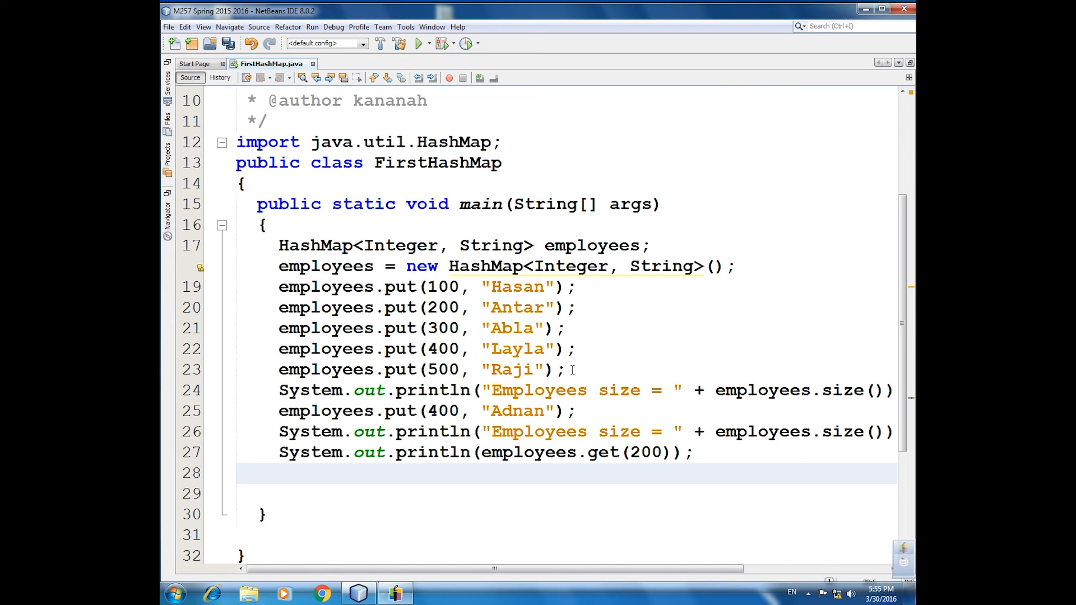
mouse_move(711, 418)
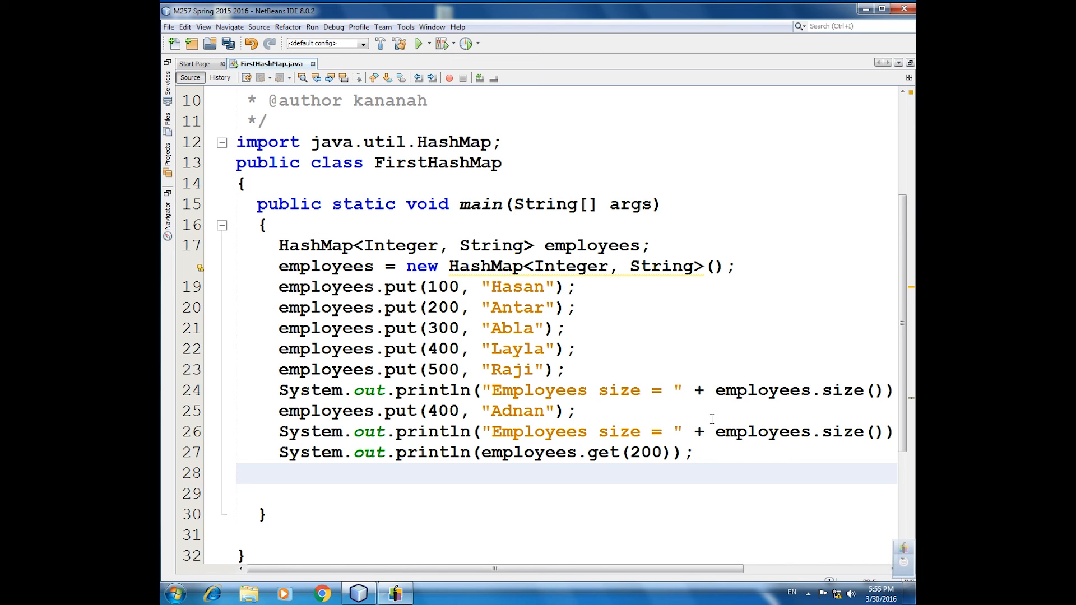
type("for")
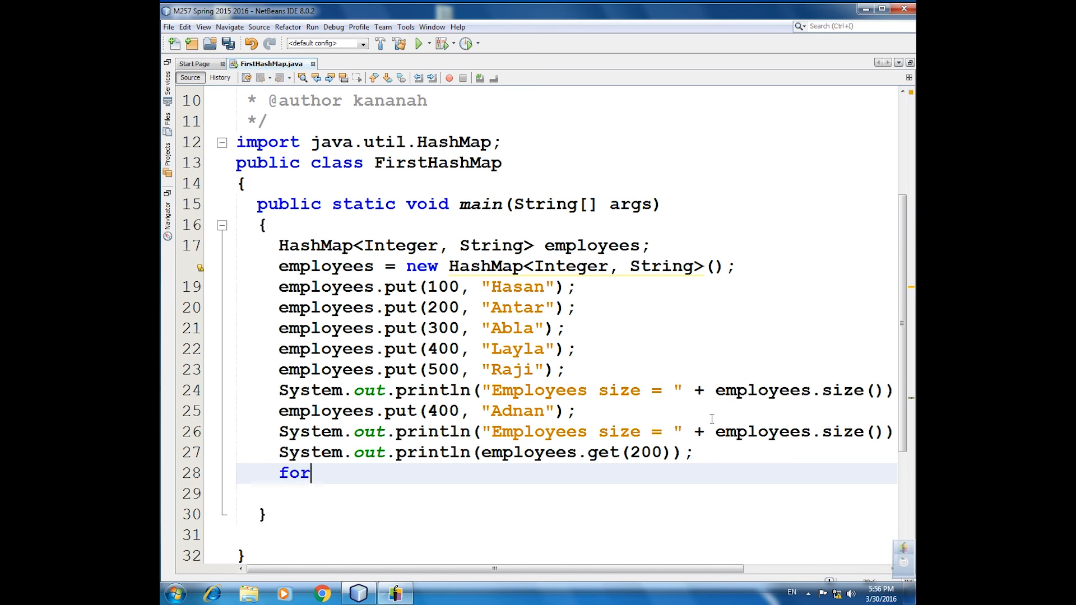
type("(In")
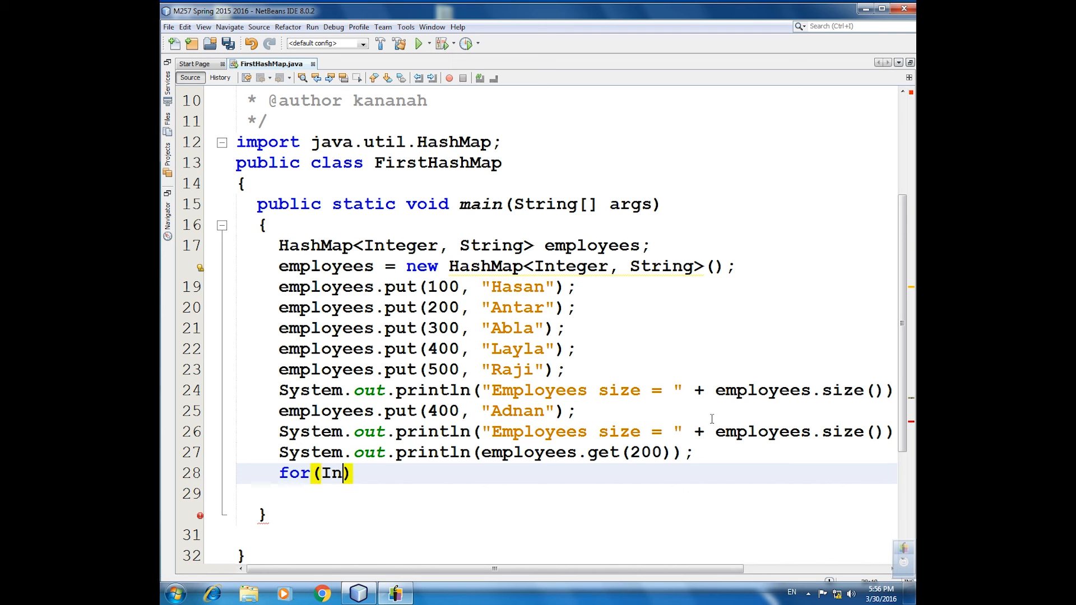
type("teger")
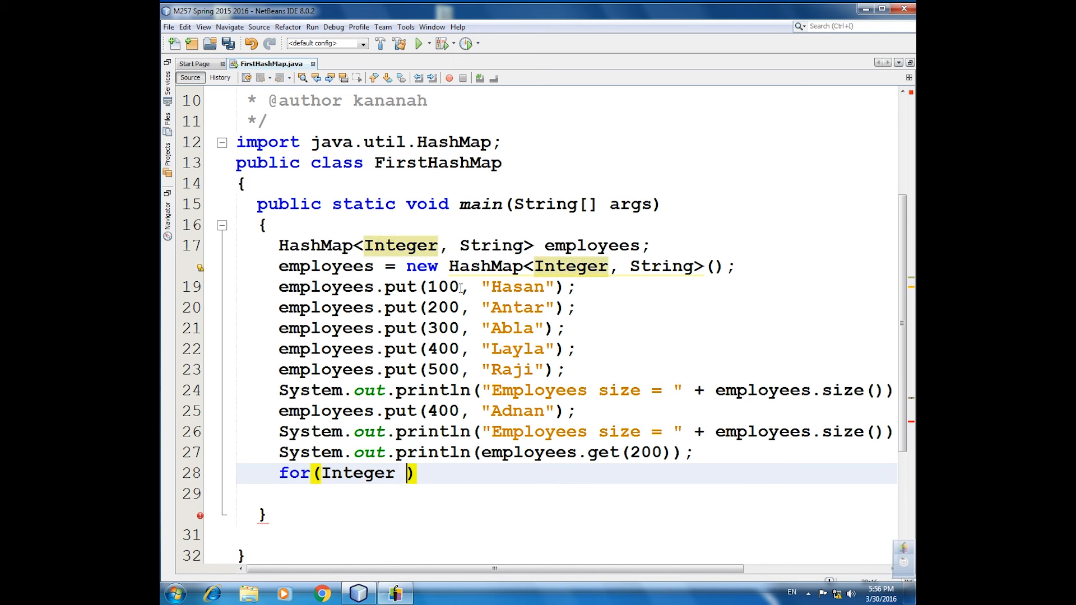
type("soso")
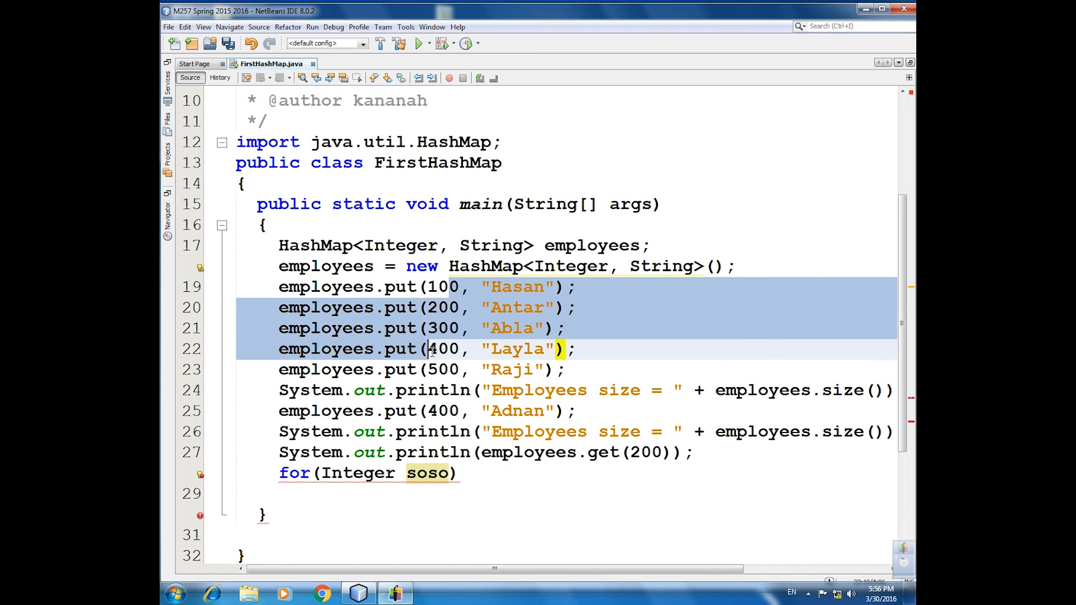
left_click(453, 473)
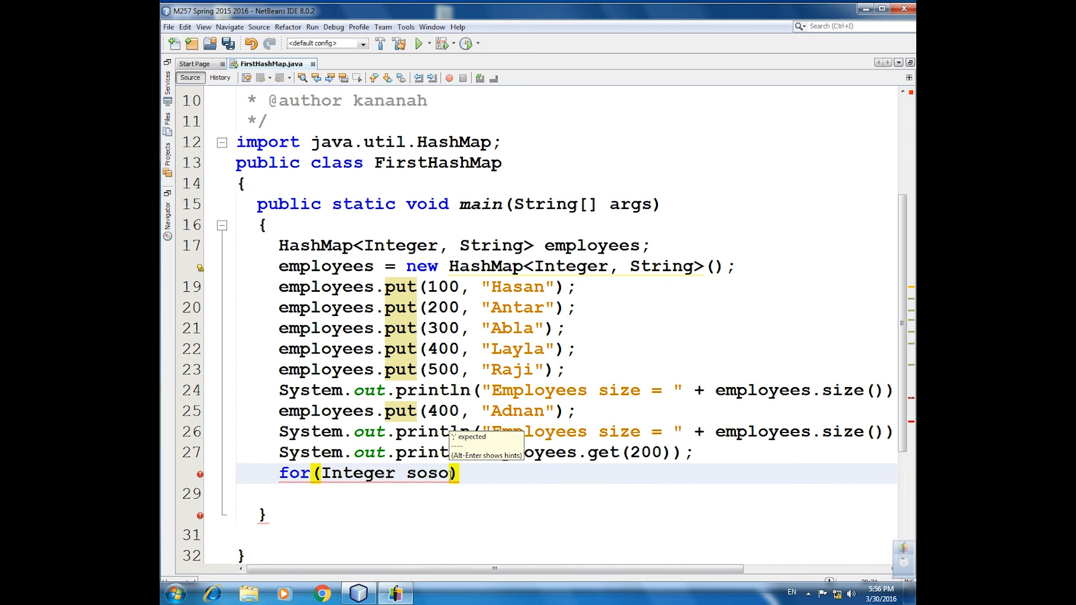
- Continue the header with ': employees.ke' toward keySet(), fixing typos
type(":")
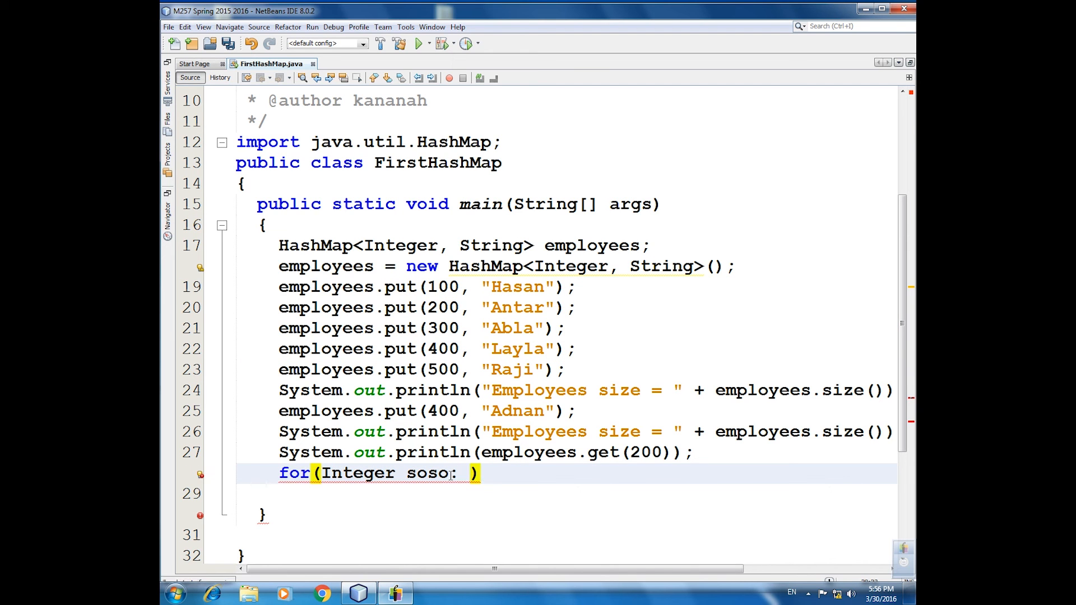
type("emploees")
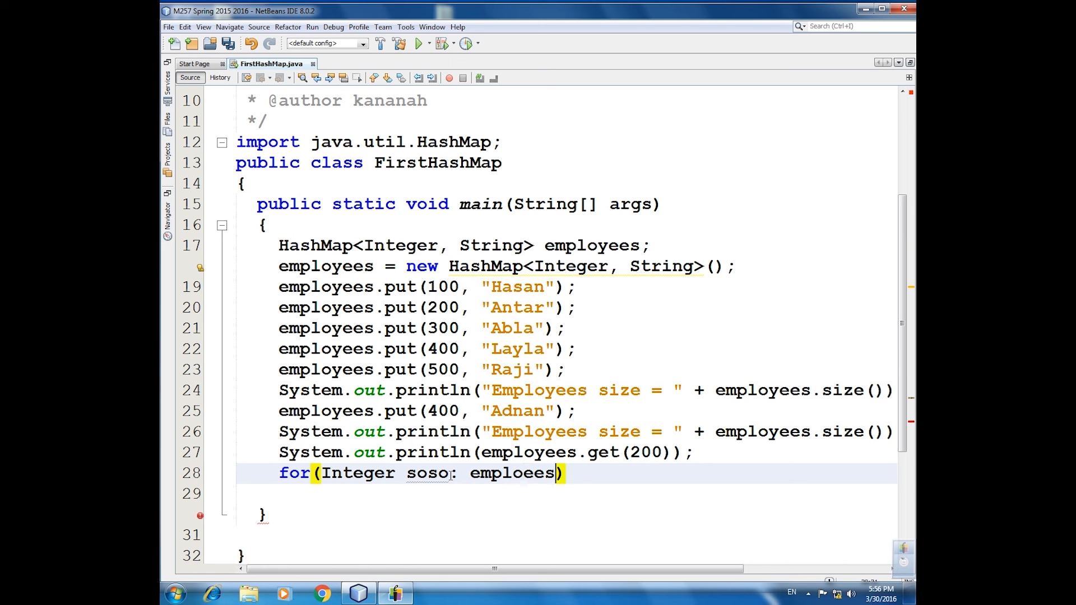
key("Backspace")
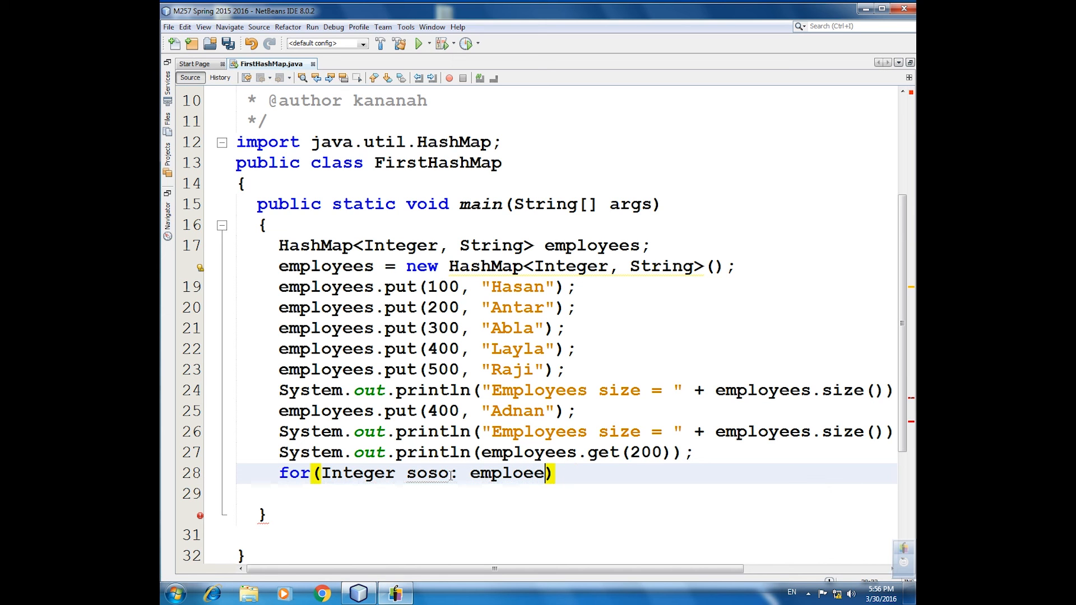
type("es")
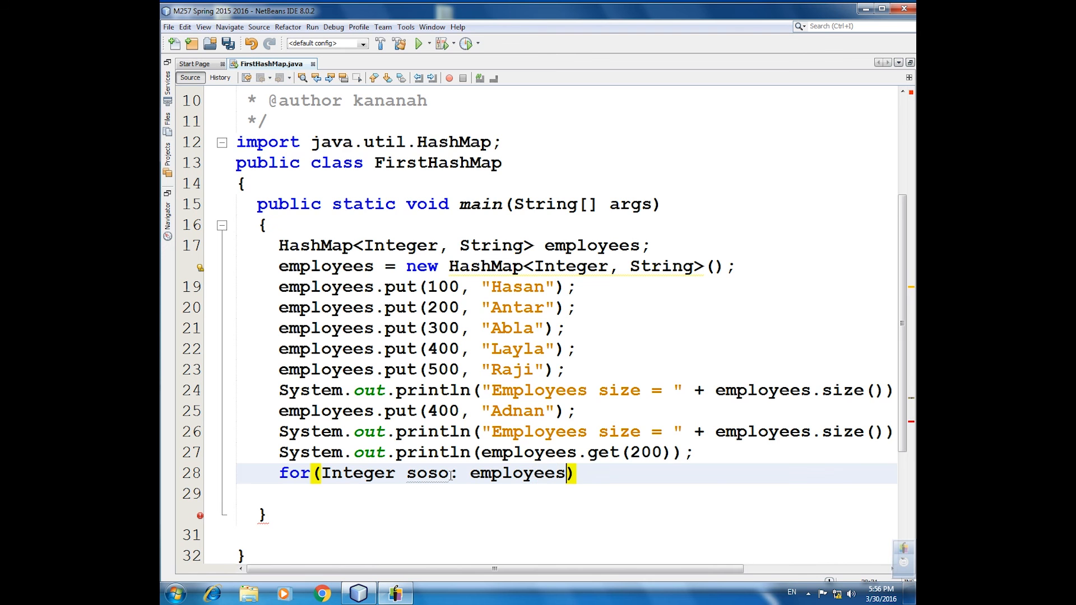
type(".")
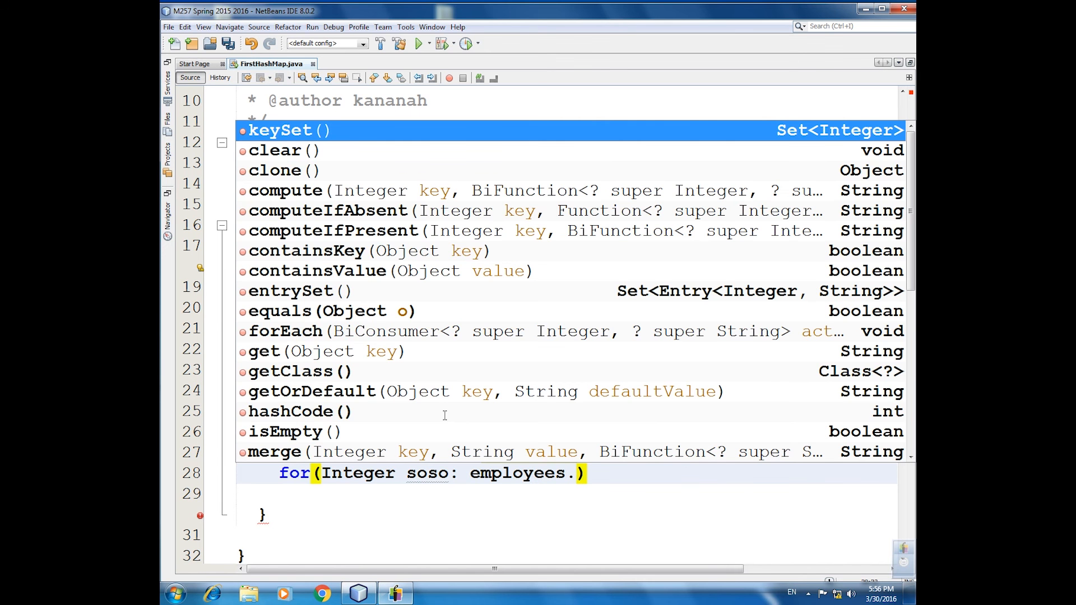
type("keySet")
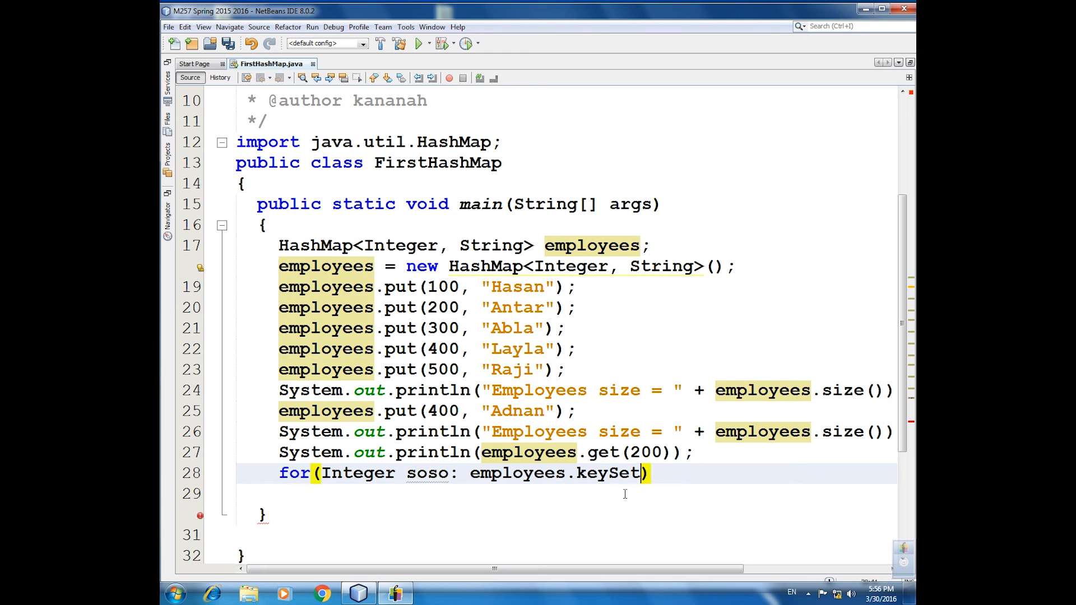
key("Backspace")
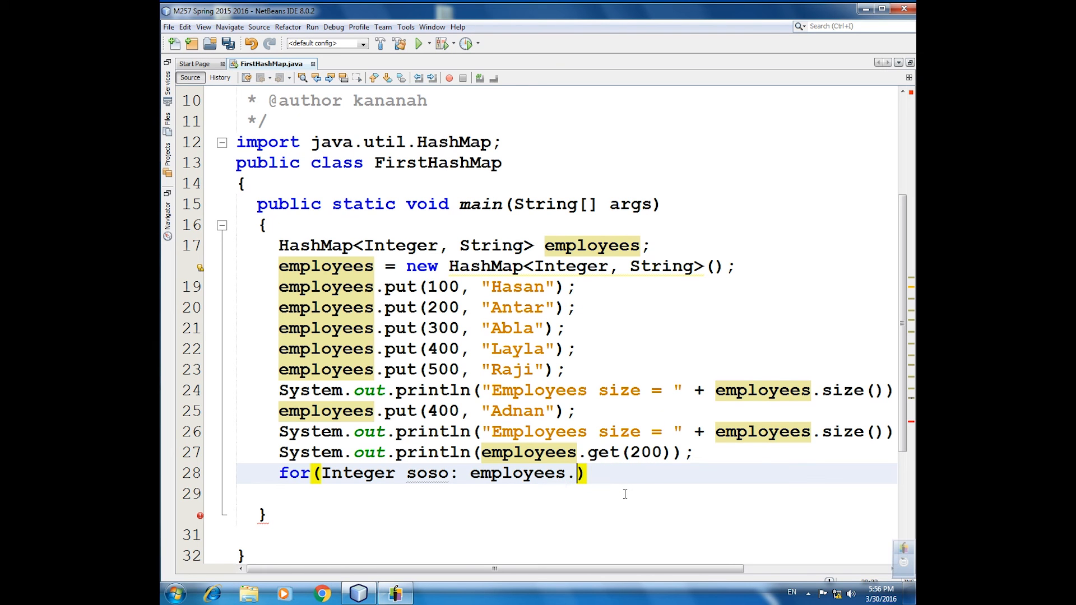
type("ke")
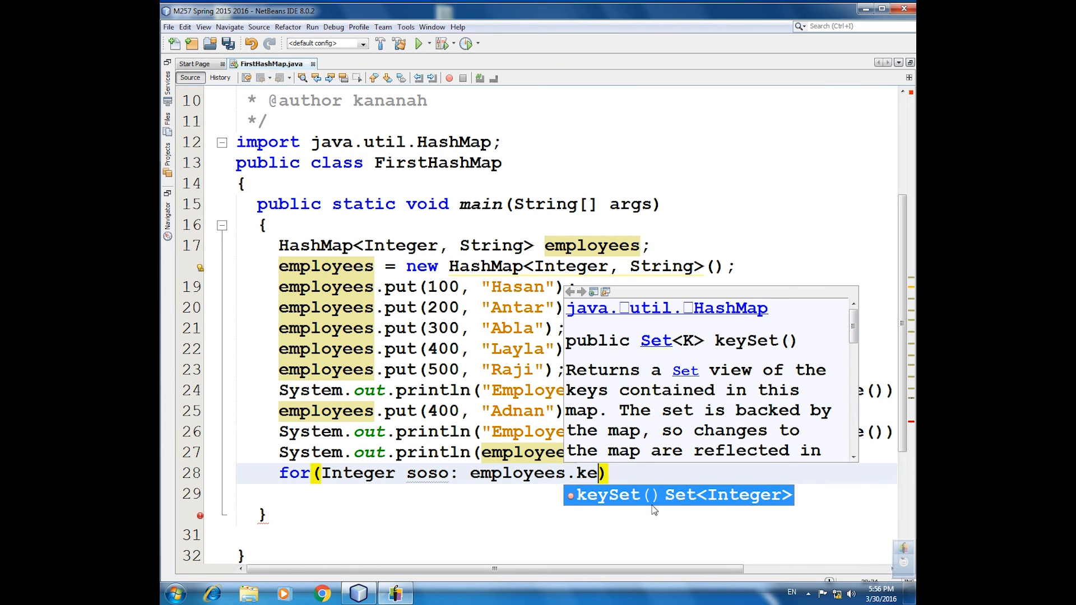
mouse_move(724, 496)
type("{")
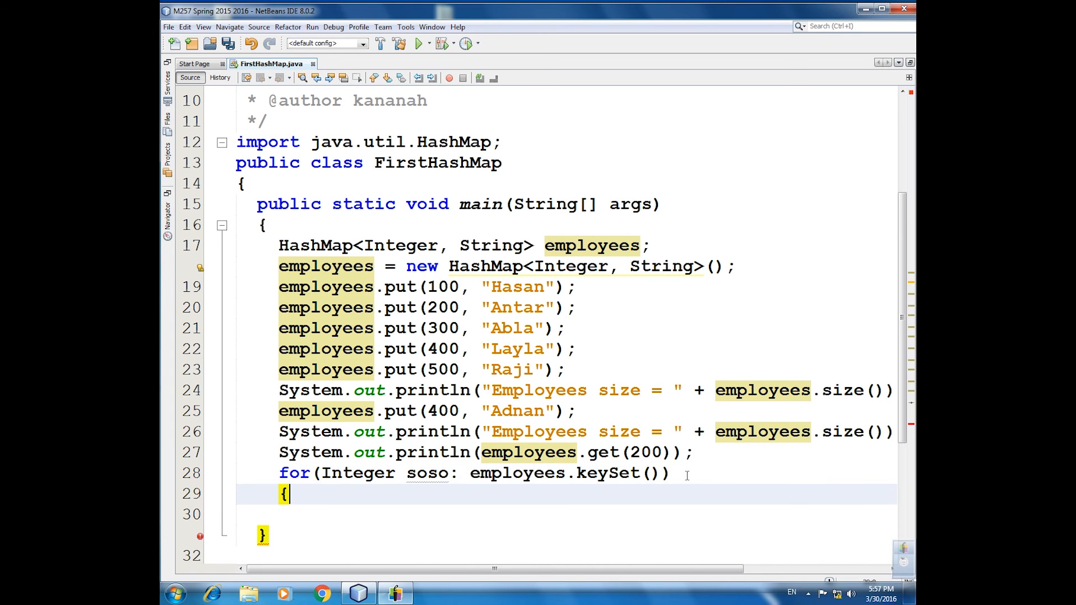
- Add println(soso + " " + employees.get(soso)) inside the loop body
key("enter")
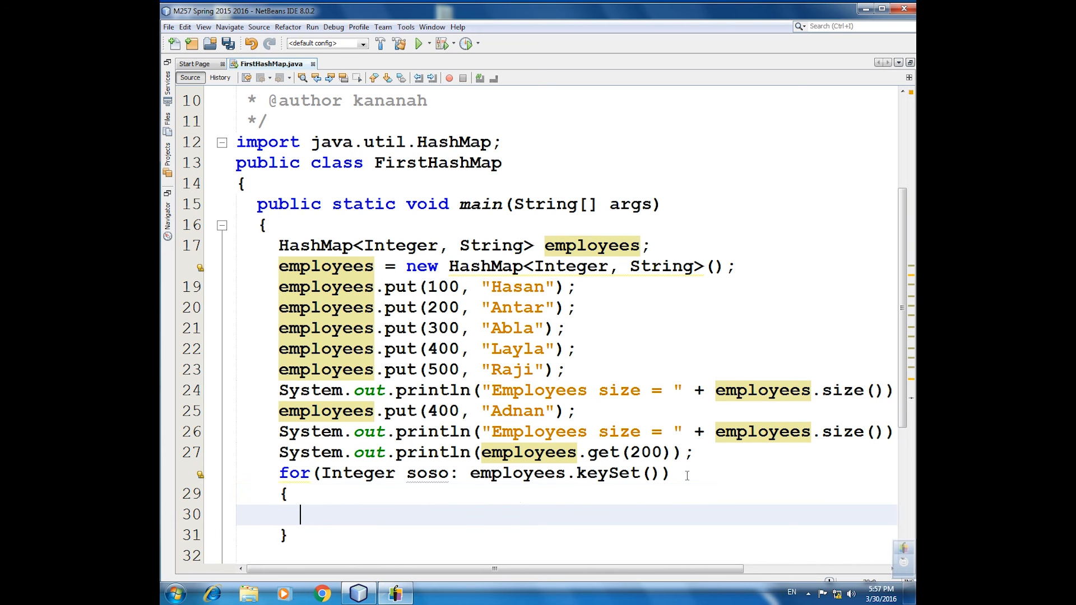
type("System.out.println(\"\");")
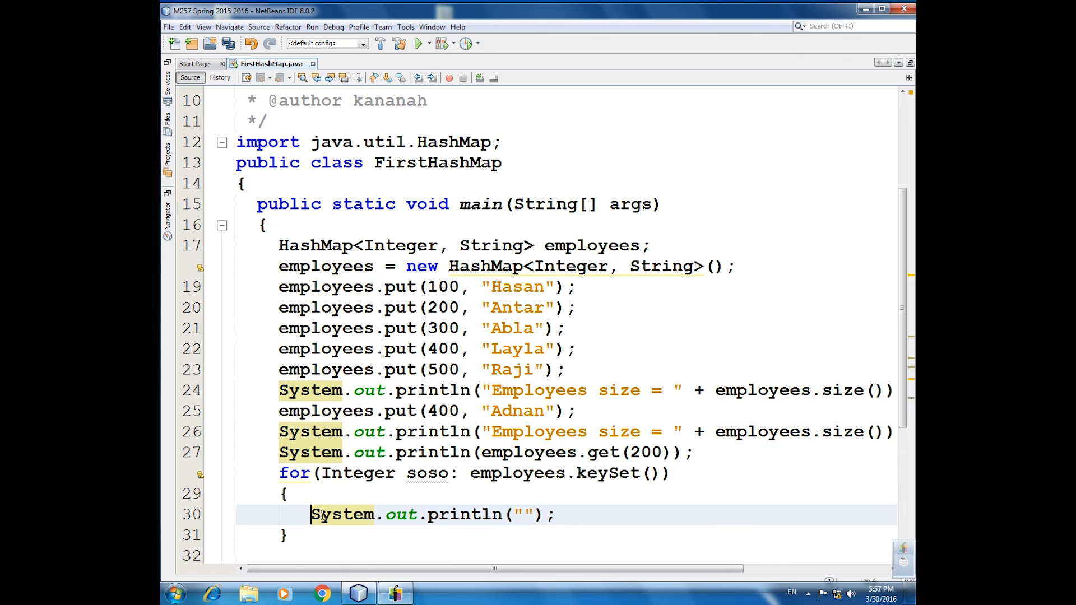
type("s")
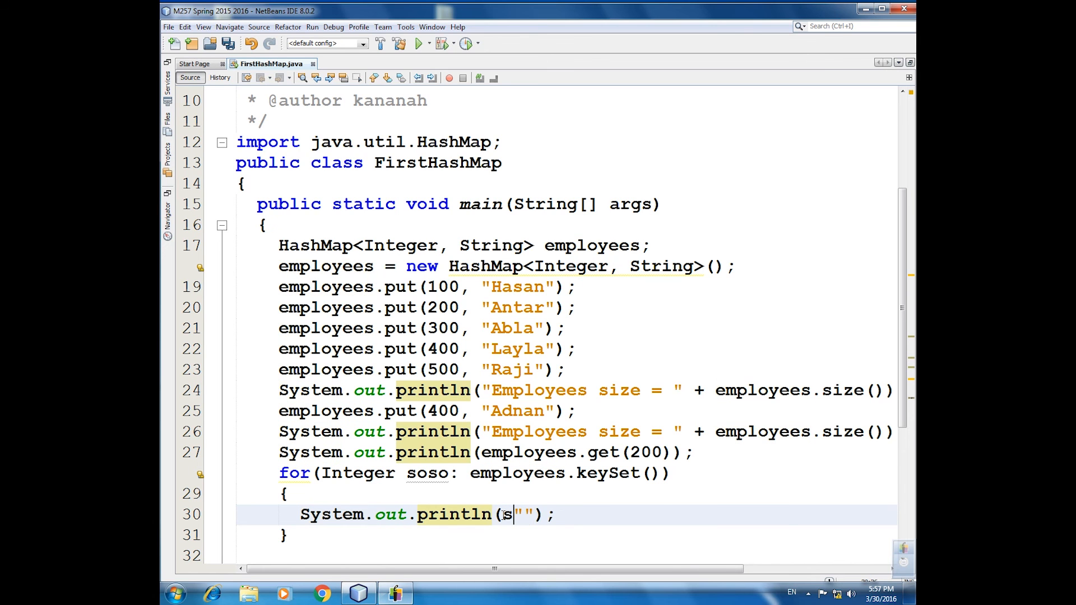
type("oso +")
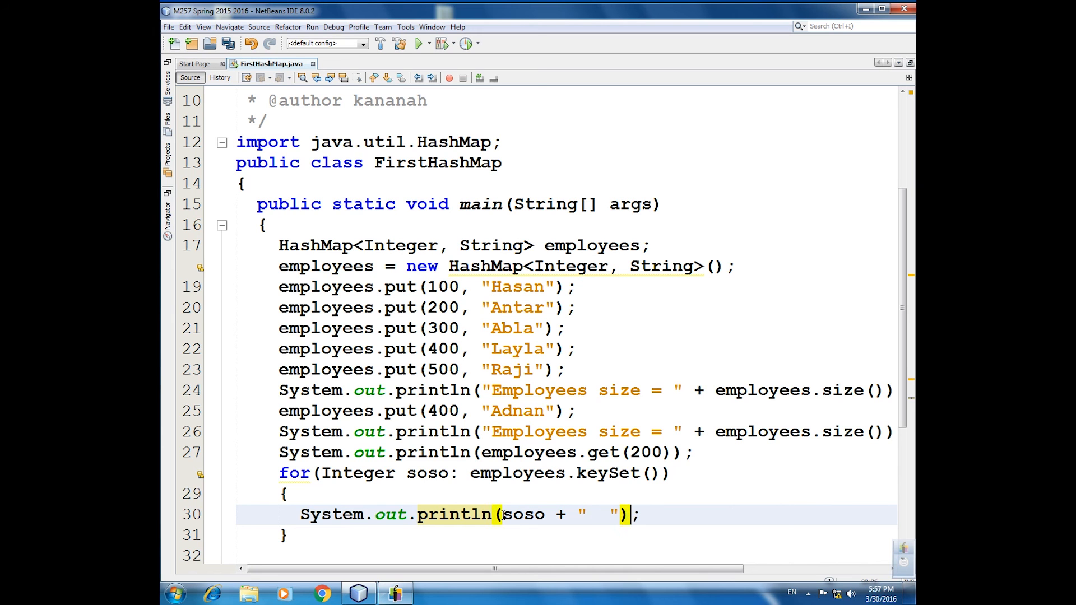
type("+")
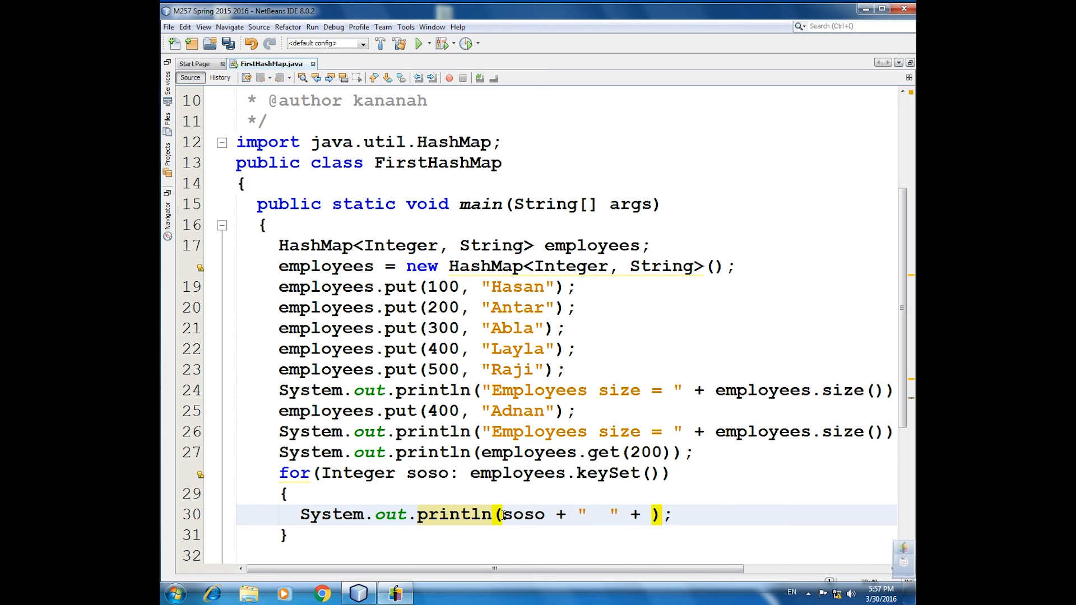
type("employees.")
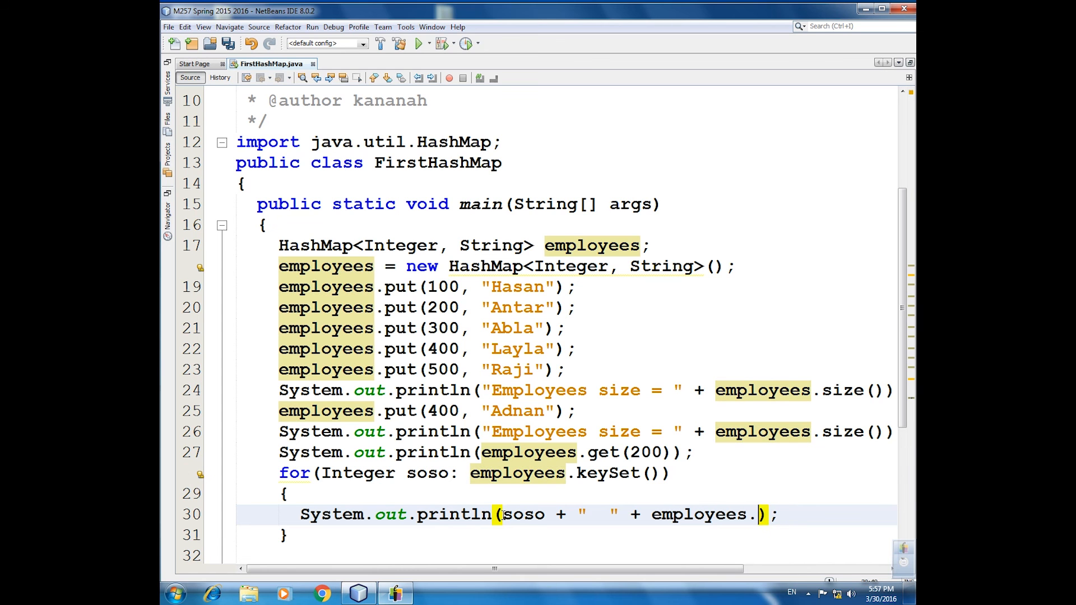
type("get(soso")
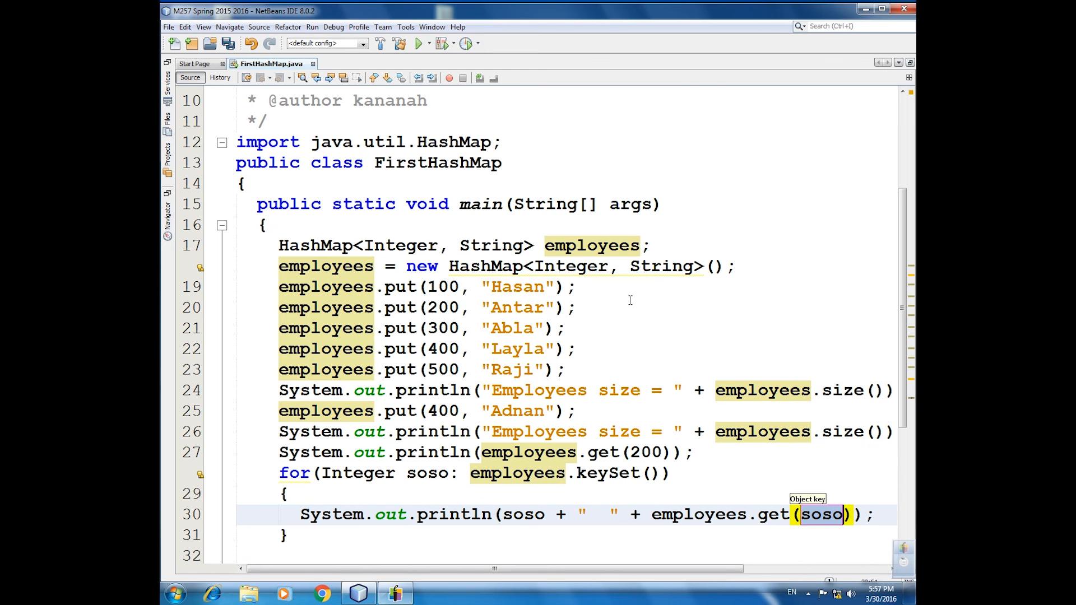
- Run FirstHashMap from the editor context menu to list all five key-name pairs
right_click(629, 300)
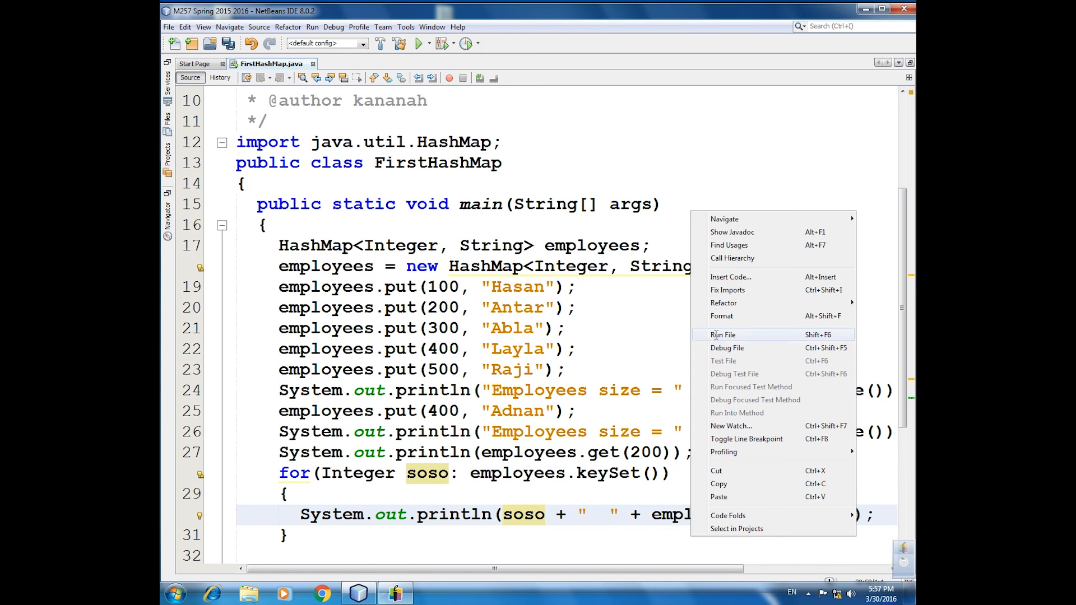
left_click(723, 334)
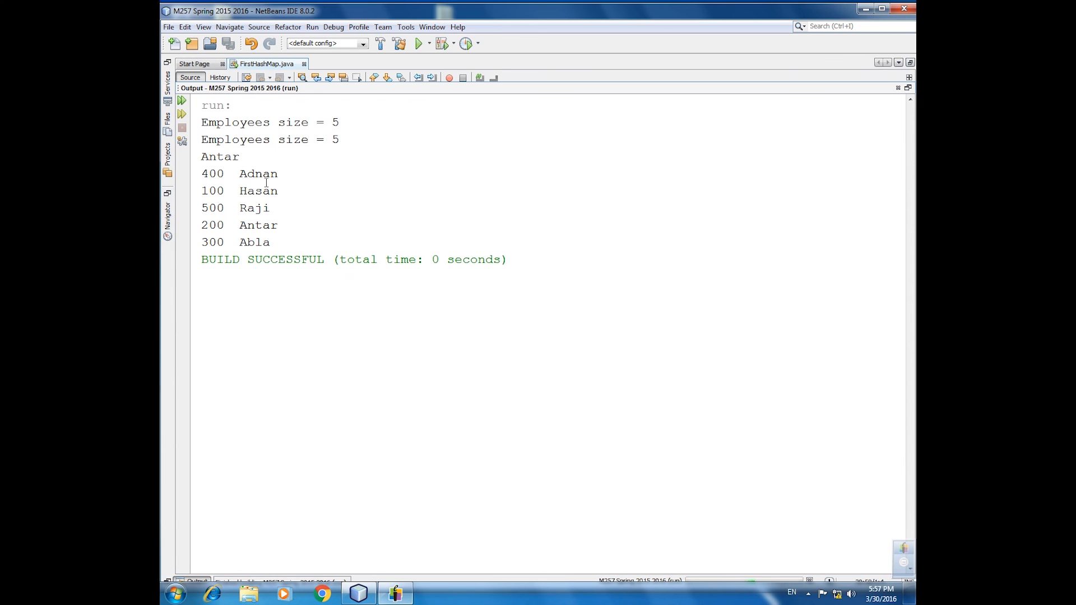
mouse_move(312, 201)
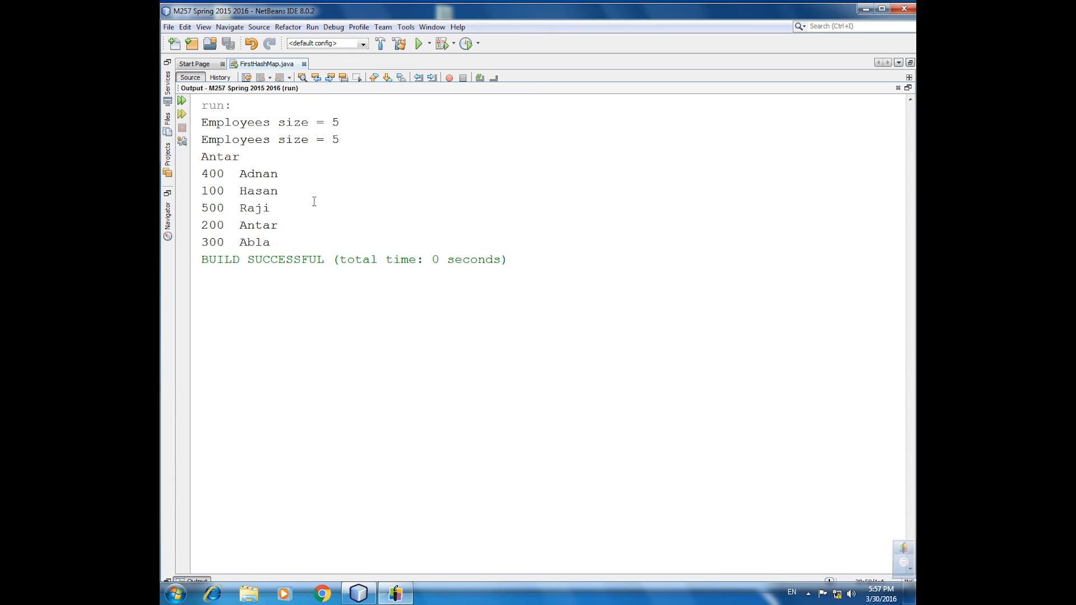
mouse_move(911, 104)
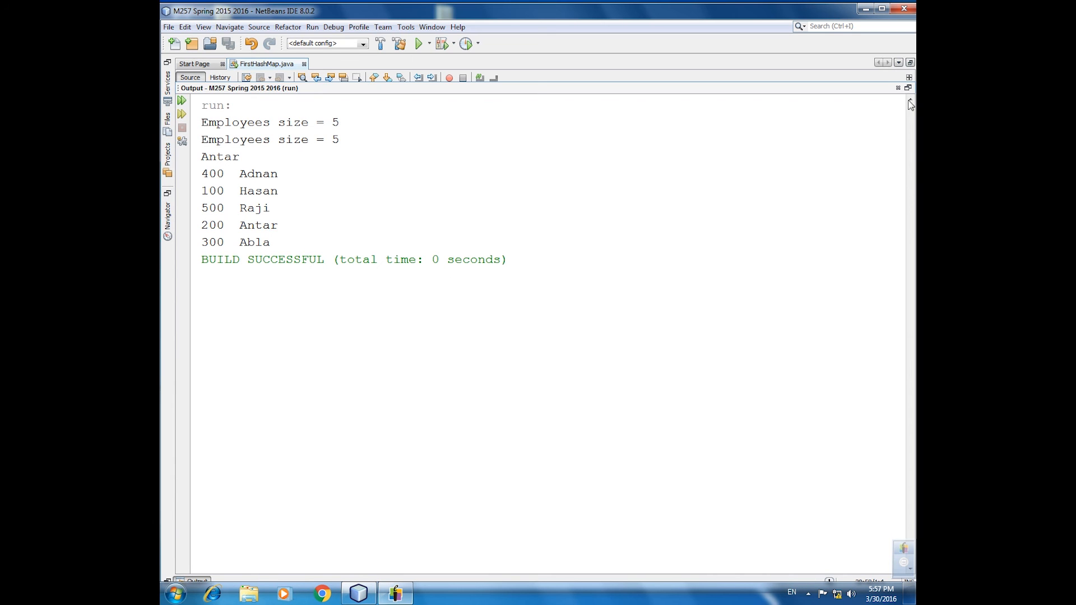